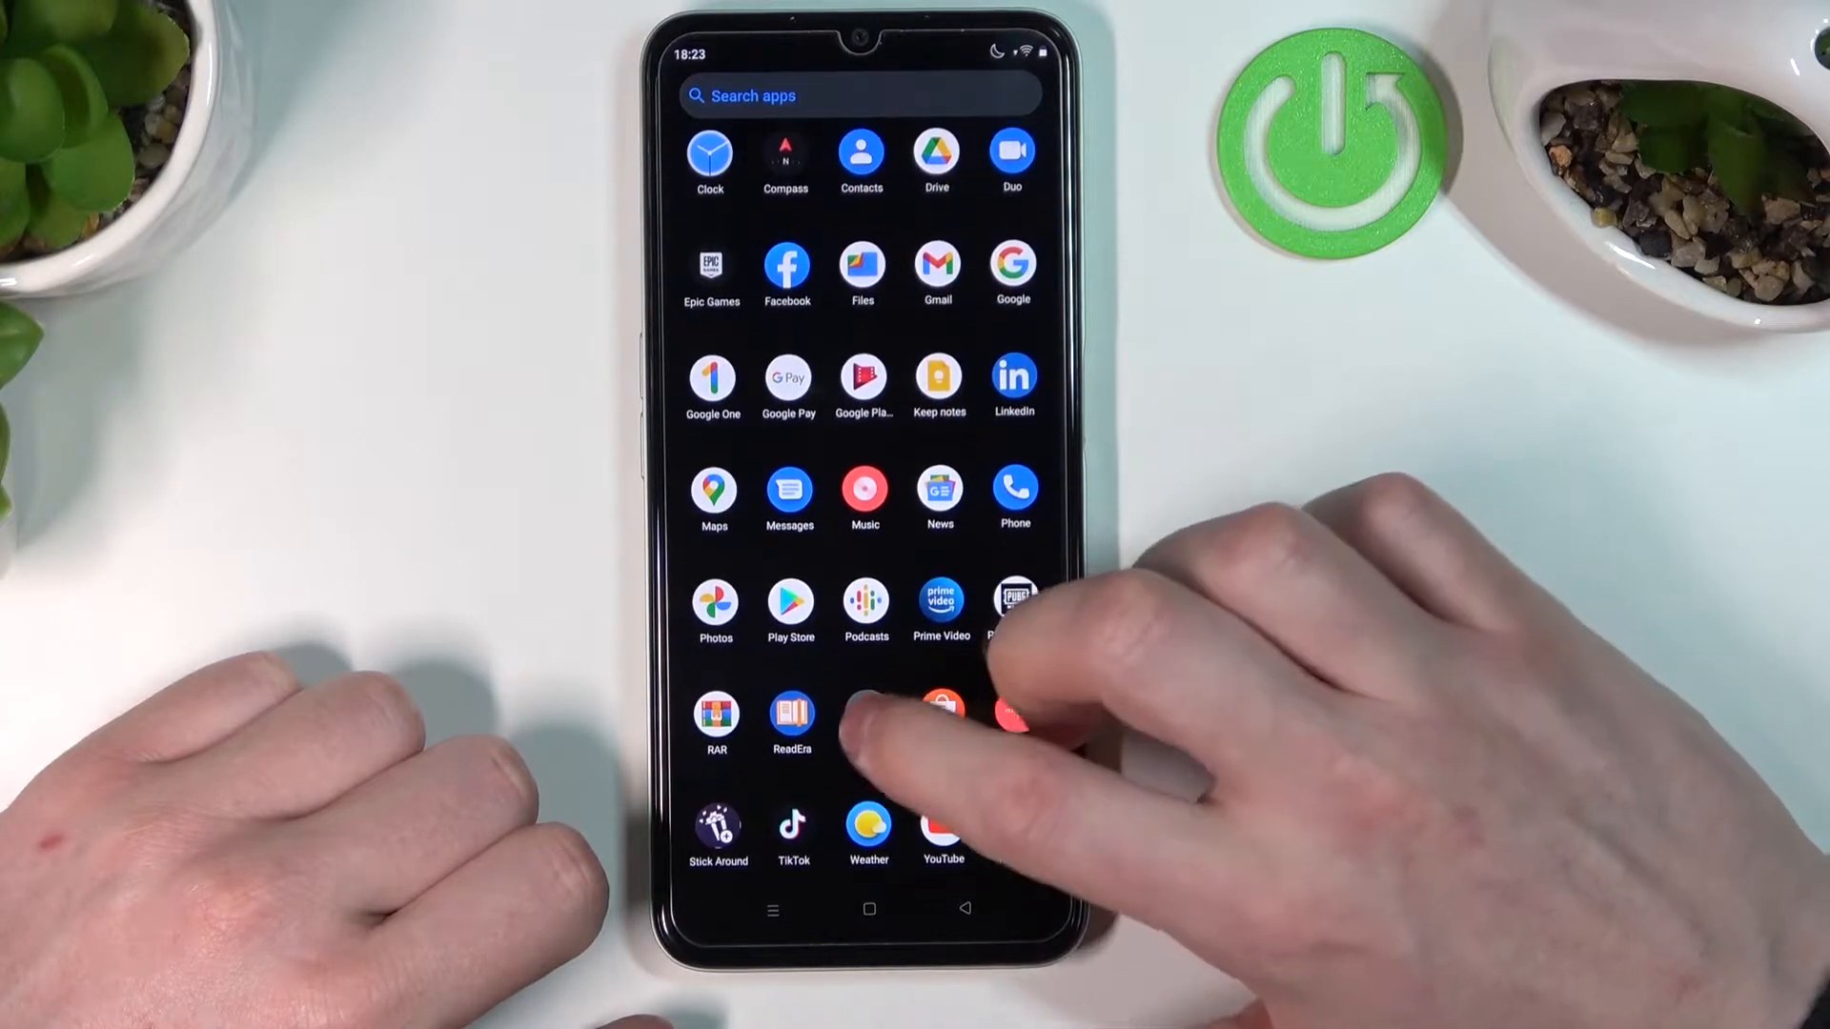
# Go from Settings through Network and Internet and Hotspot and tethering to Wi-Fi hotspot
pyautogui.click(937, 716)
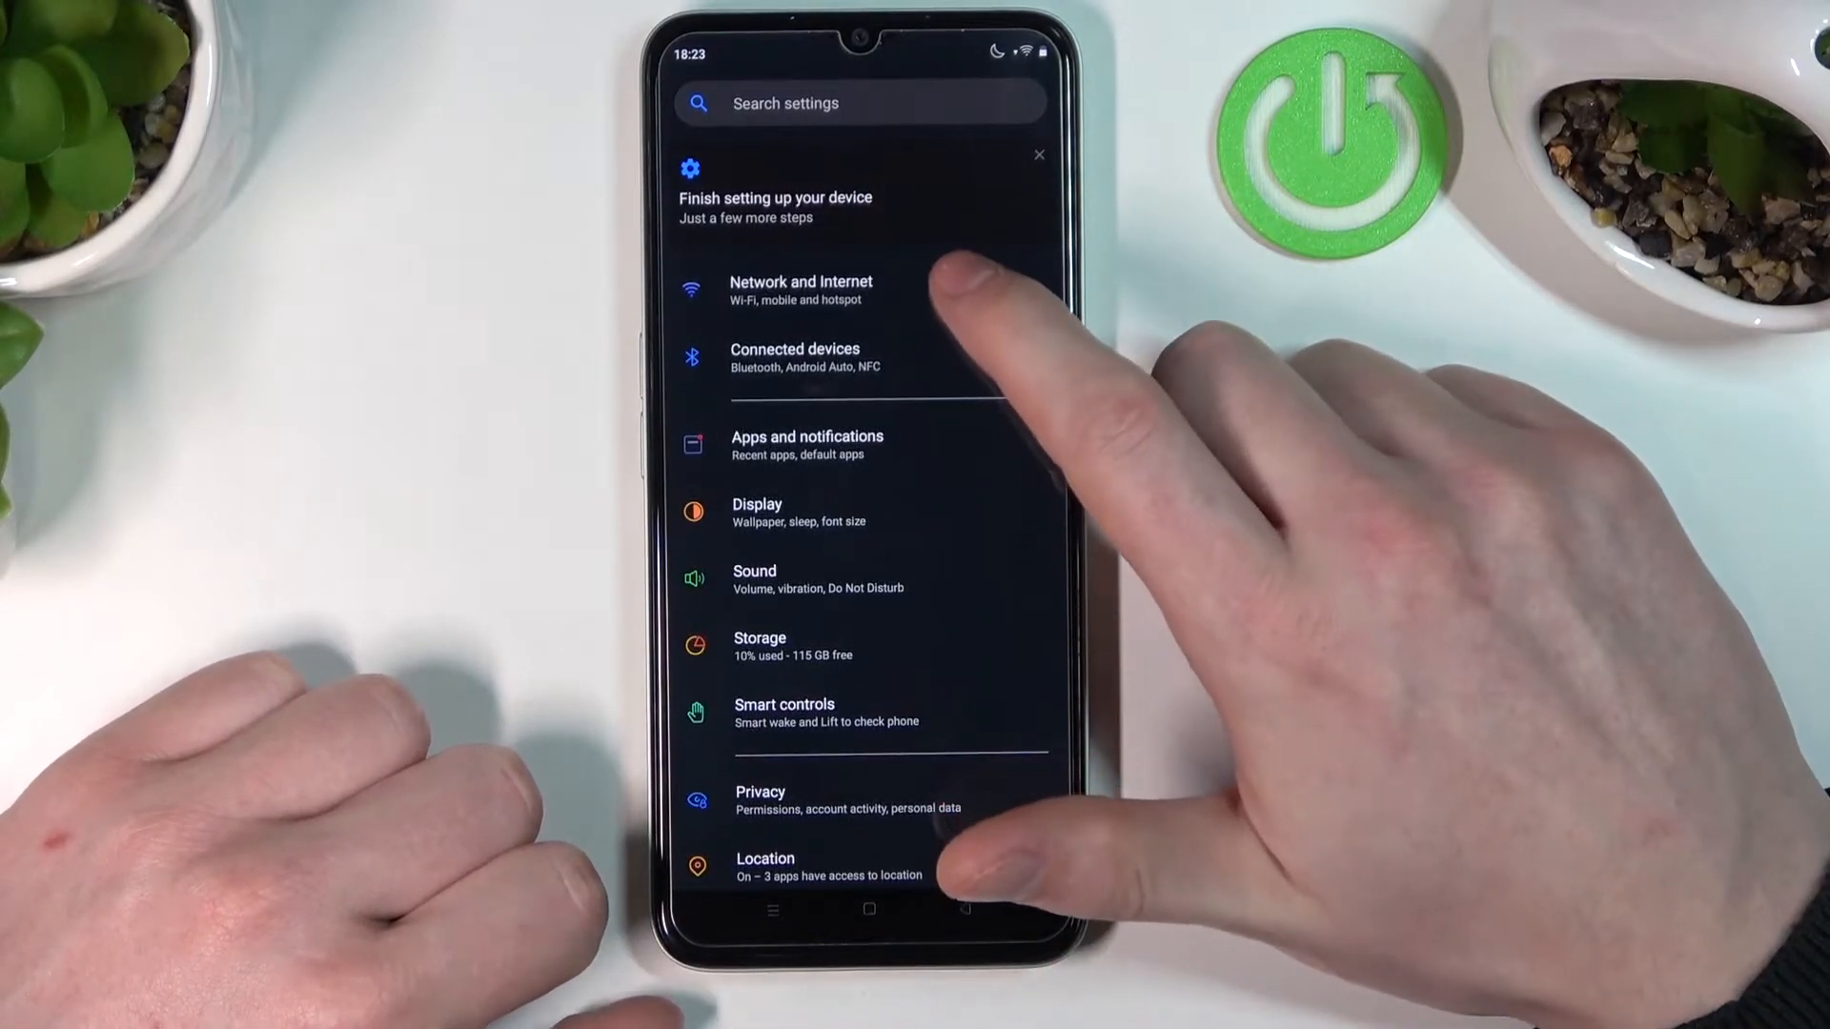
pyautogui.click(801, 290)
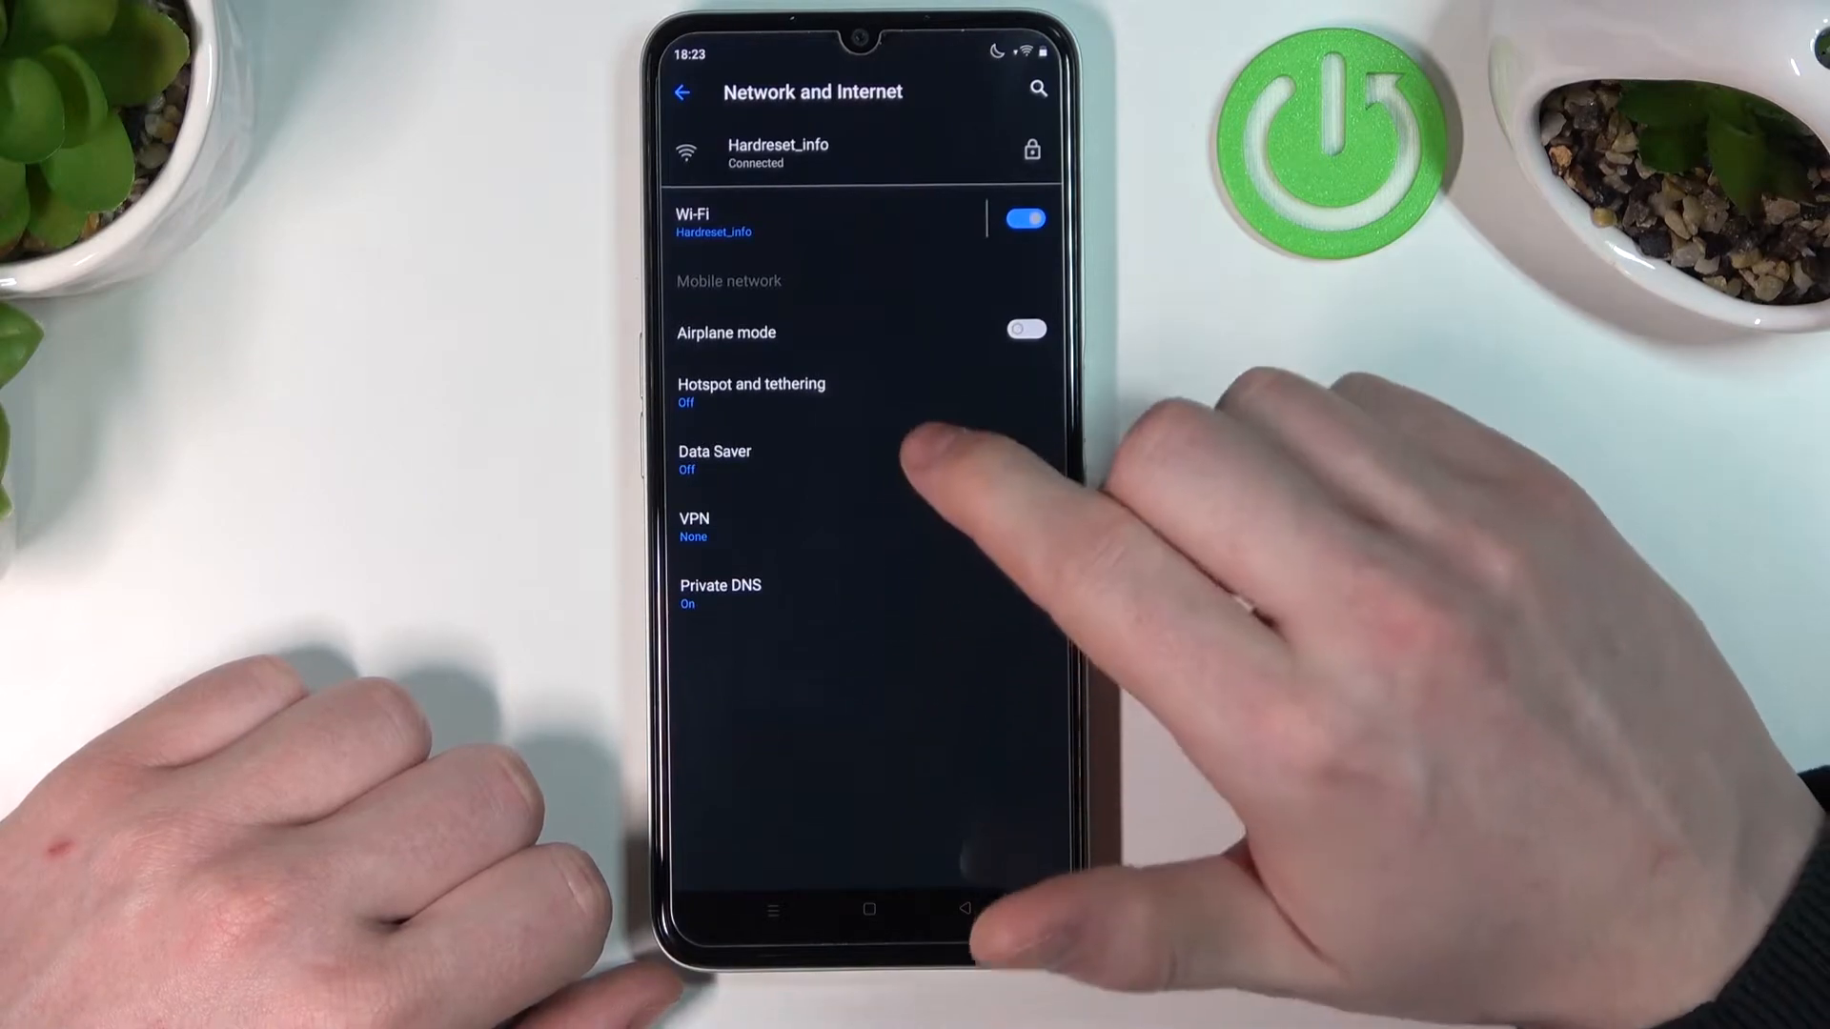
pyautogui.click(750, 392)
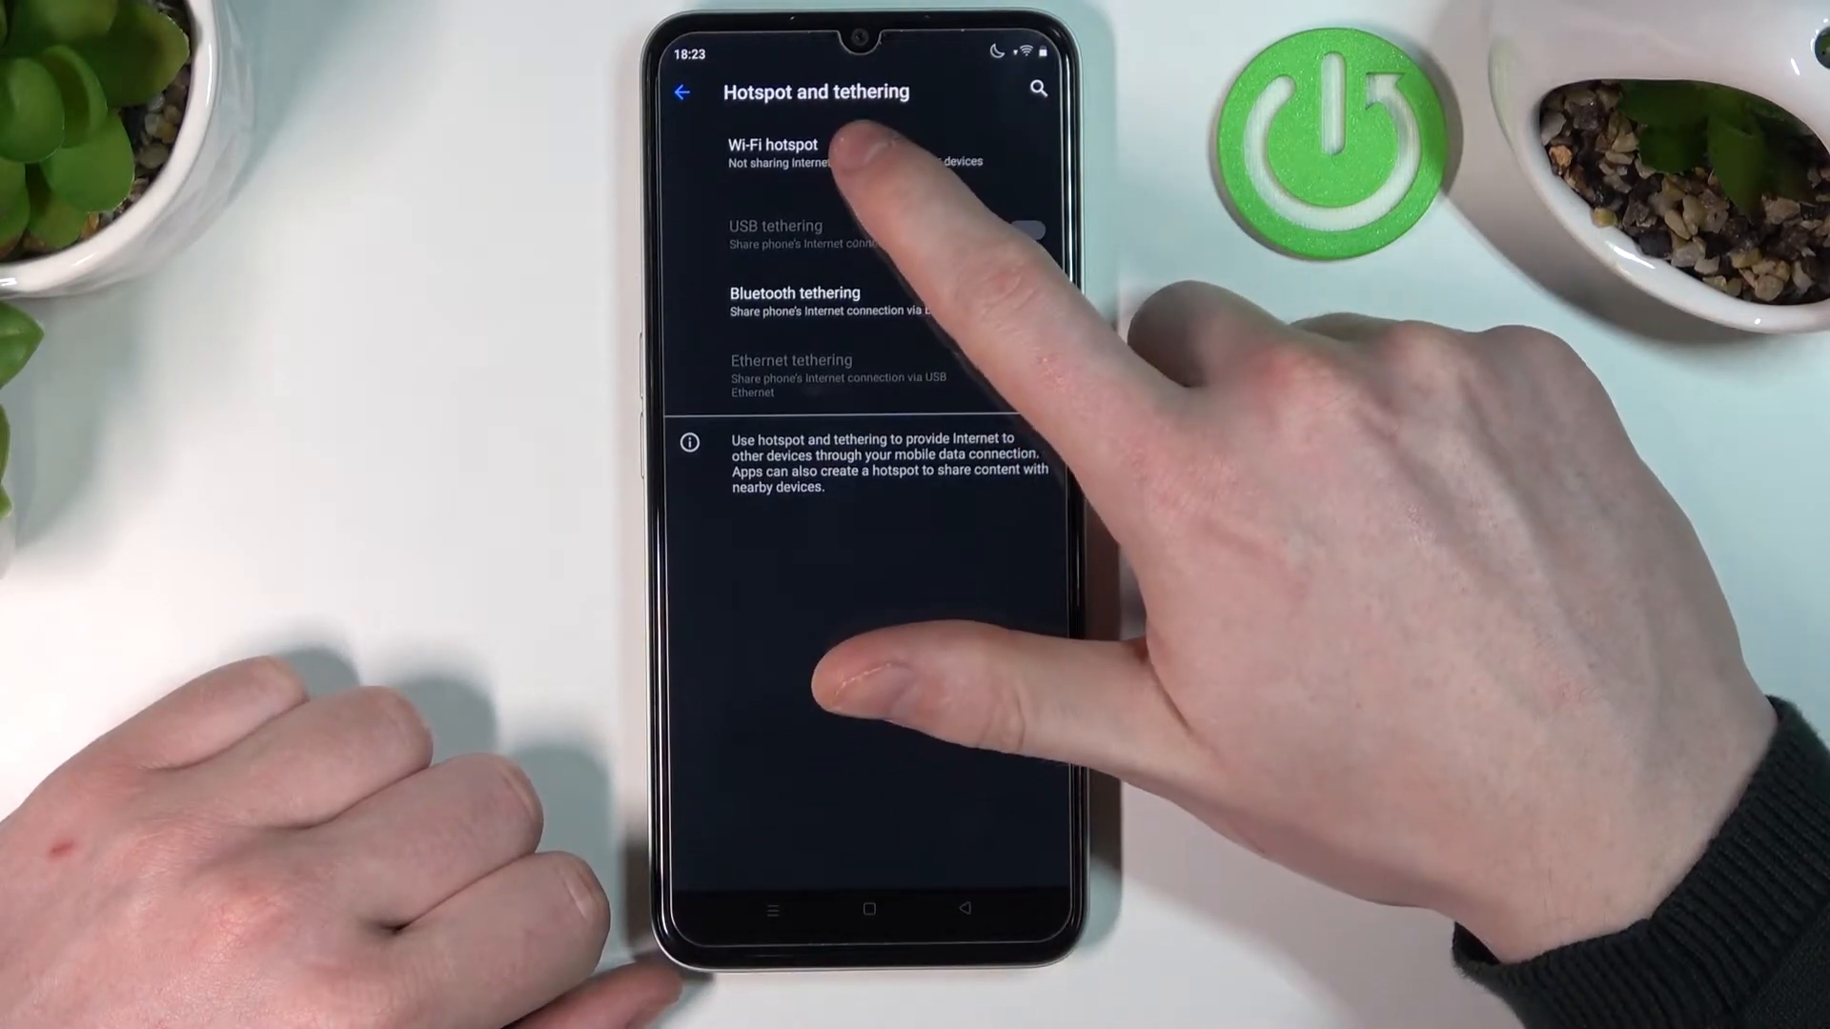
pyautogui.click(773, 153)
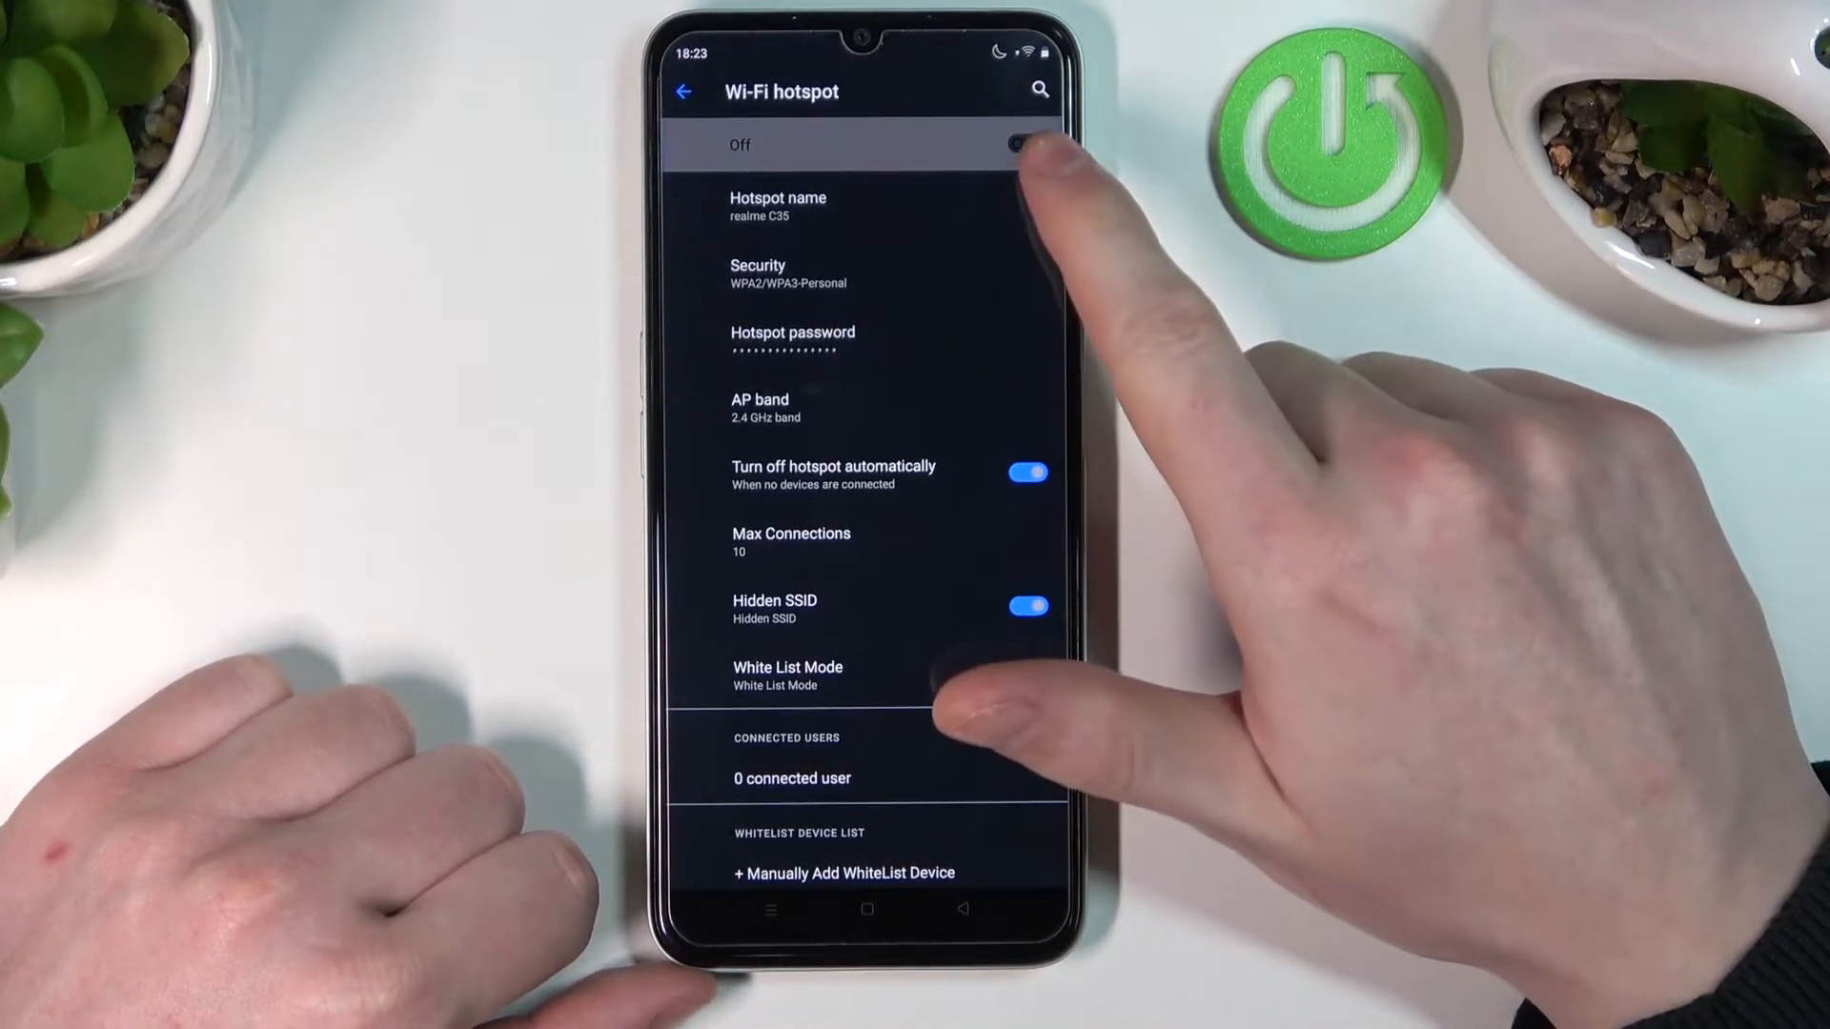
# Toggle White List Mode, rename the hotspot 'Hardresetspot', and choose its security type
pyautogui.click(1025, 671)
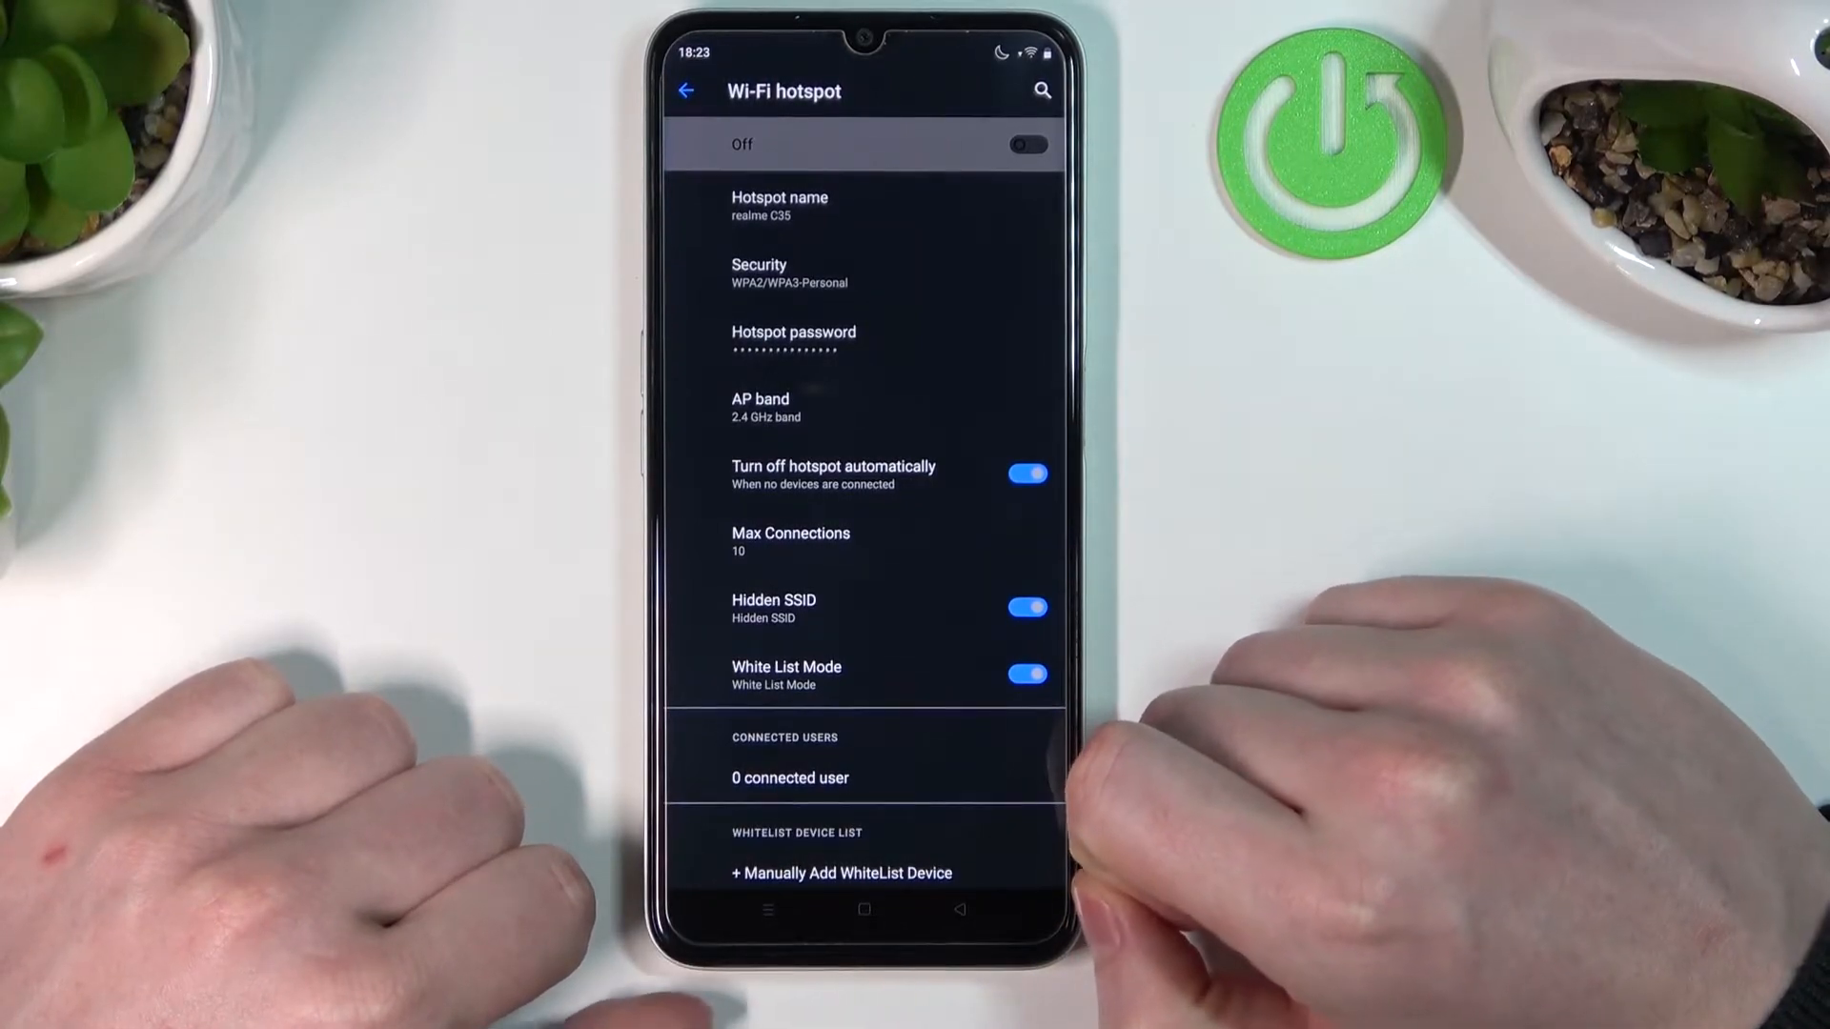
pyautogui.click(1024, 674)
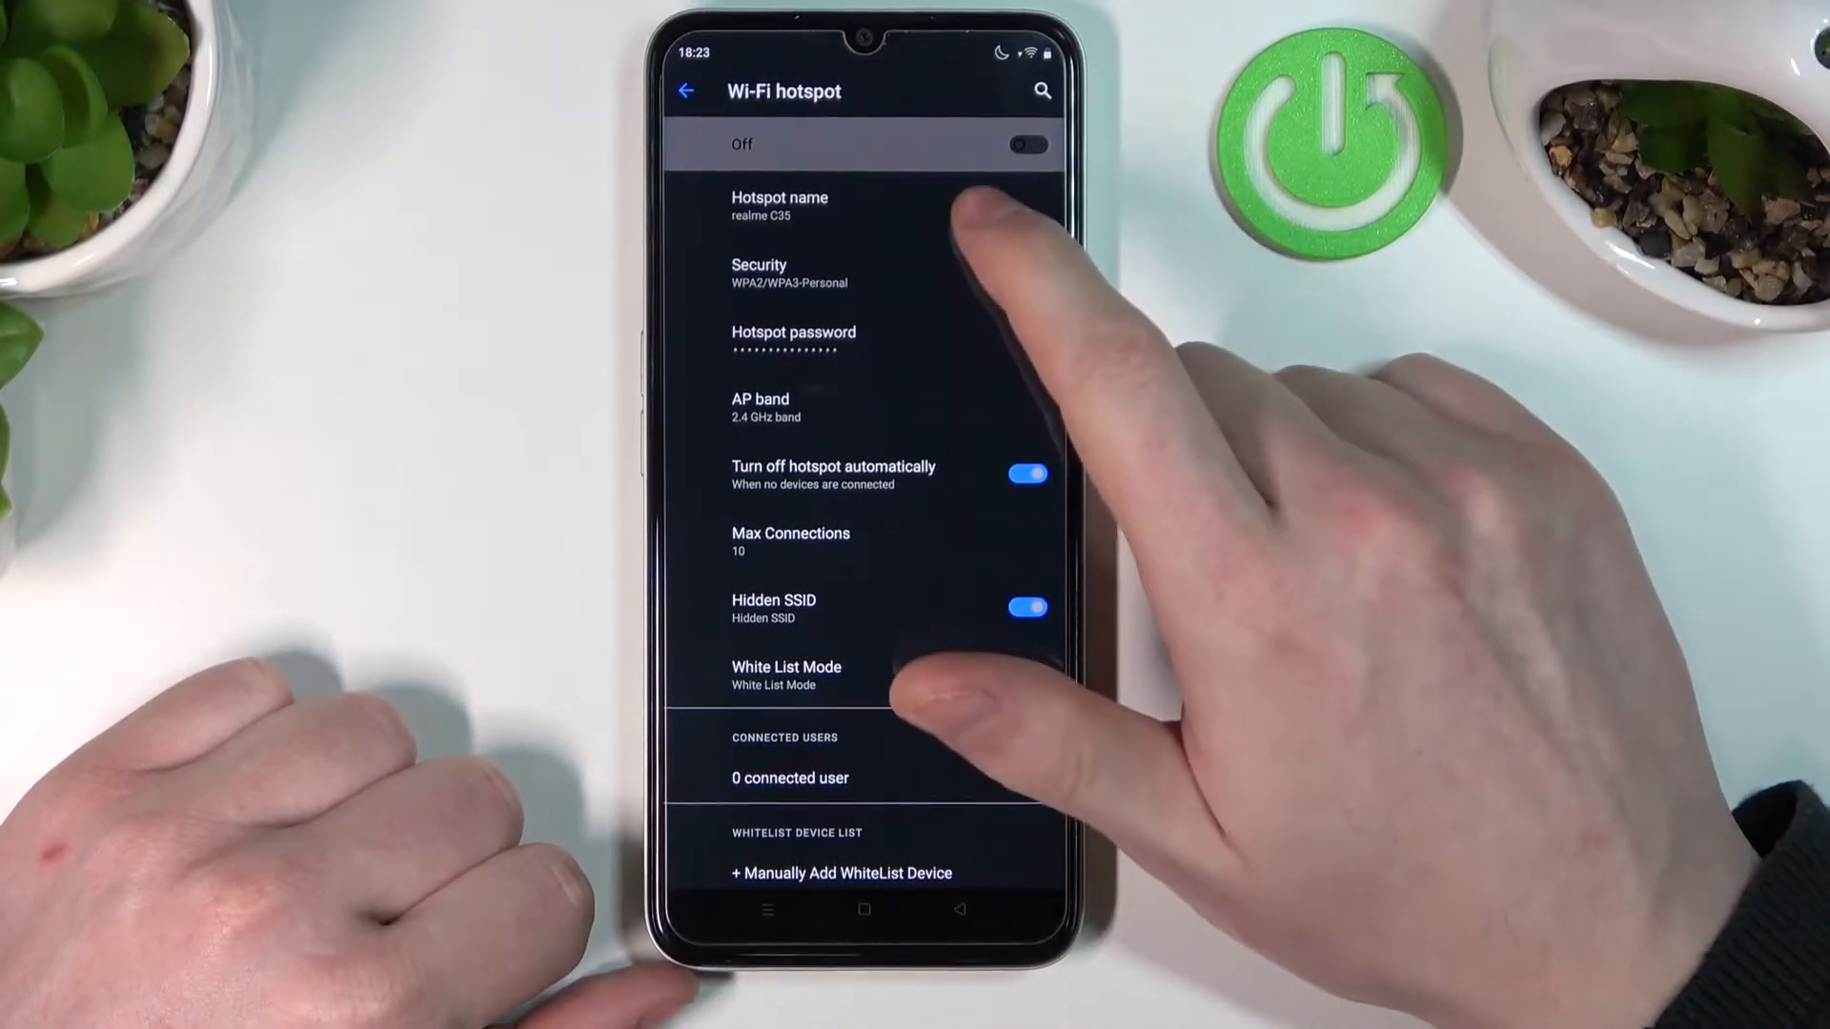
pyautogui.click(779, 206)
pyautogui.write('Ha')
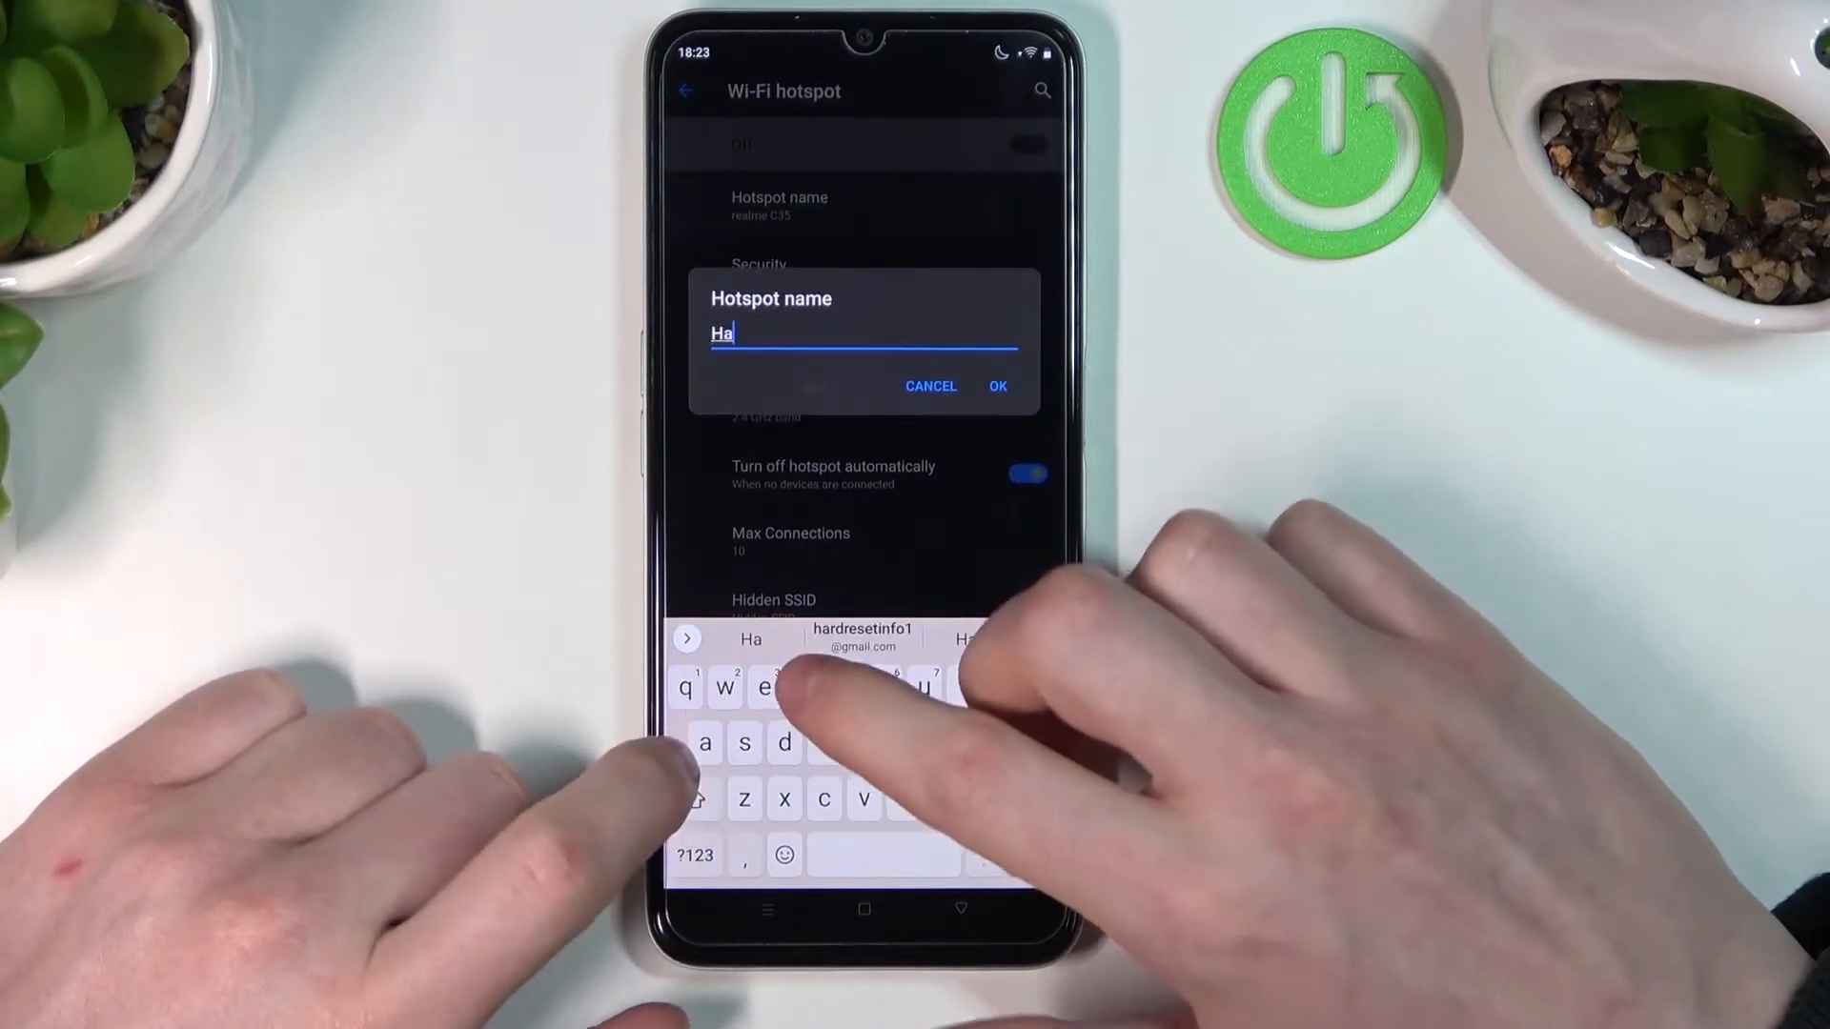
pyautogui.write('rdre')
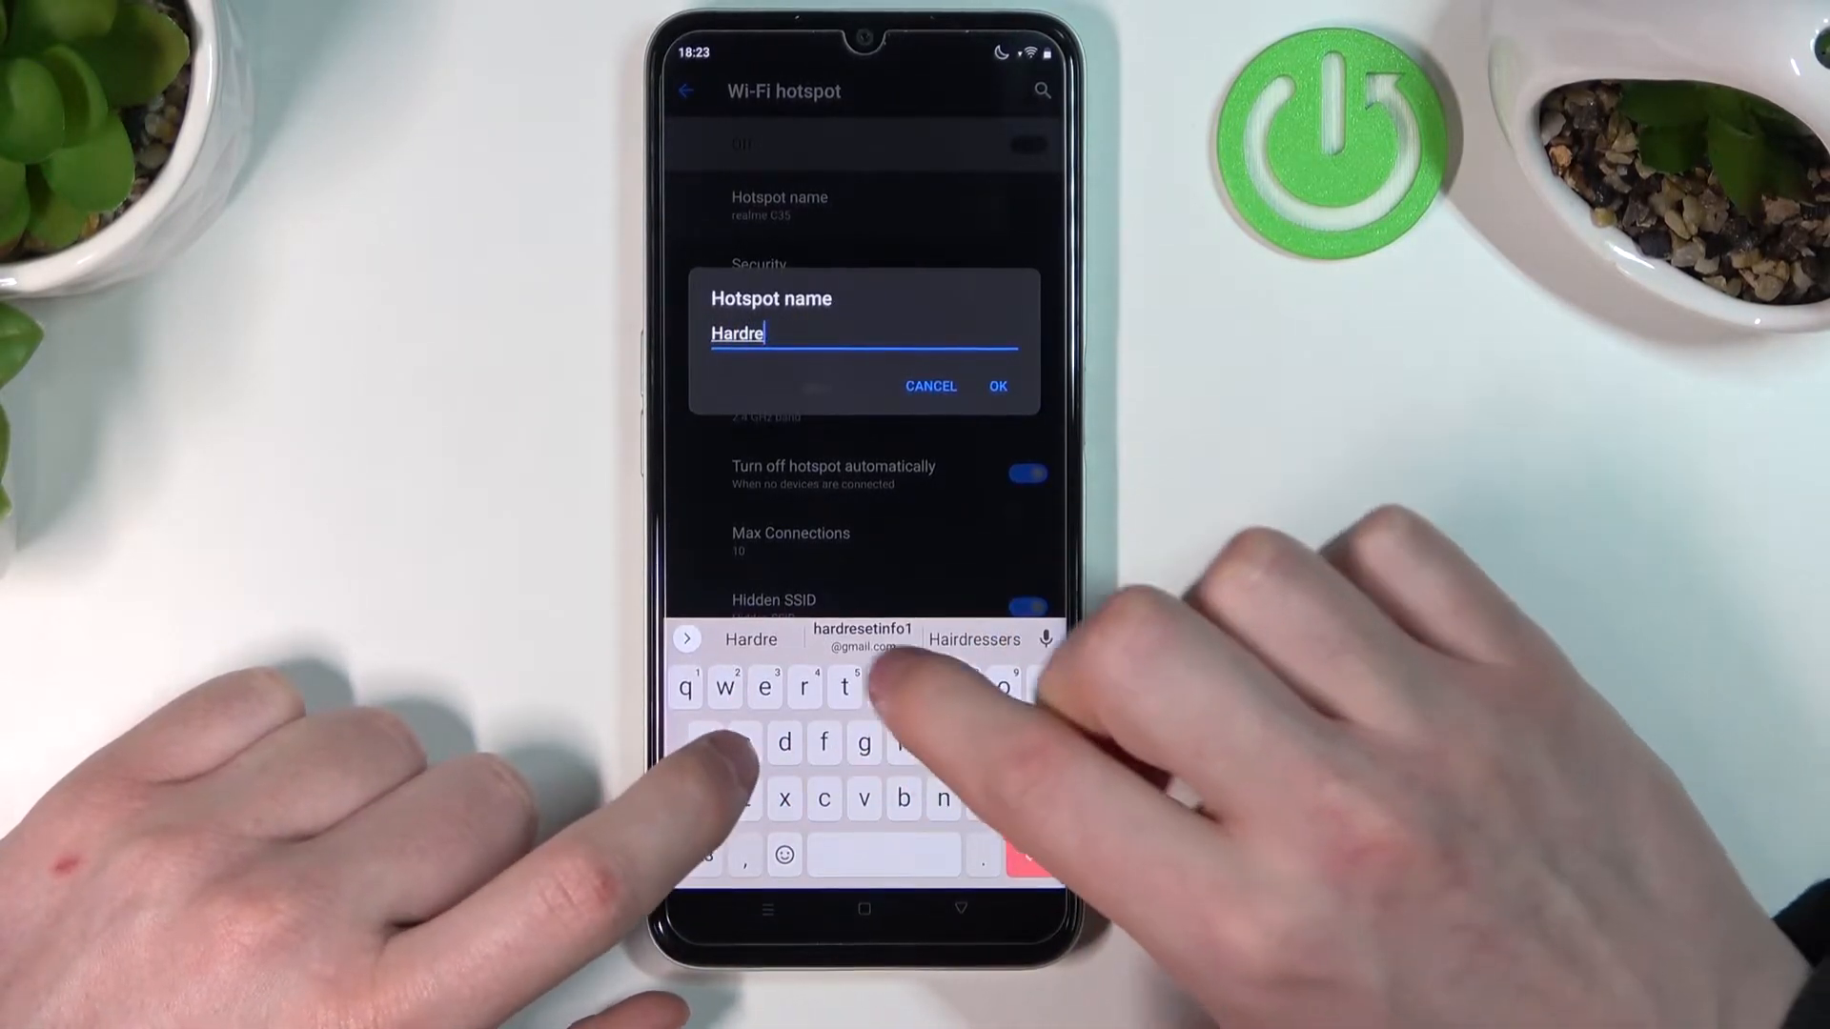
pyautogui.write('set')
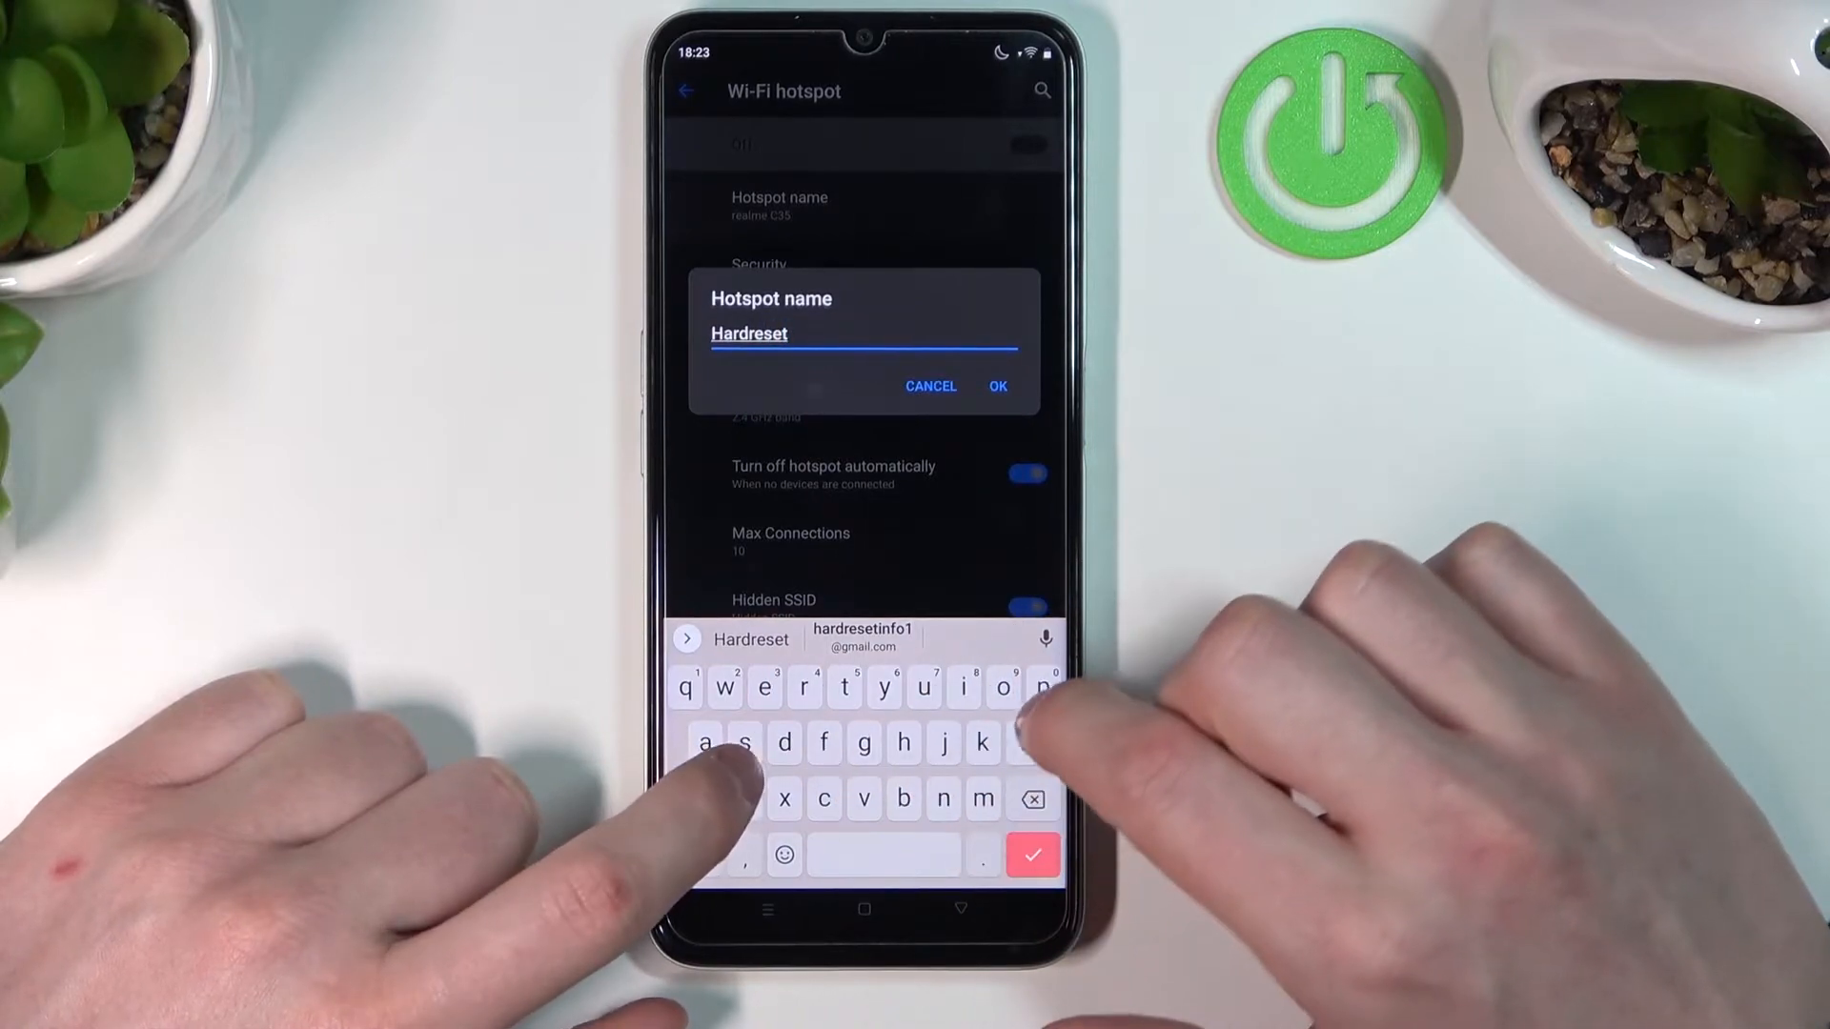
pyautogui.write('spot')
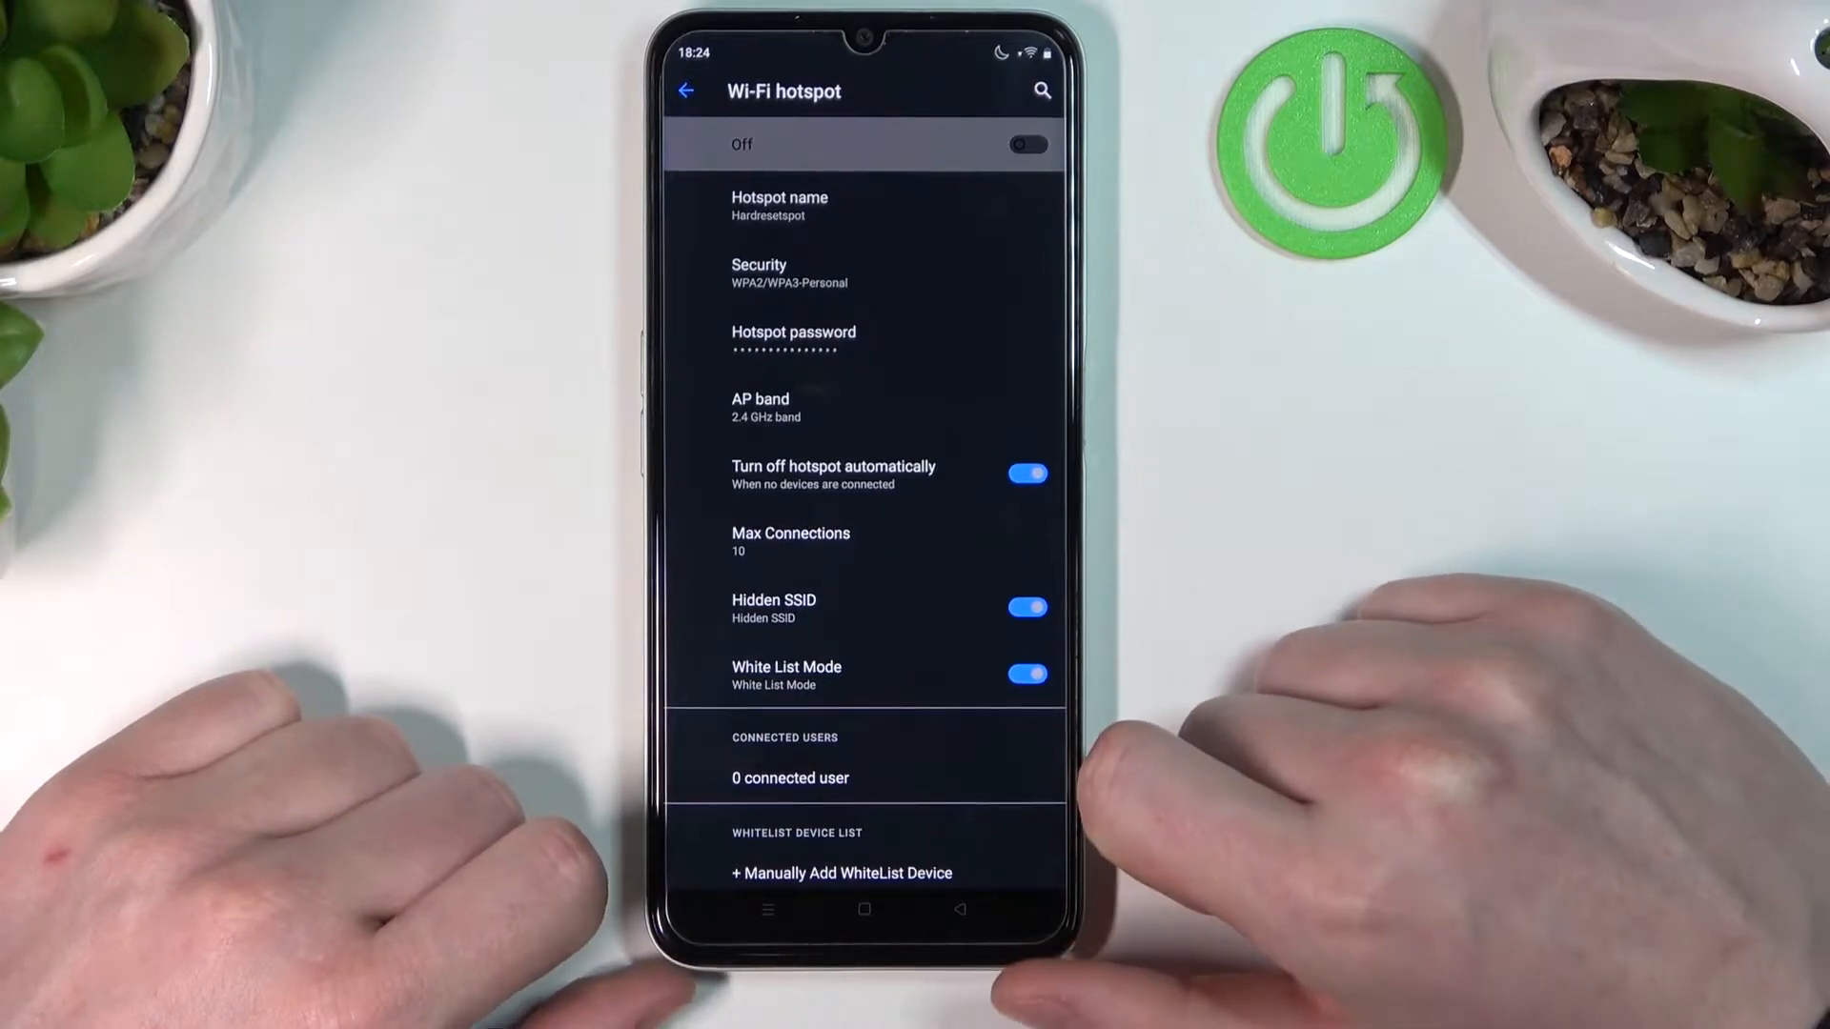
pyautogui.click(773, 272)
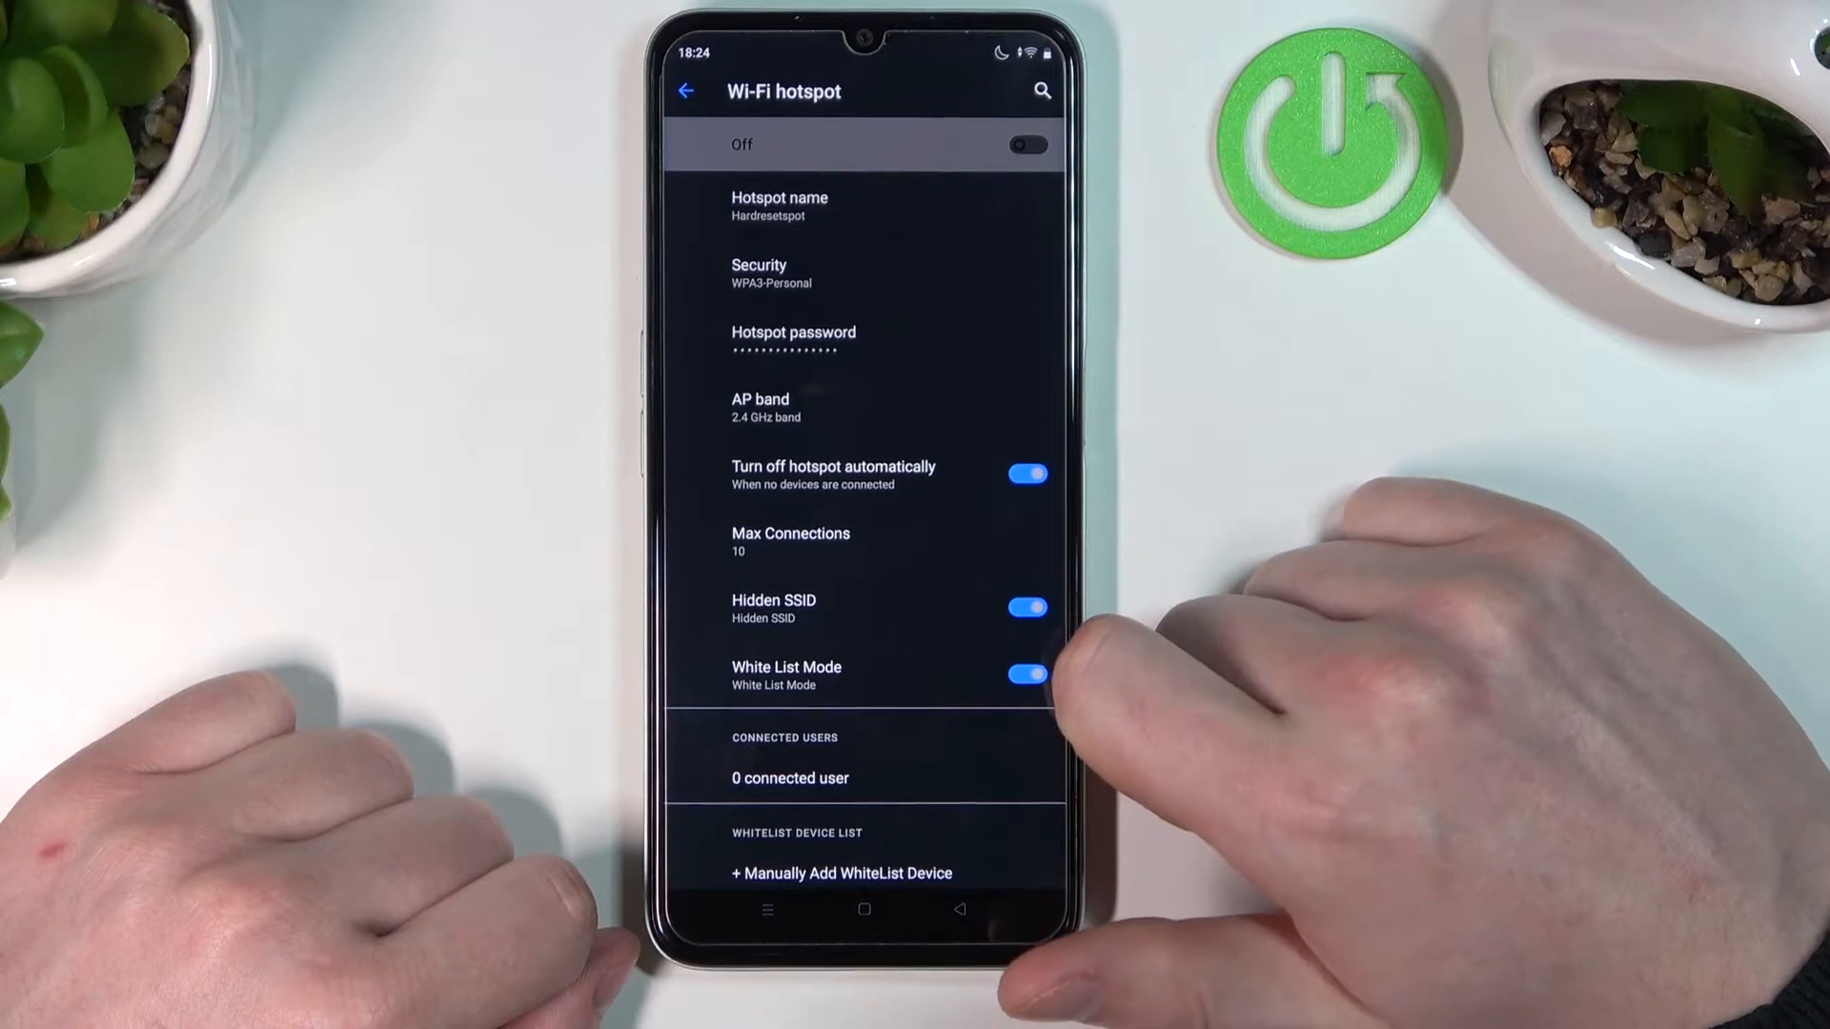
pyautogui.click(793, 338)
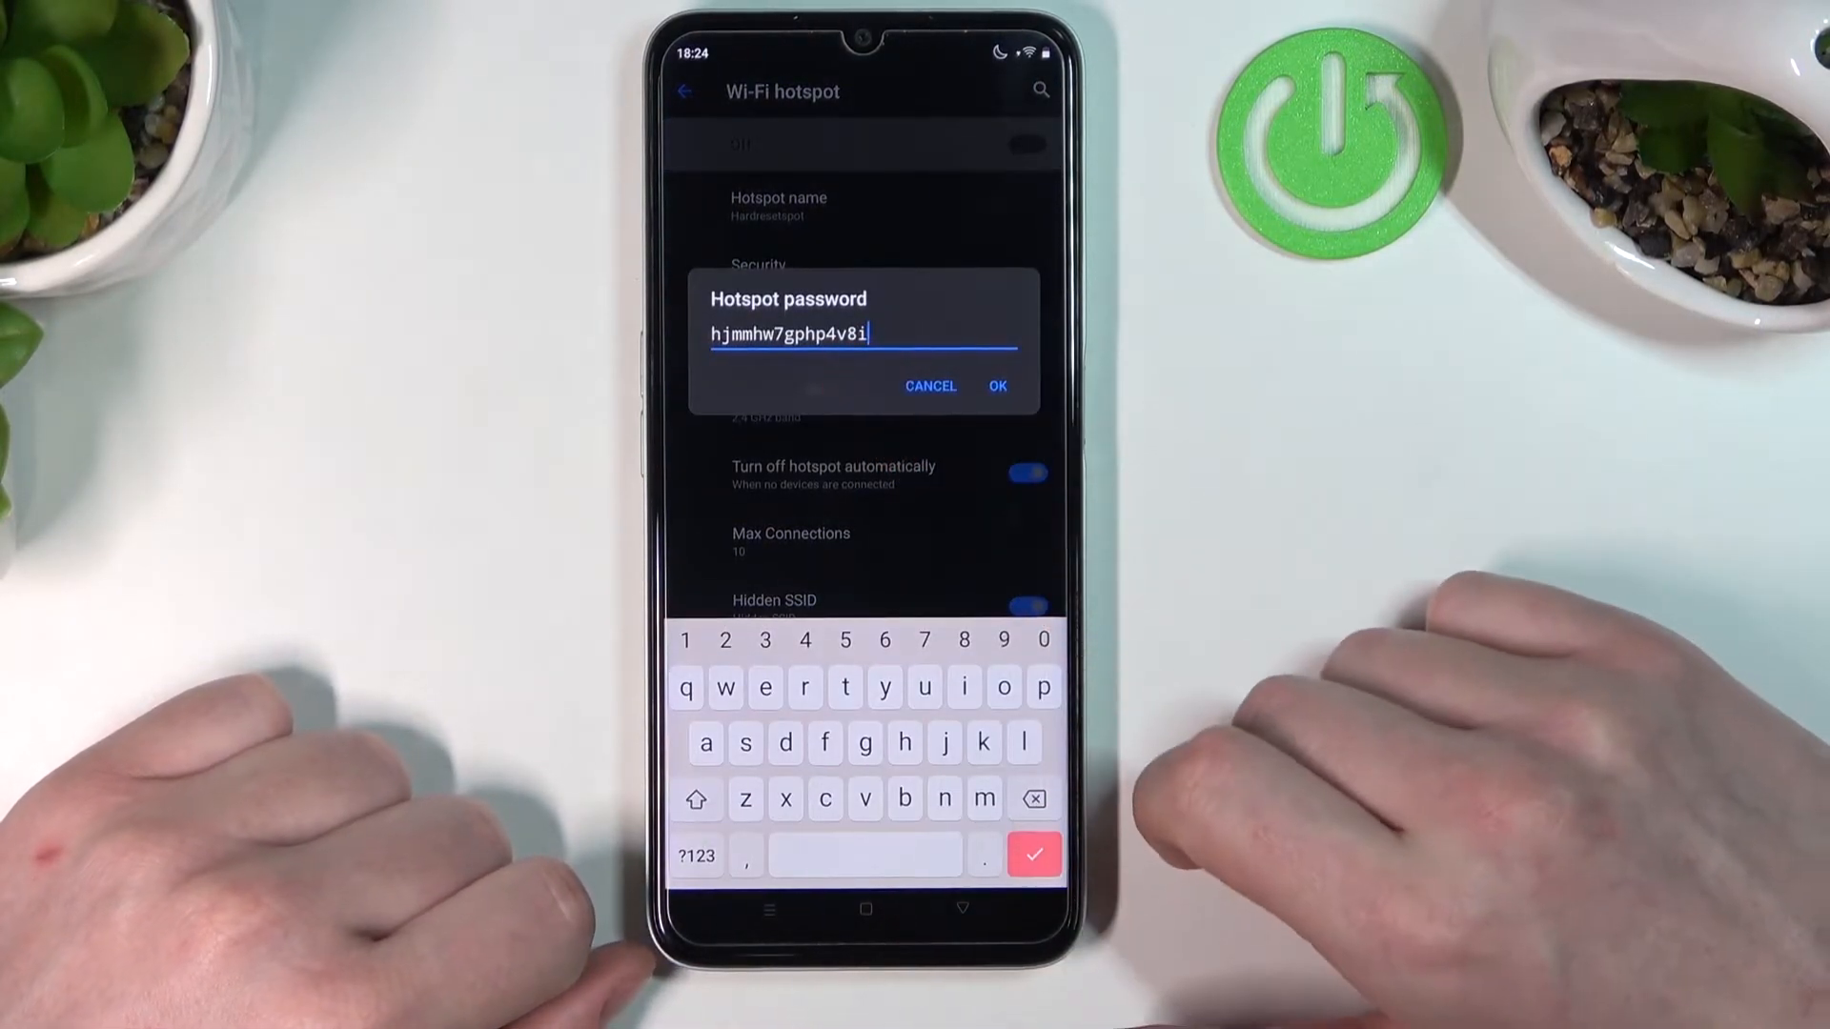
pyautogui.click(1033, 799)
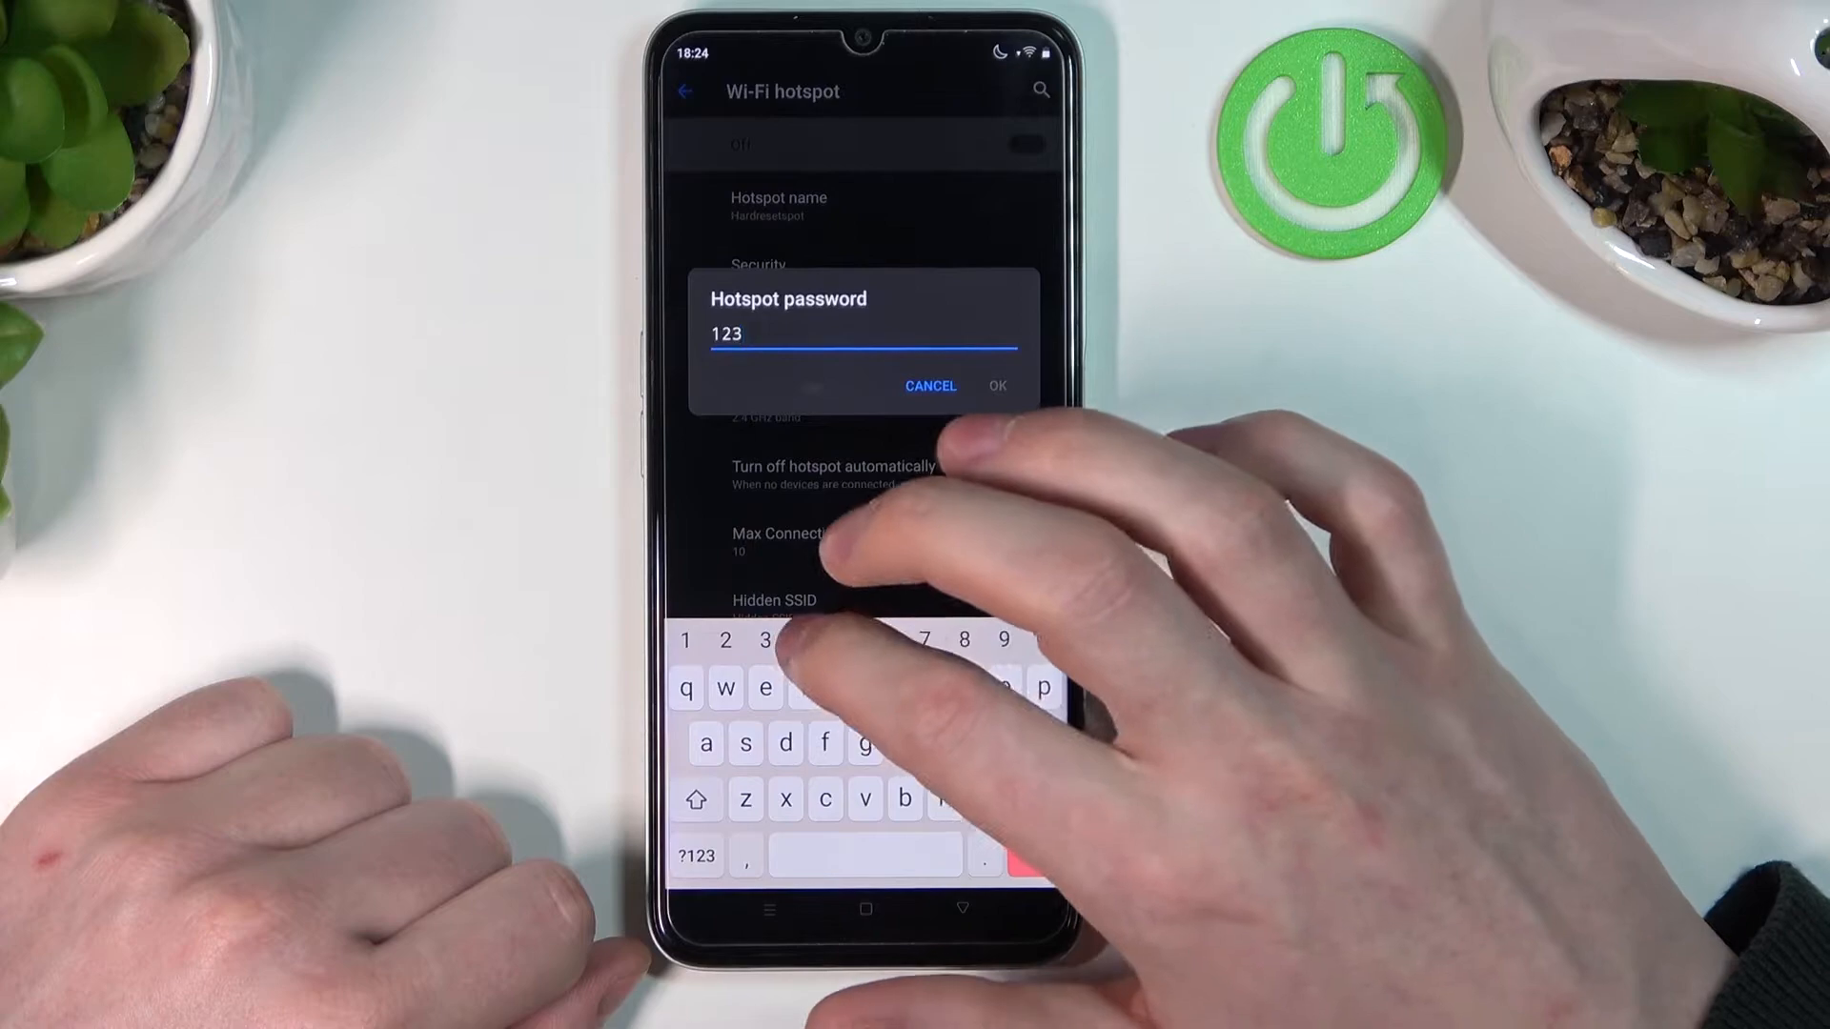
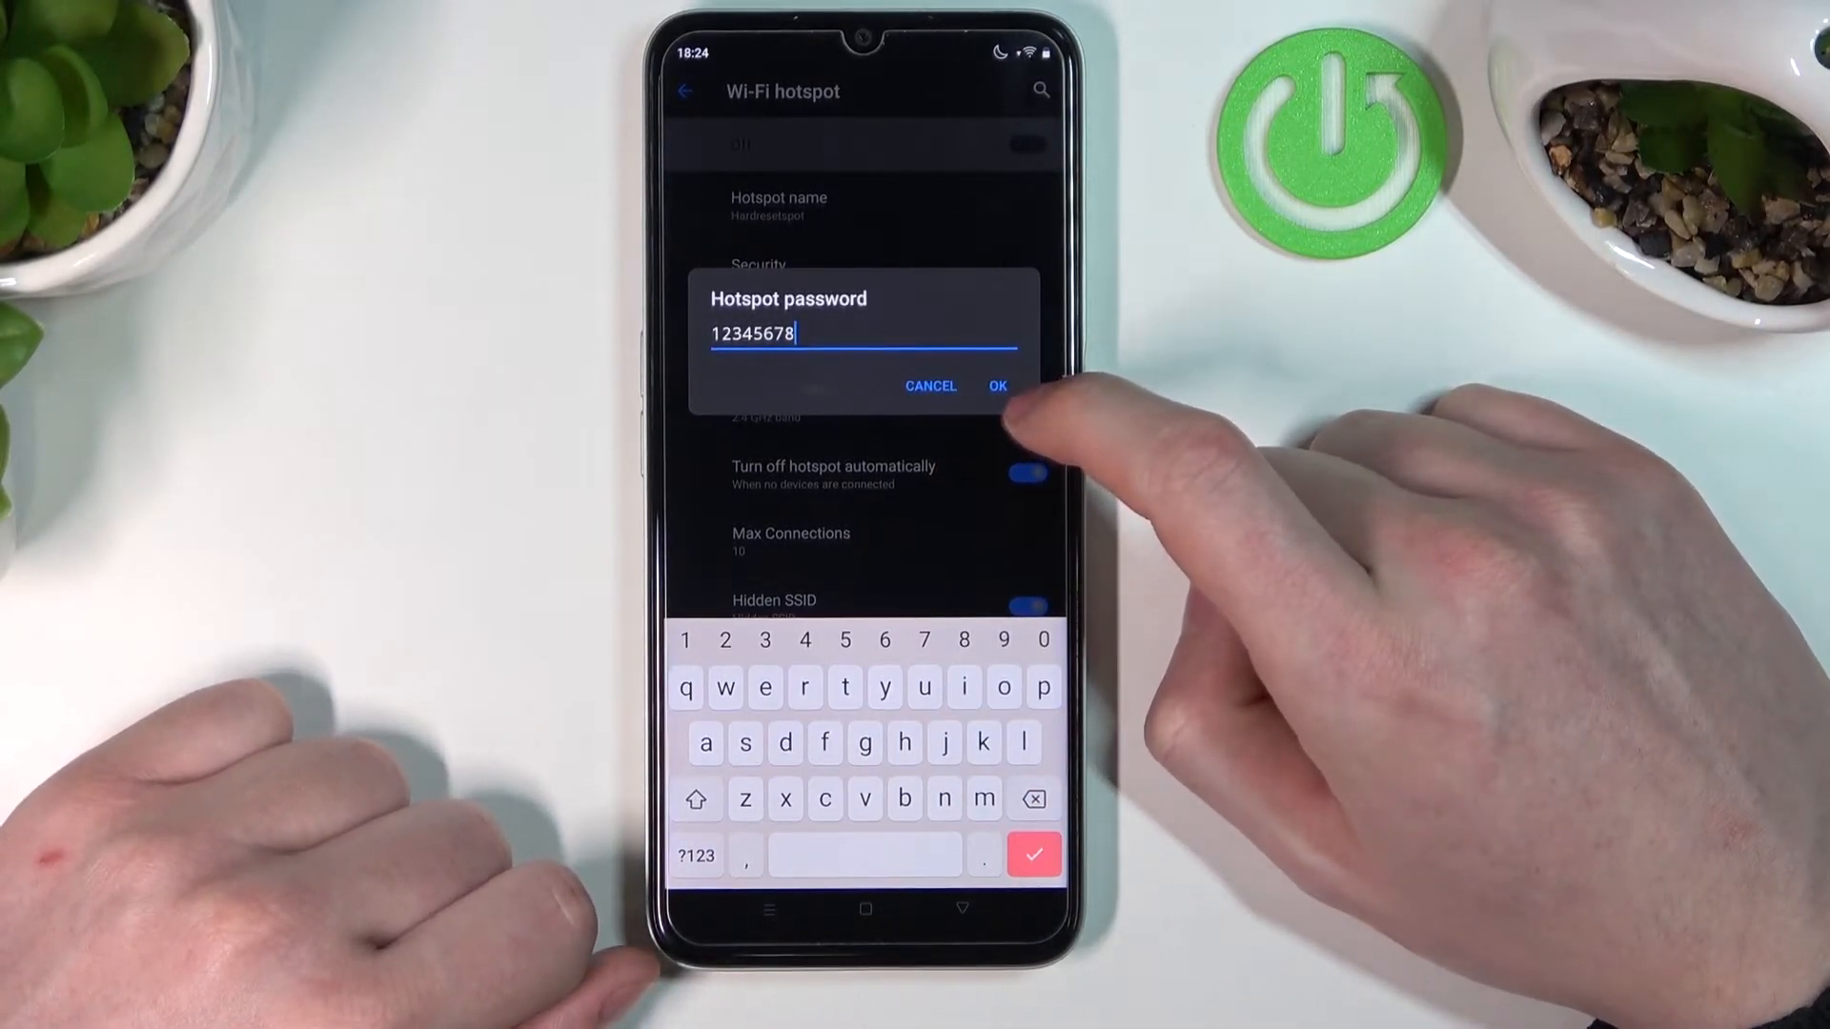
pyautogui.click(995, 386)
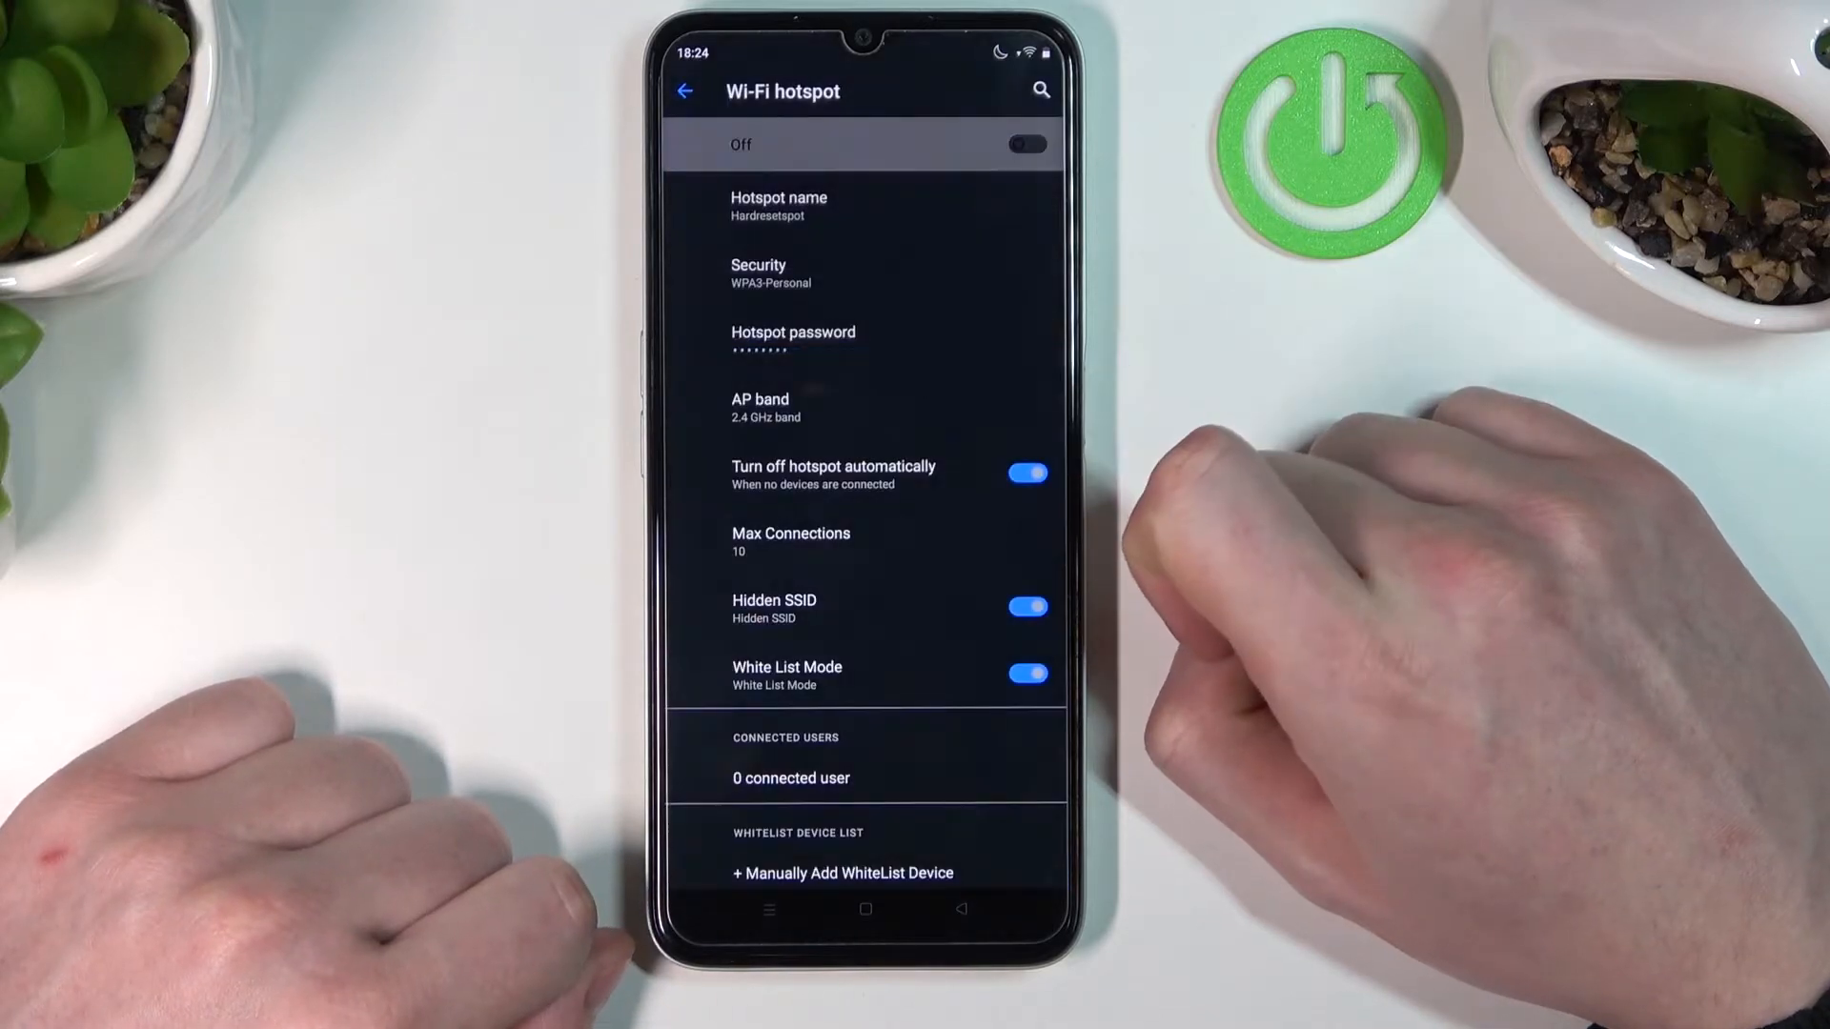
pyautogui.click(1024, 473)
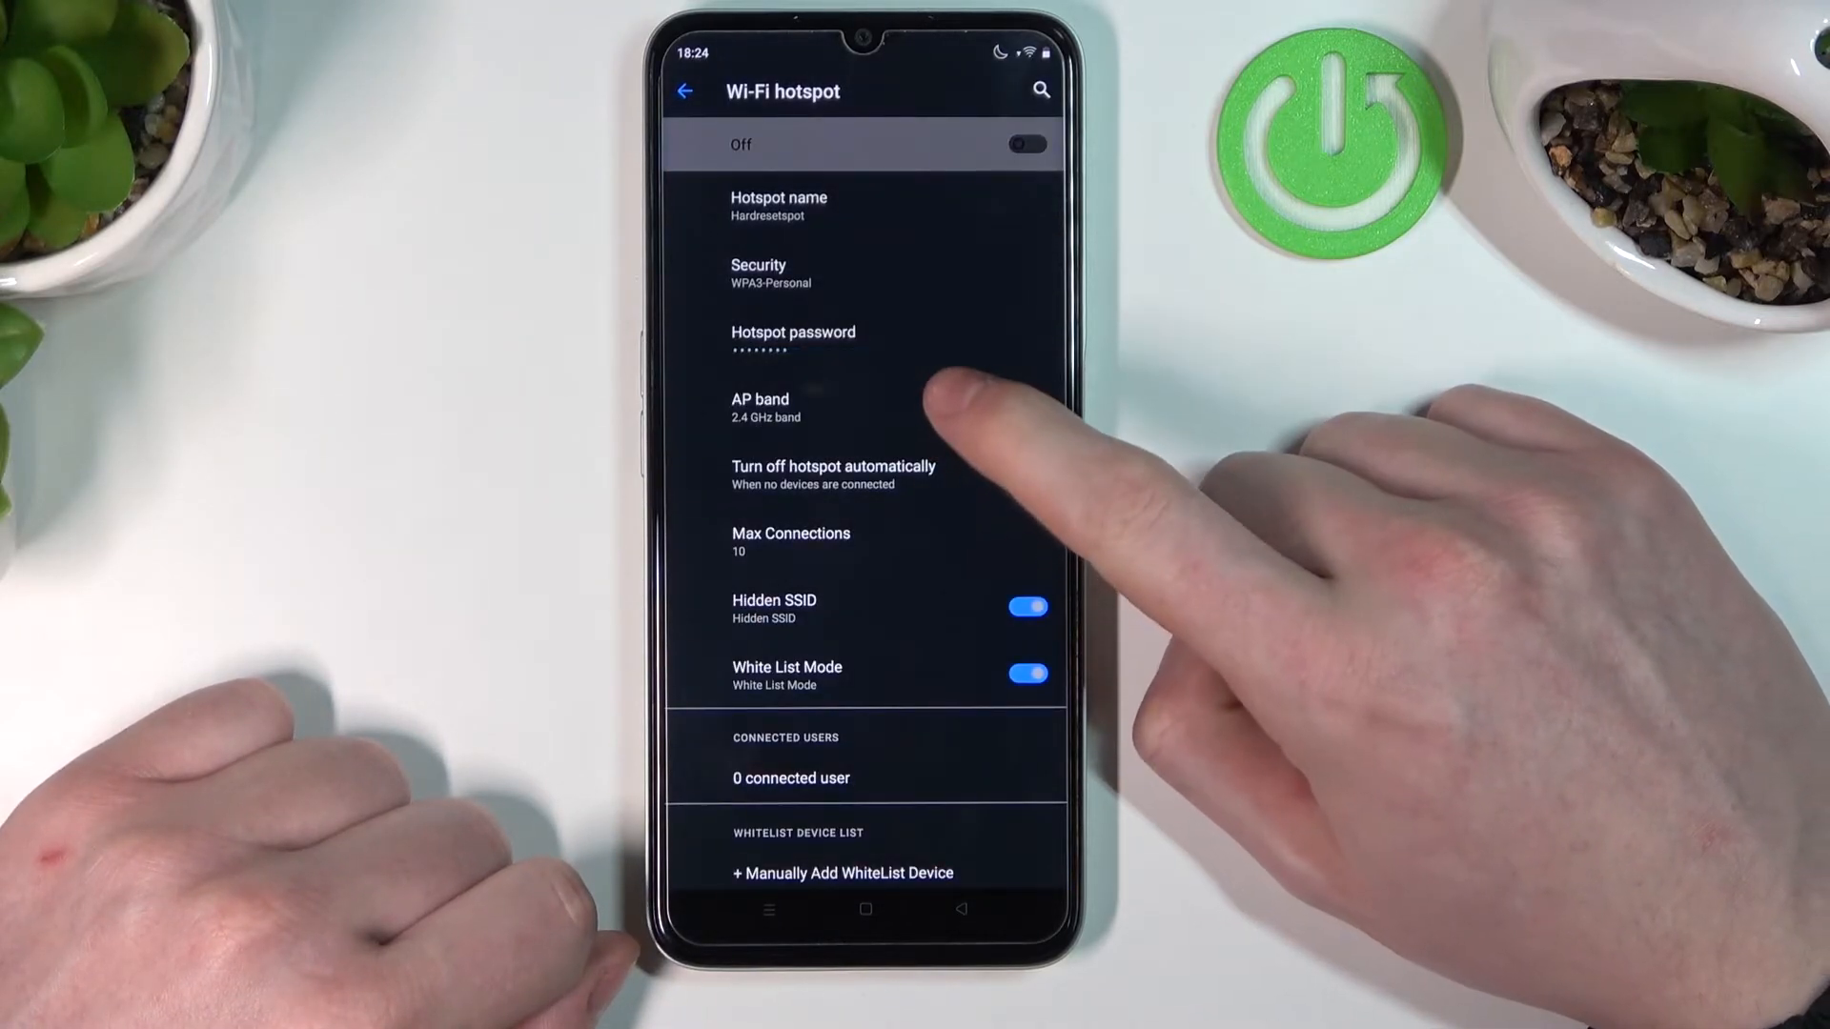
pyautogui.click(759, 407)
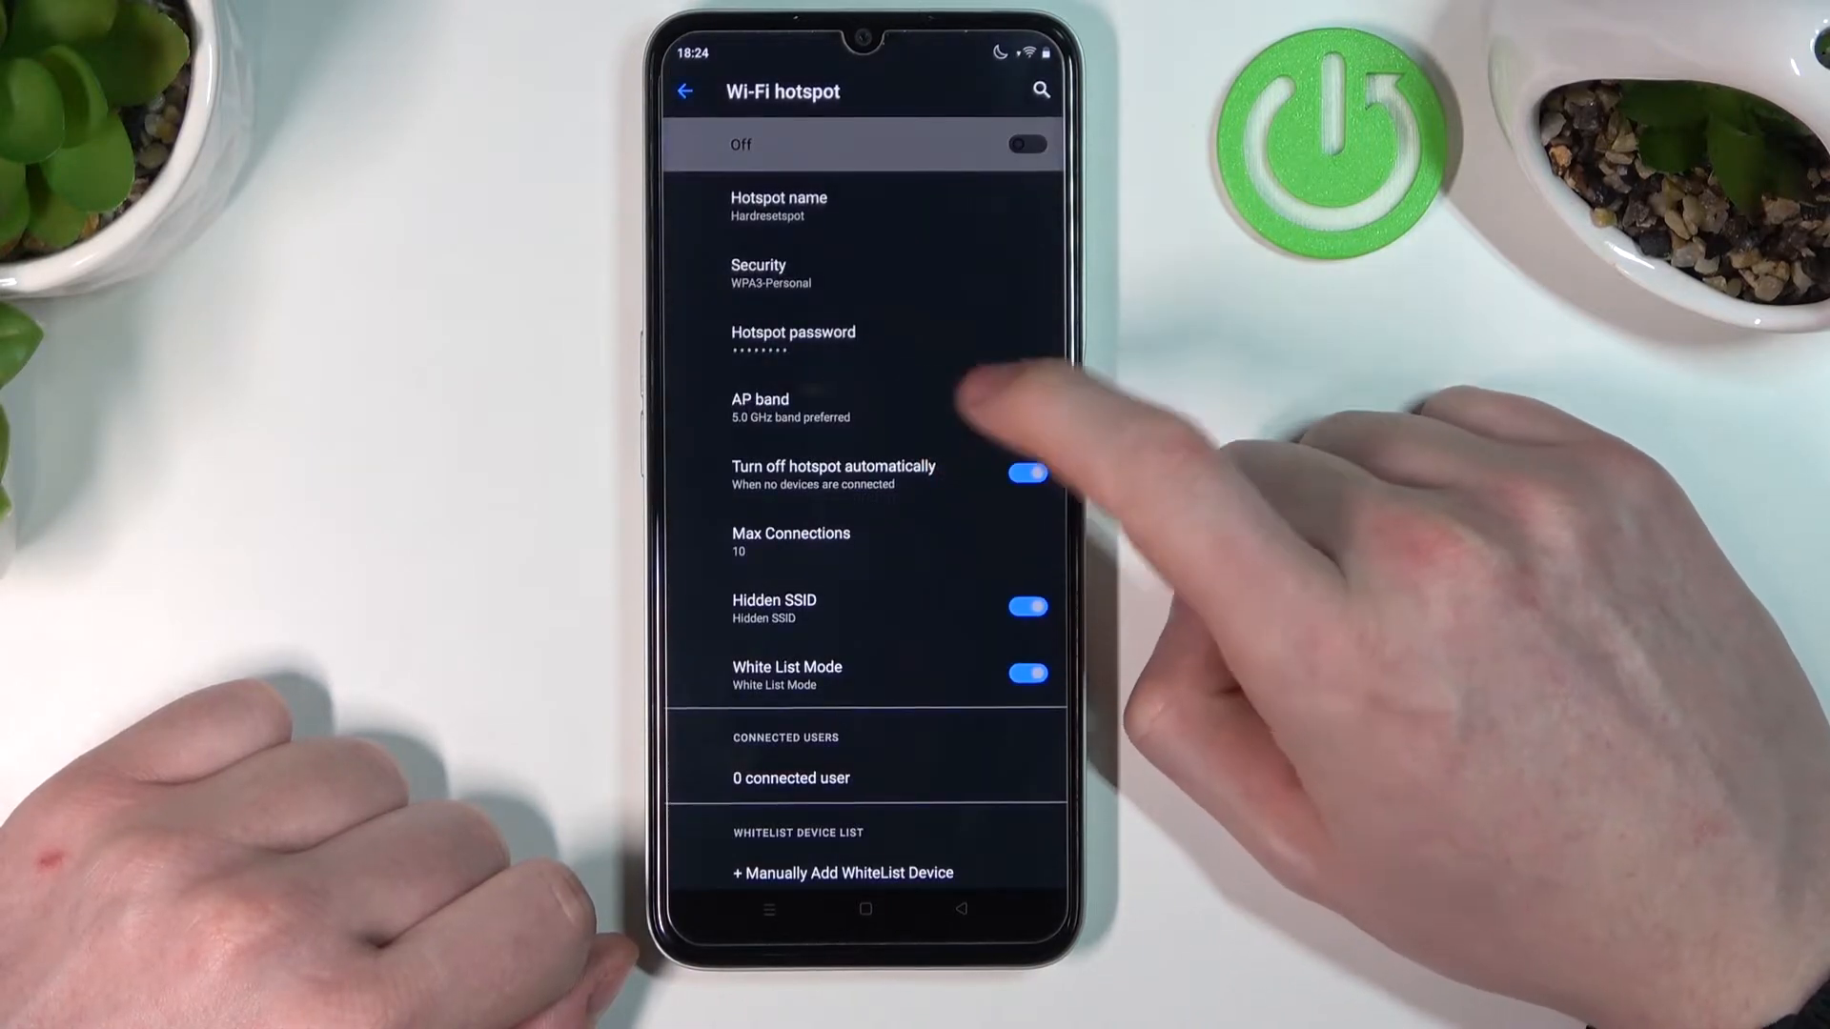
pyautogui.click(789, 409)
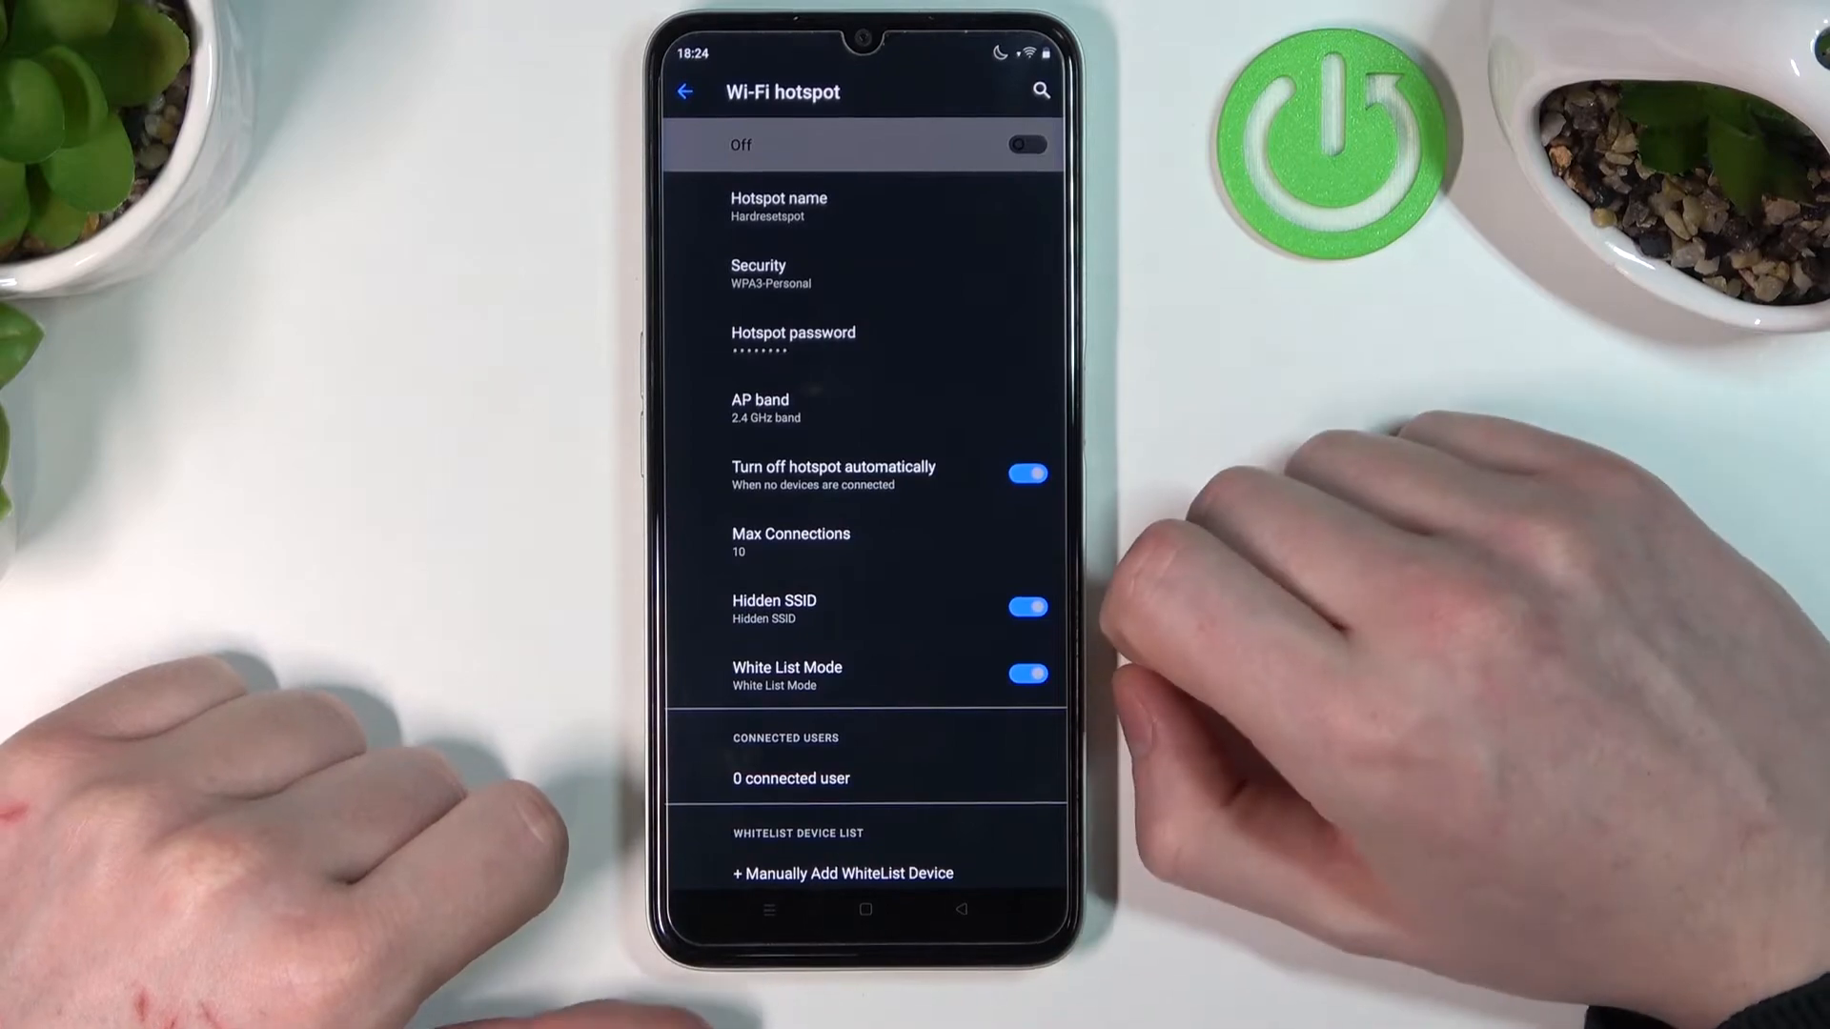
pyautogui.click(763, 407)
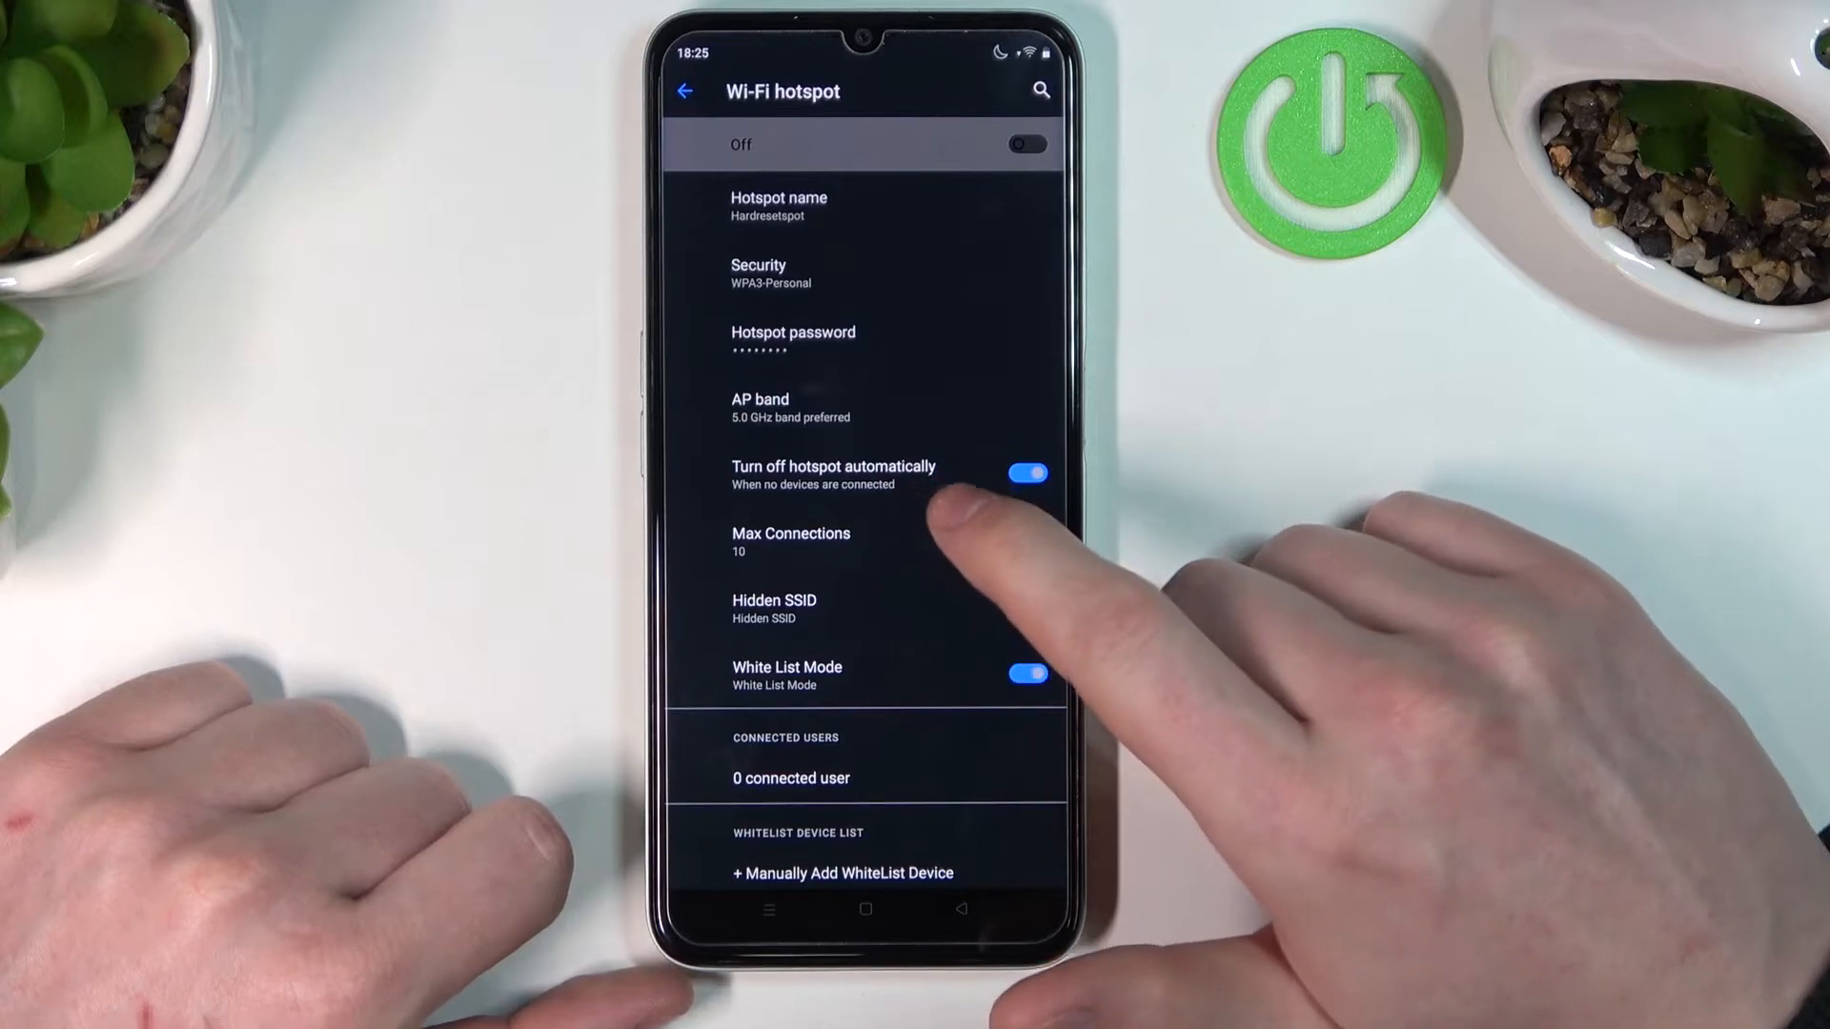
pyautogui.click(1024, 607)
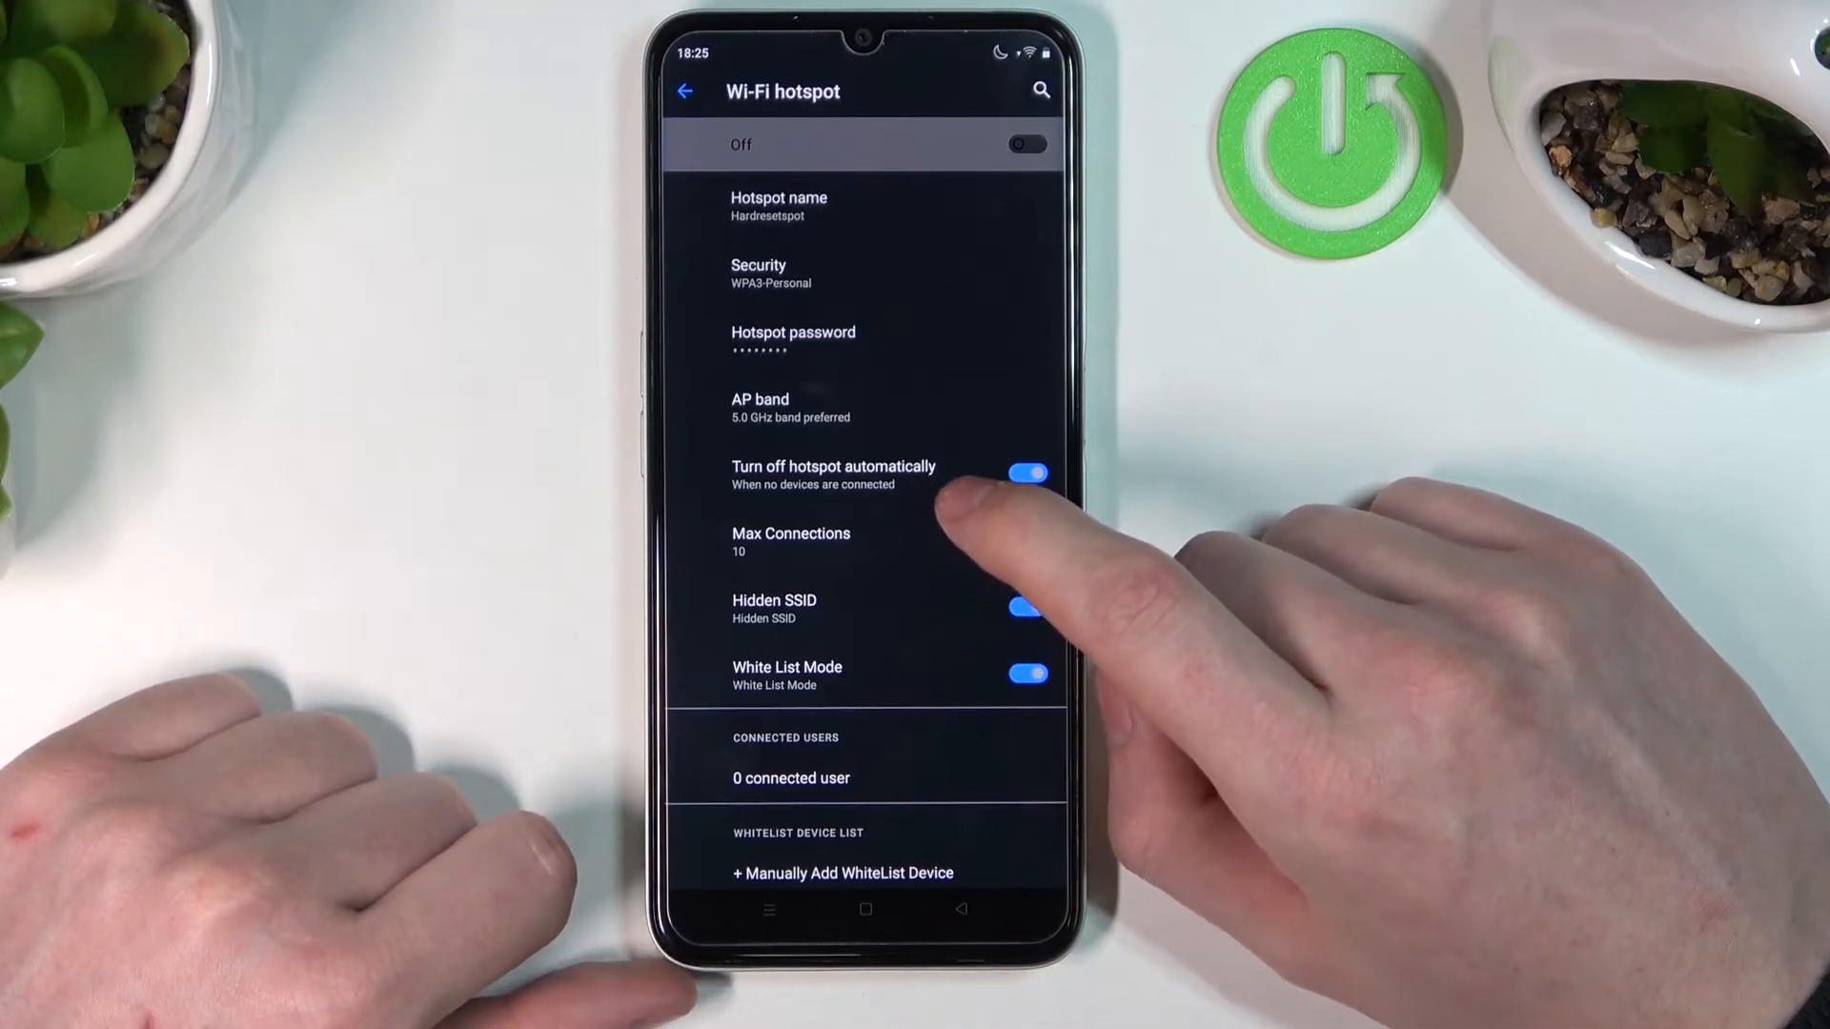
pyautogui.click(1025, 472)
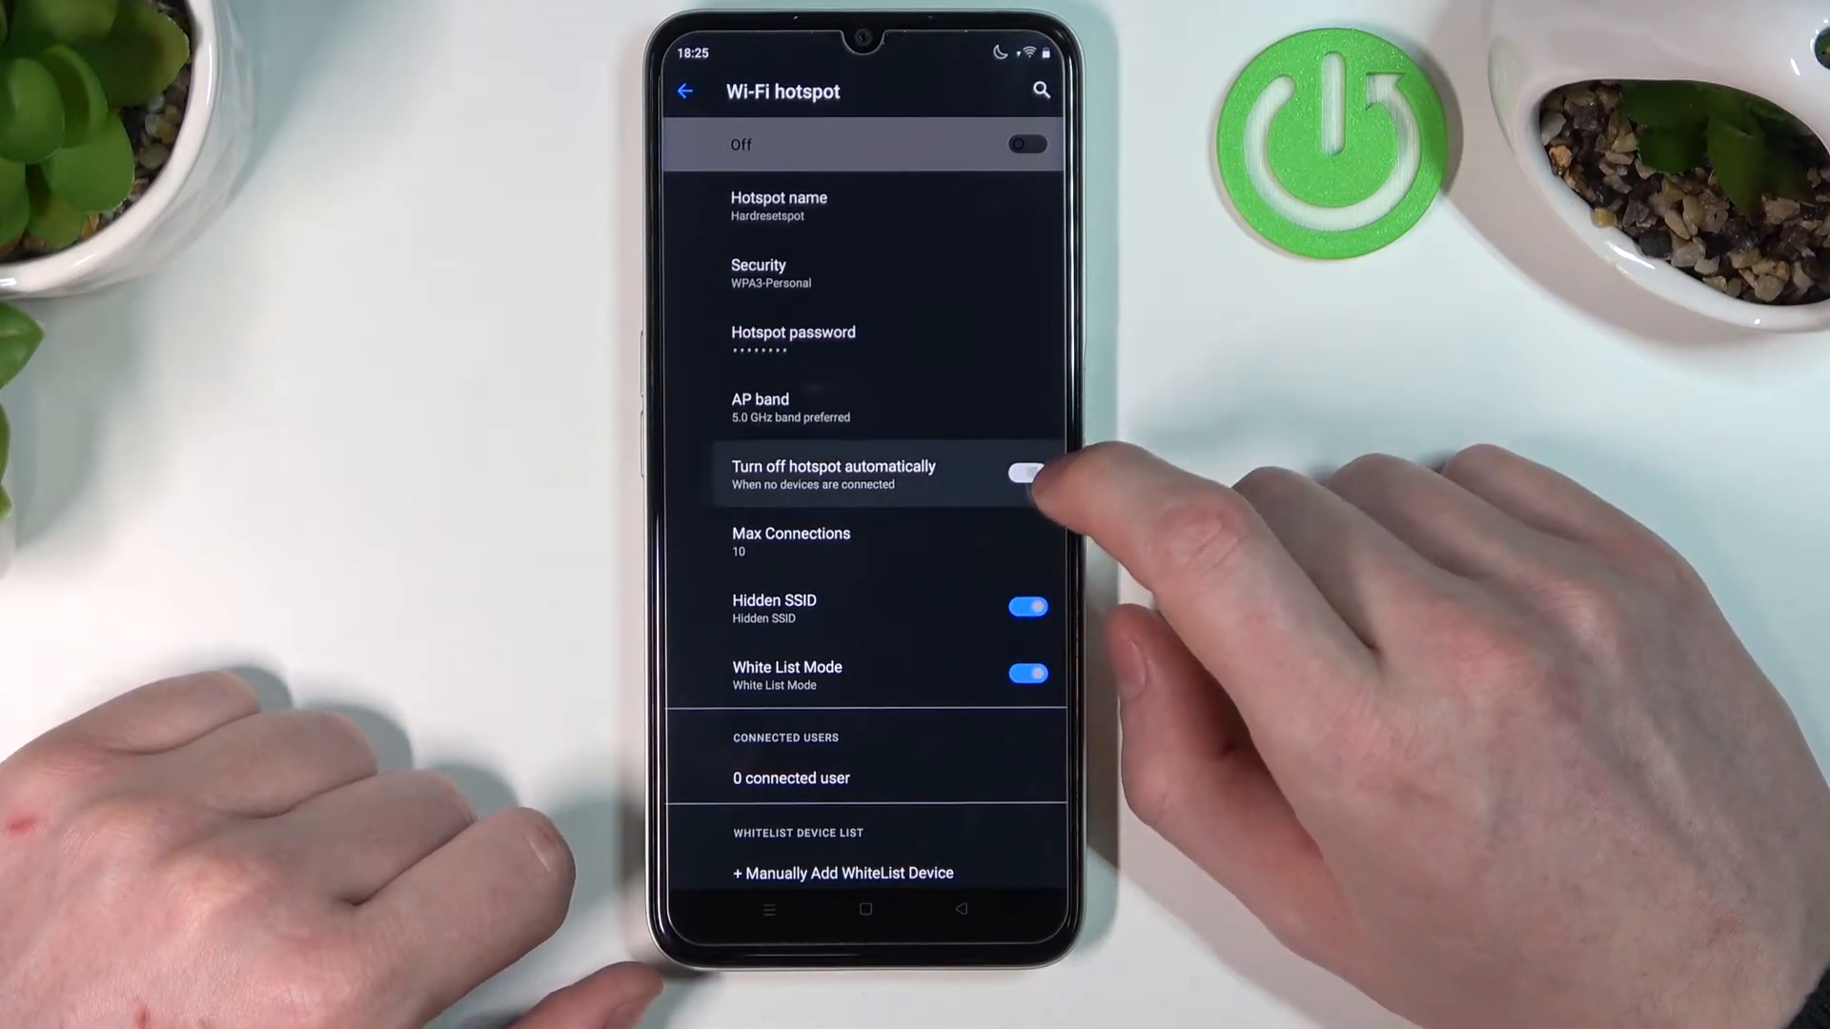
pyautogui.click(1024, 473)
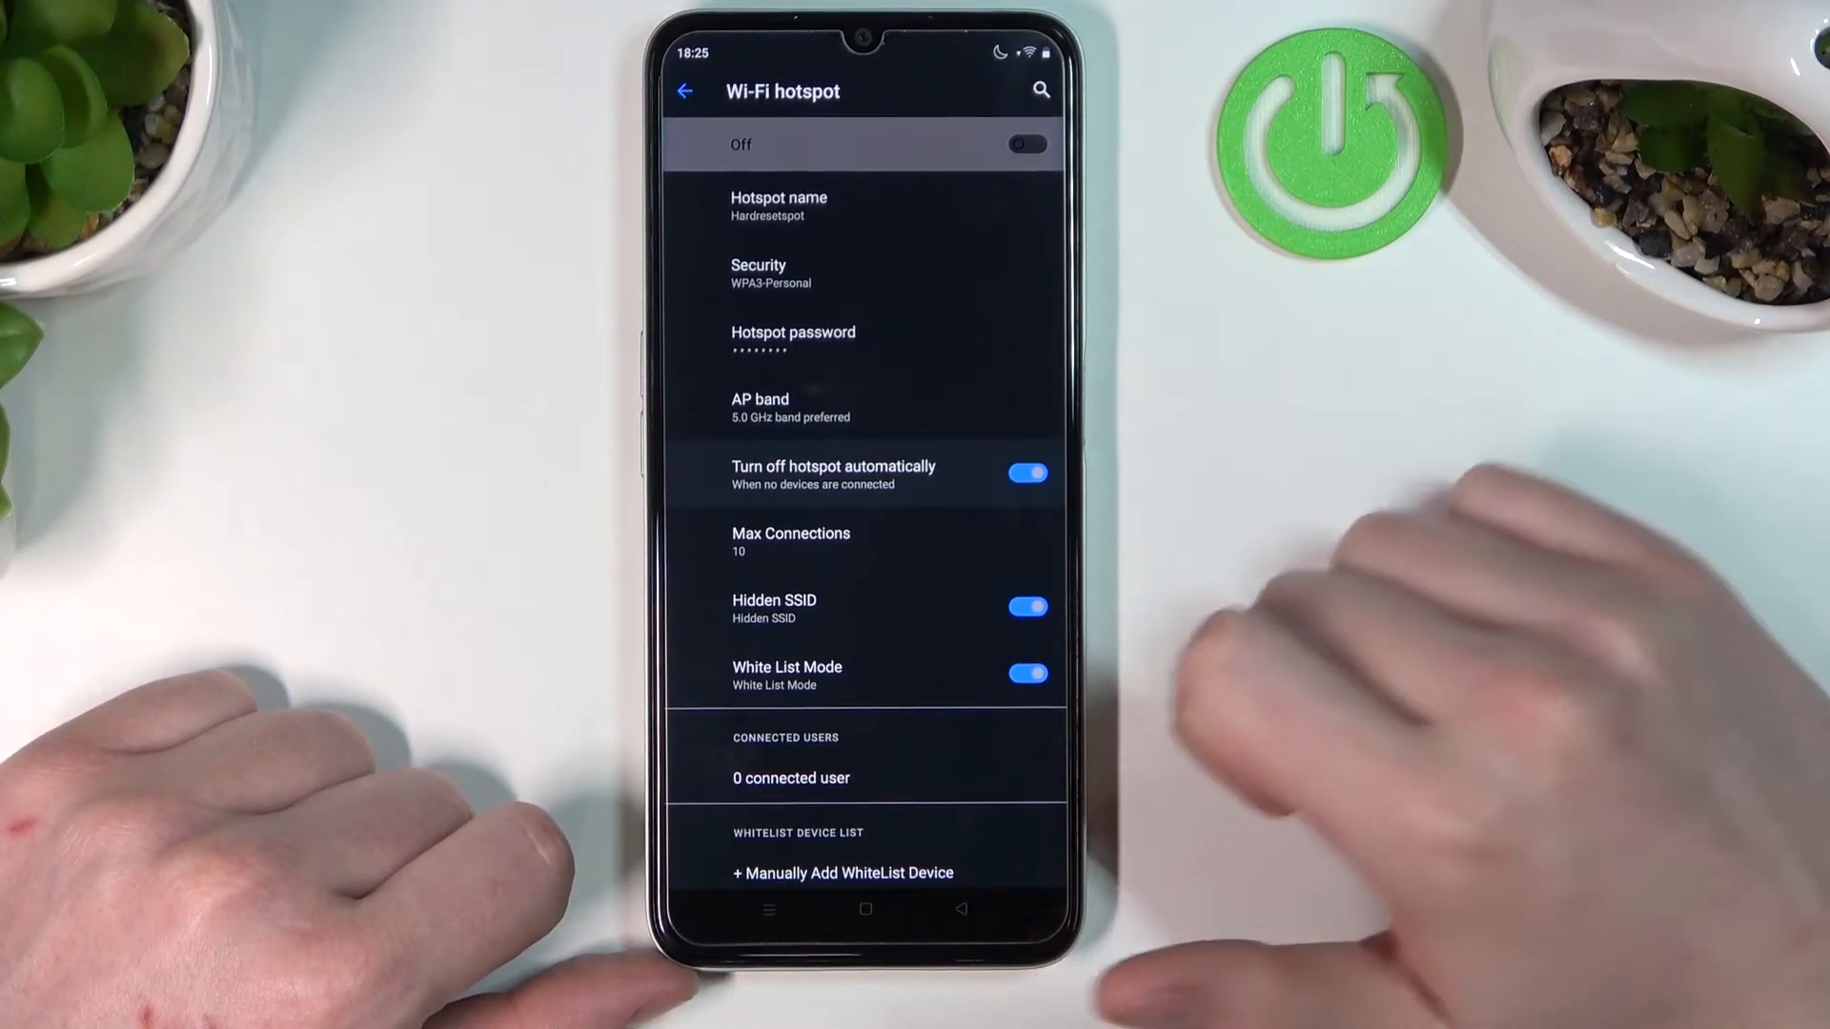
pyautogui.click(1026, 606)
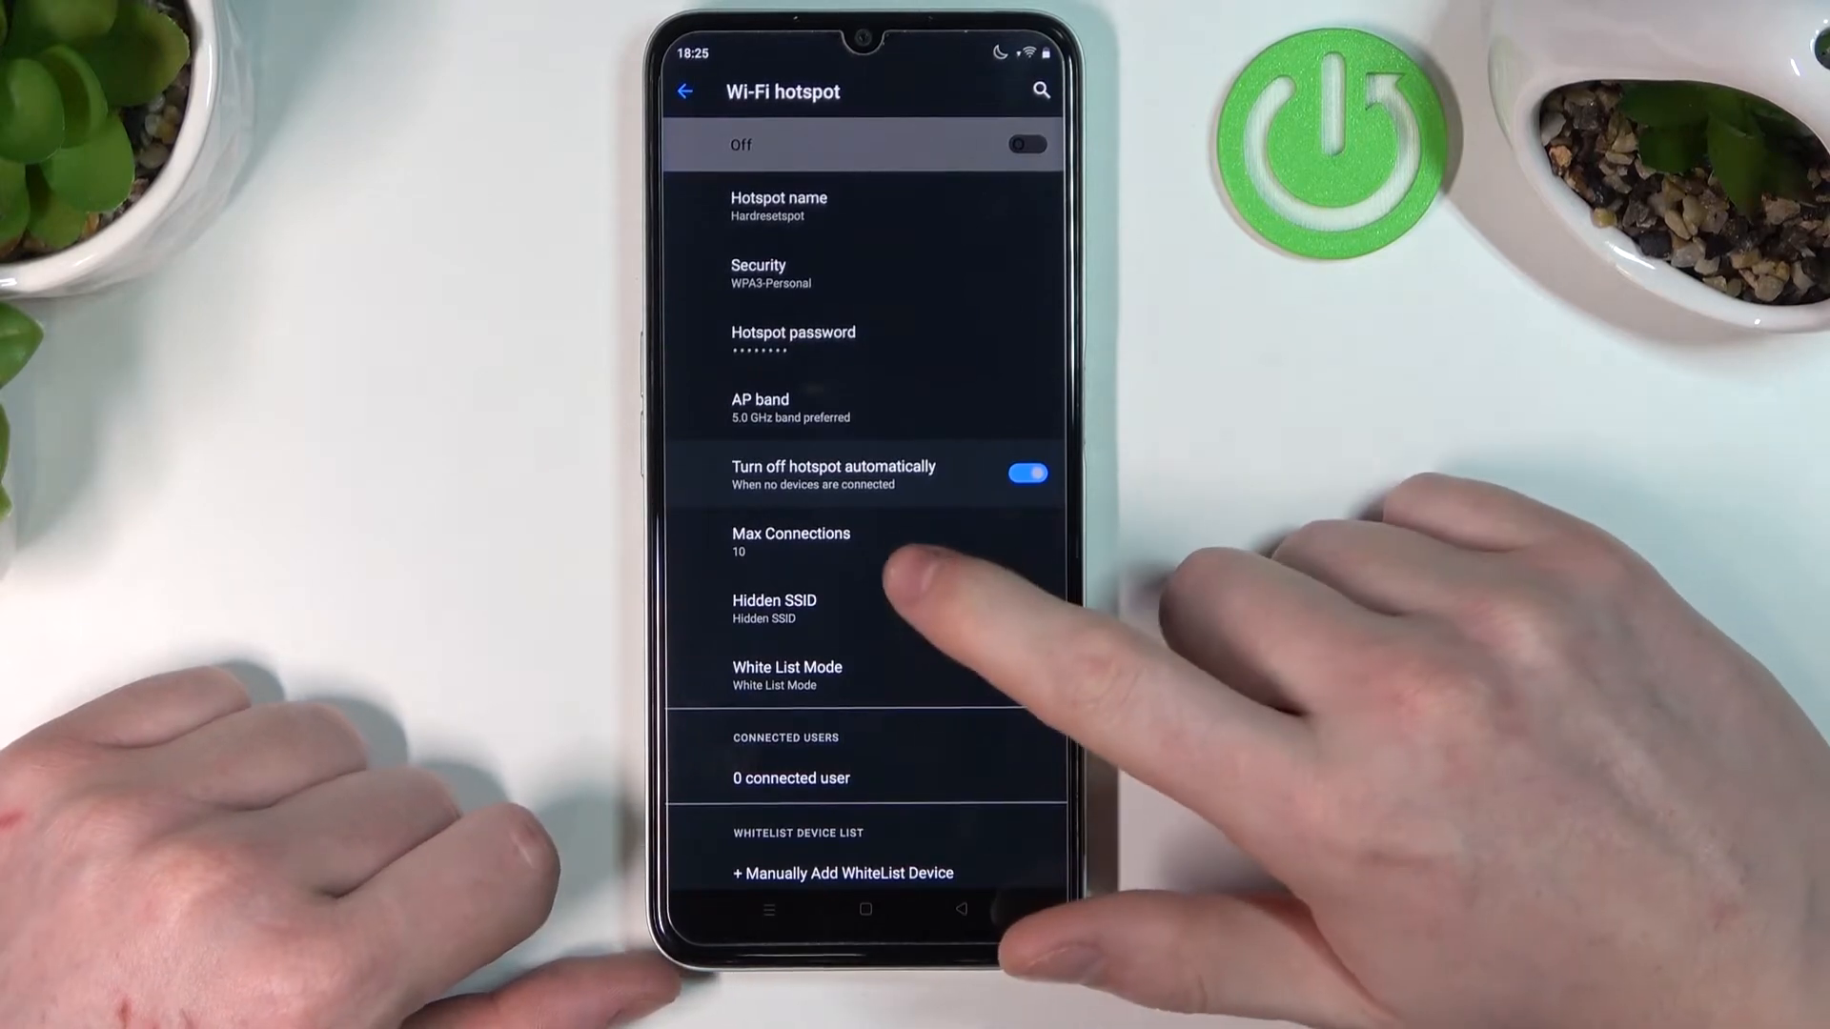
# Choose 3 maximum connections and switch on Hidden SSID and White List Mode
pyautogui.click(791, 541)
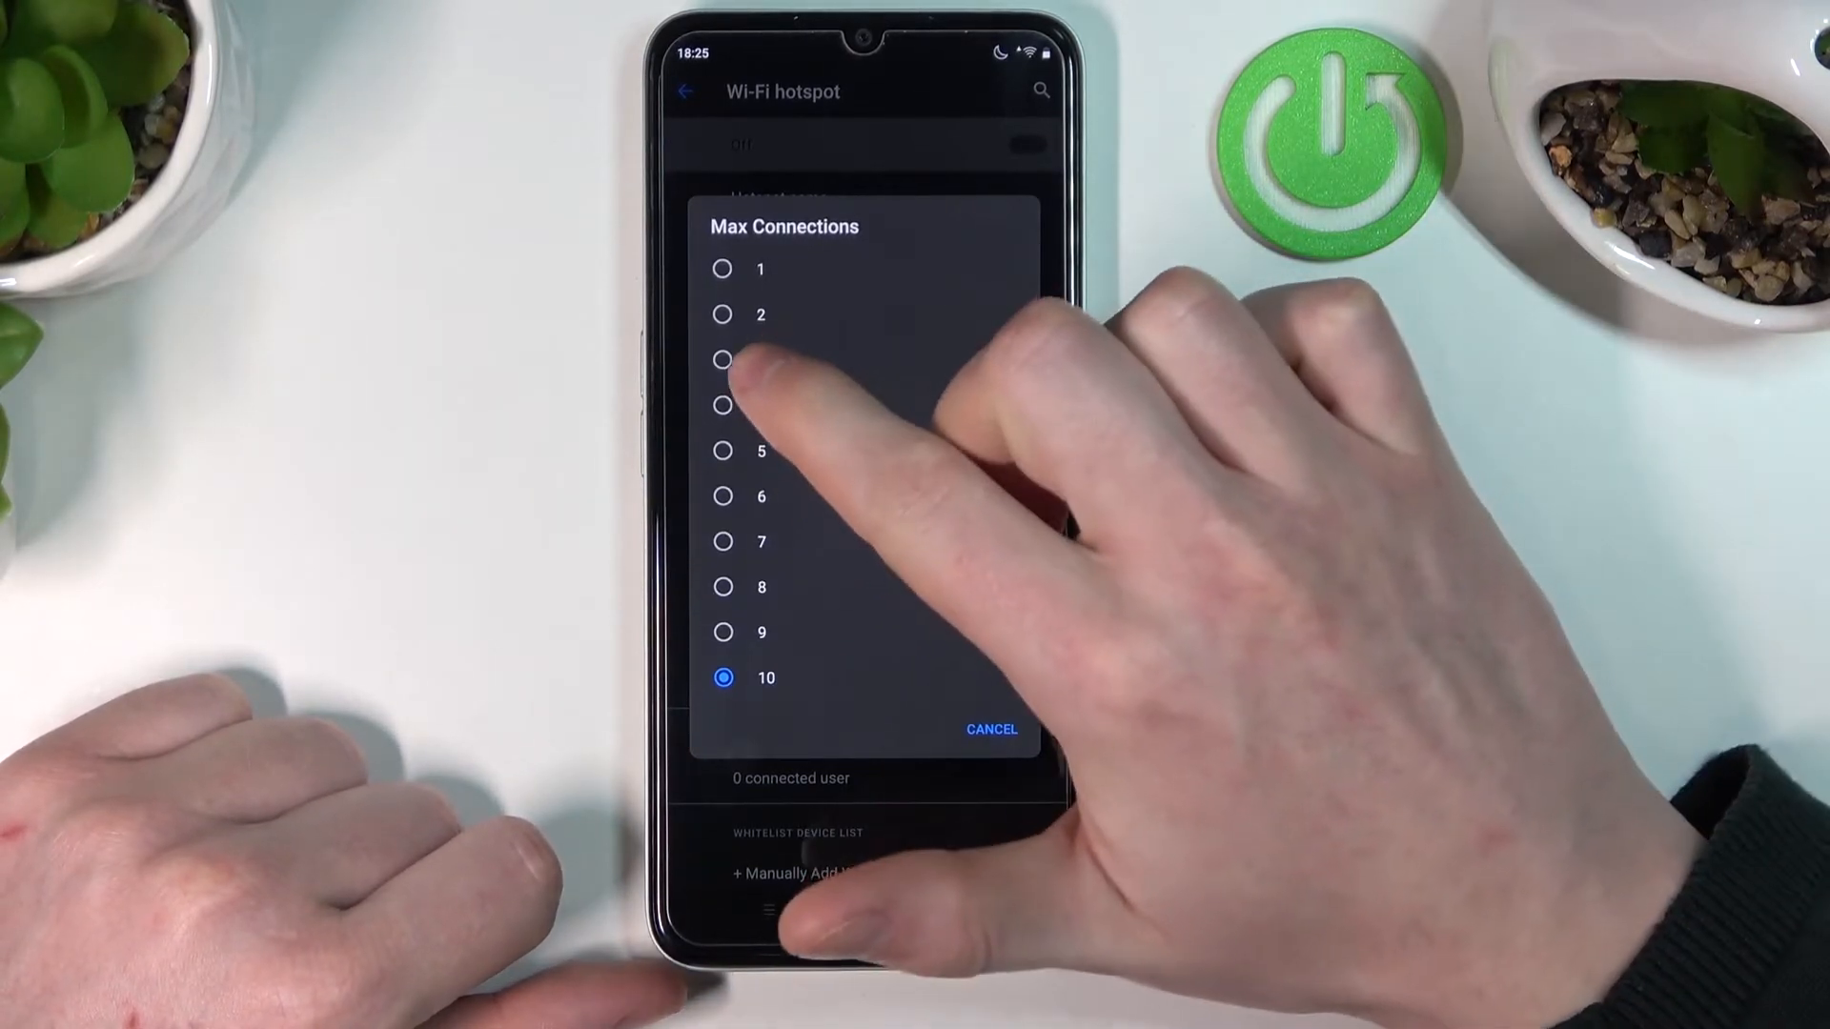
pyautogui.click(759, 359)
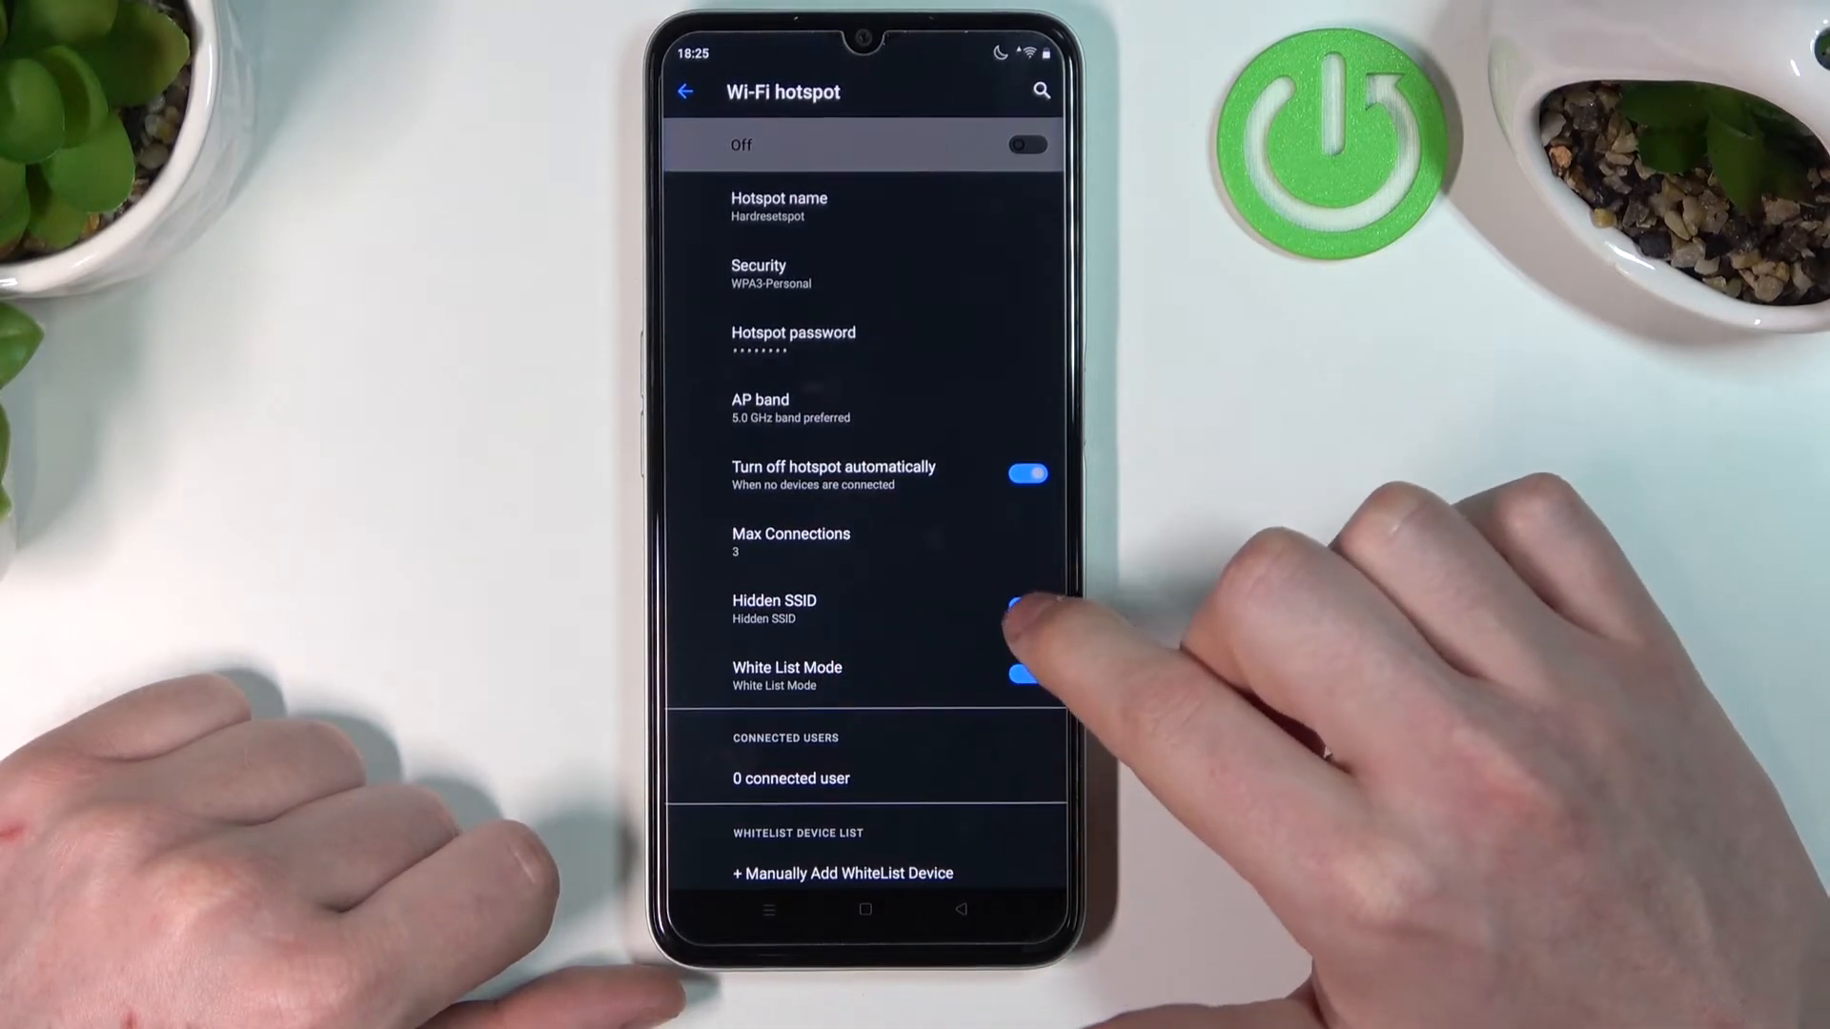
pyautogui.click(1025, 606)
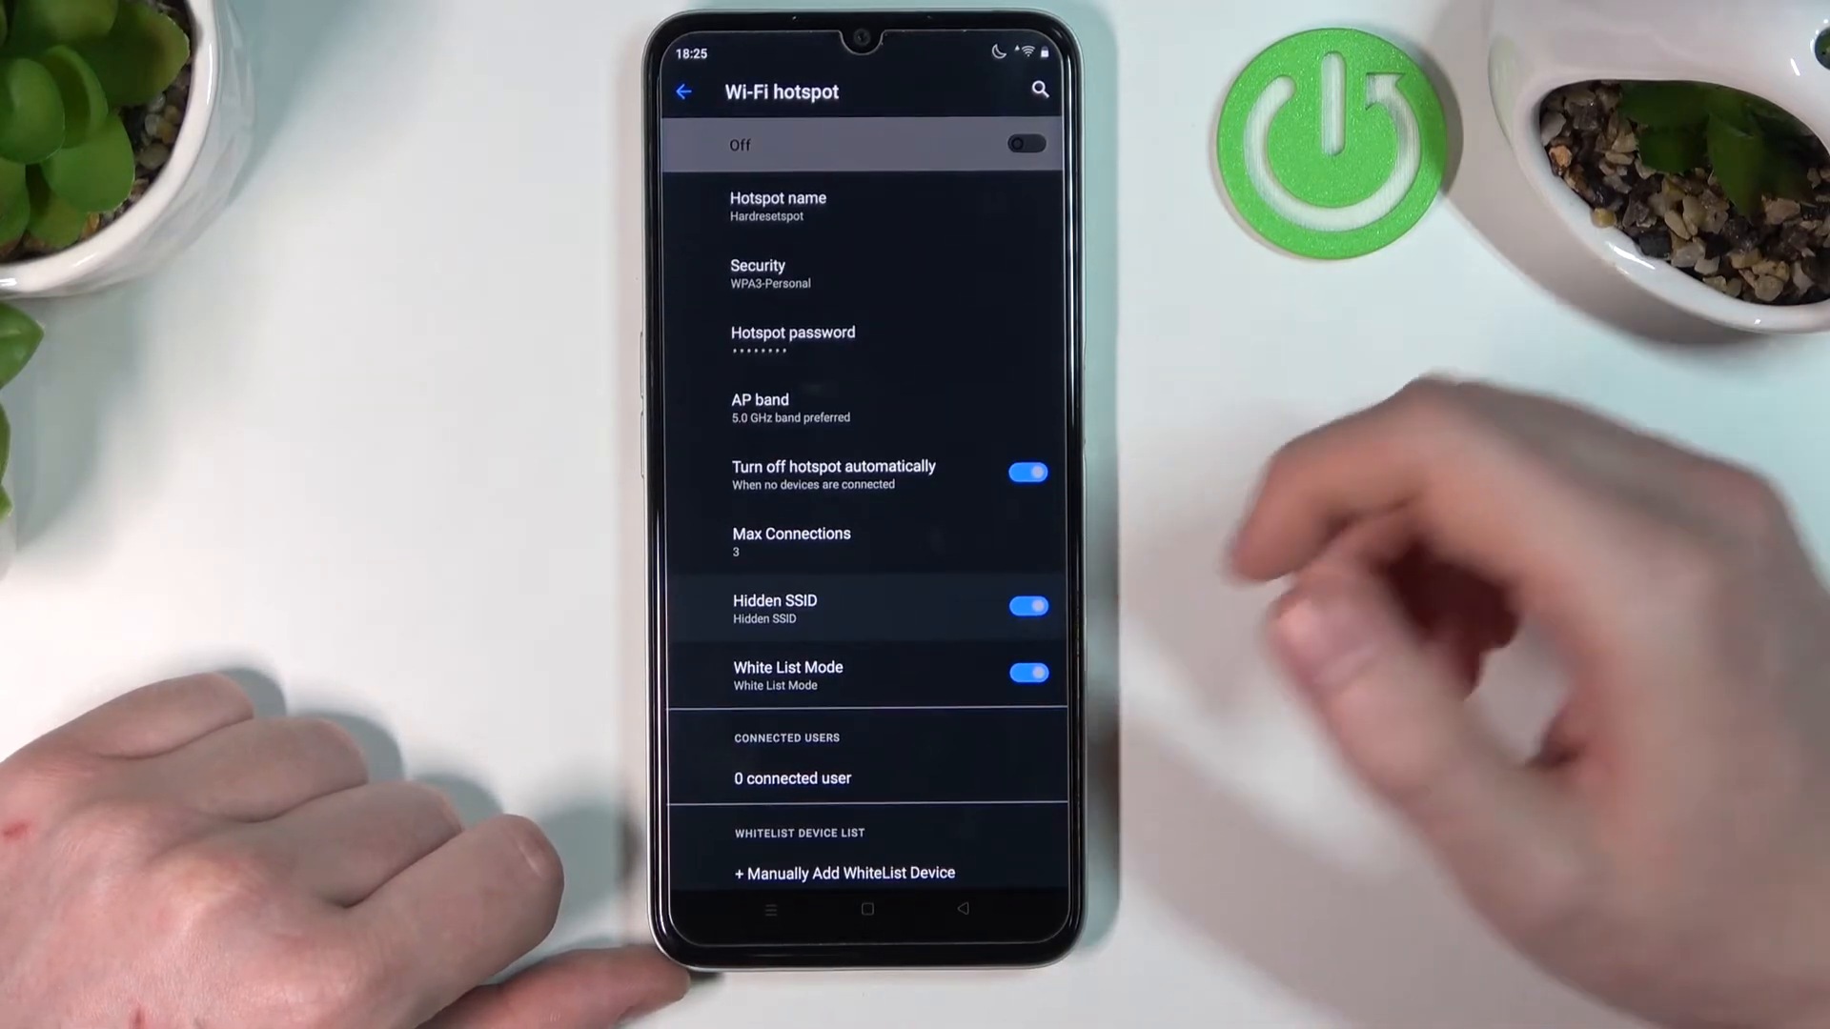
pyautogui.click(1023, 672)
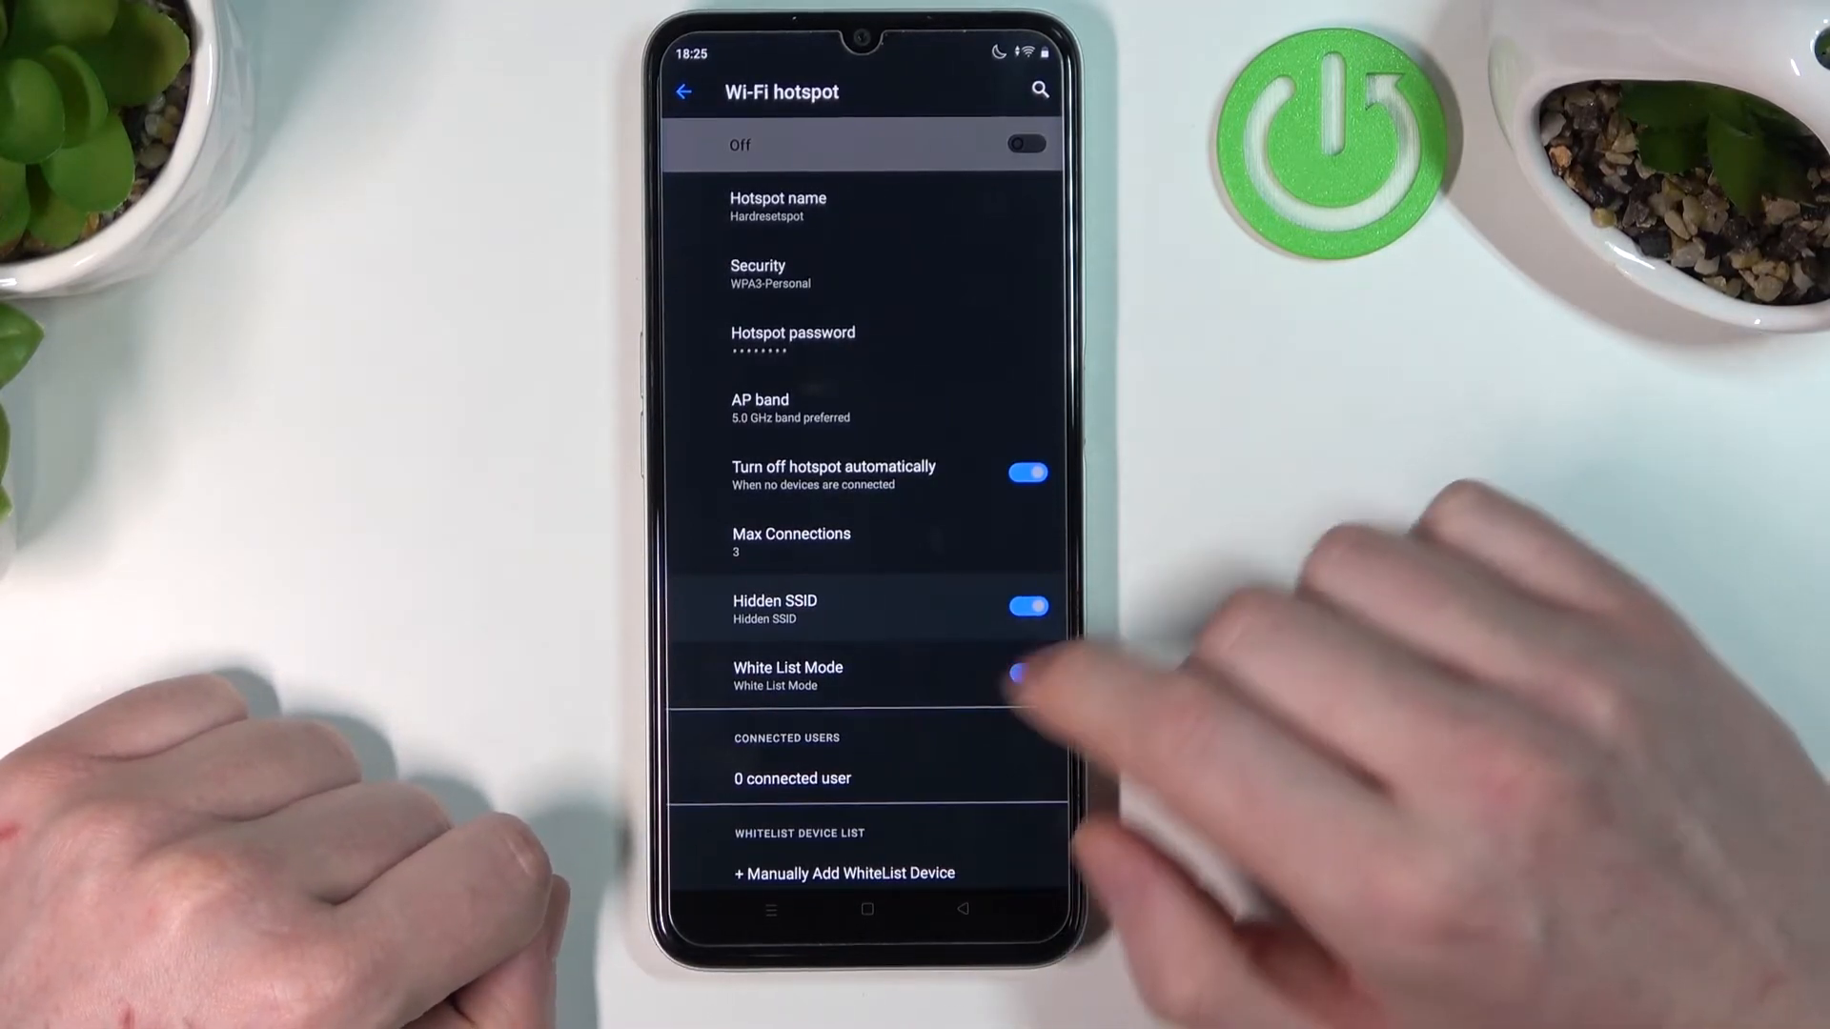
pyautogui.click(1023, 672)
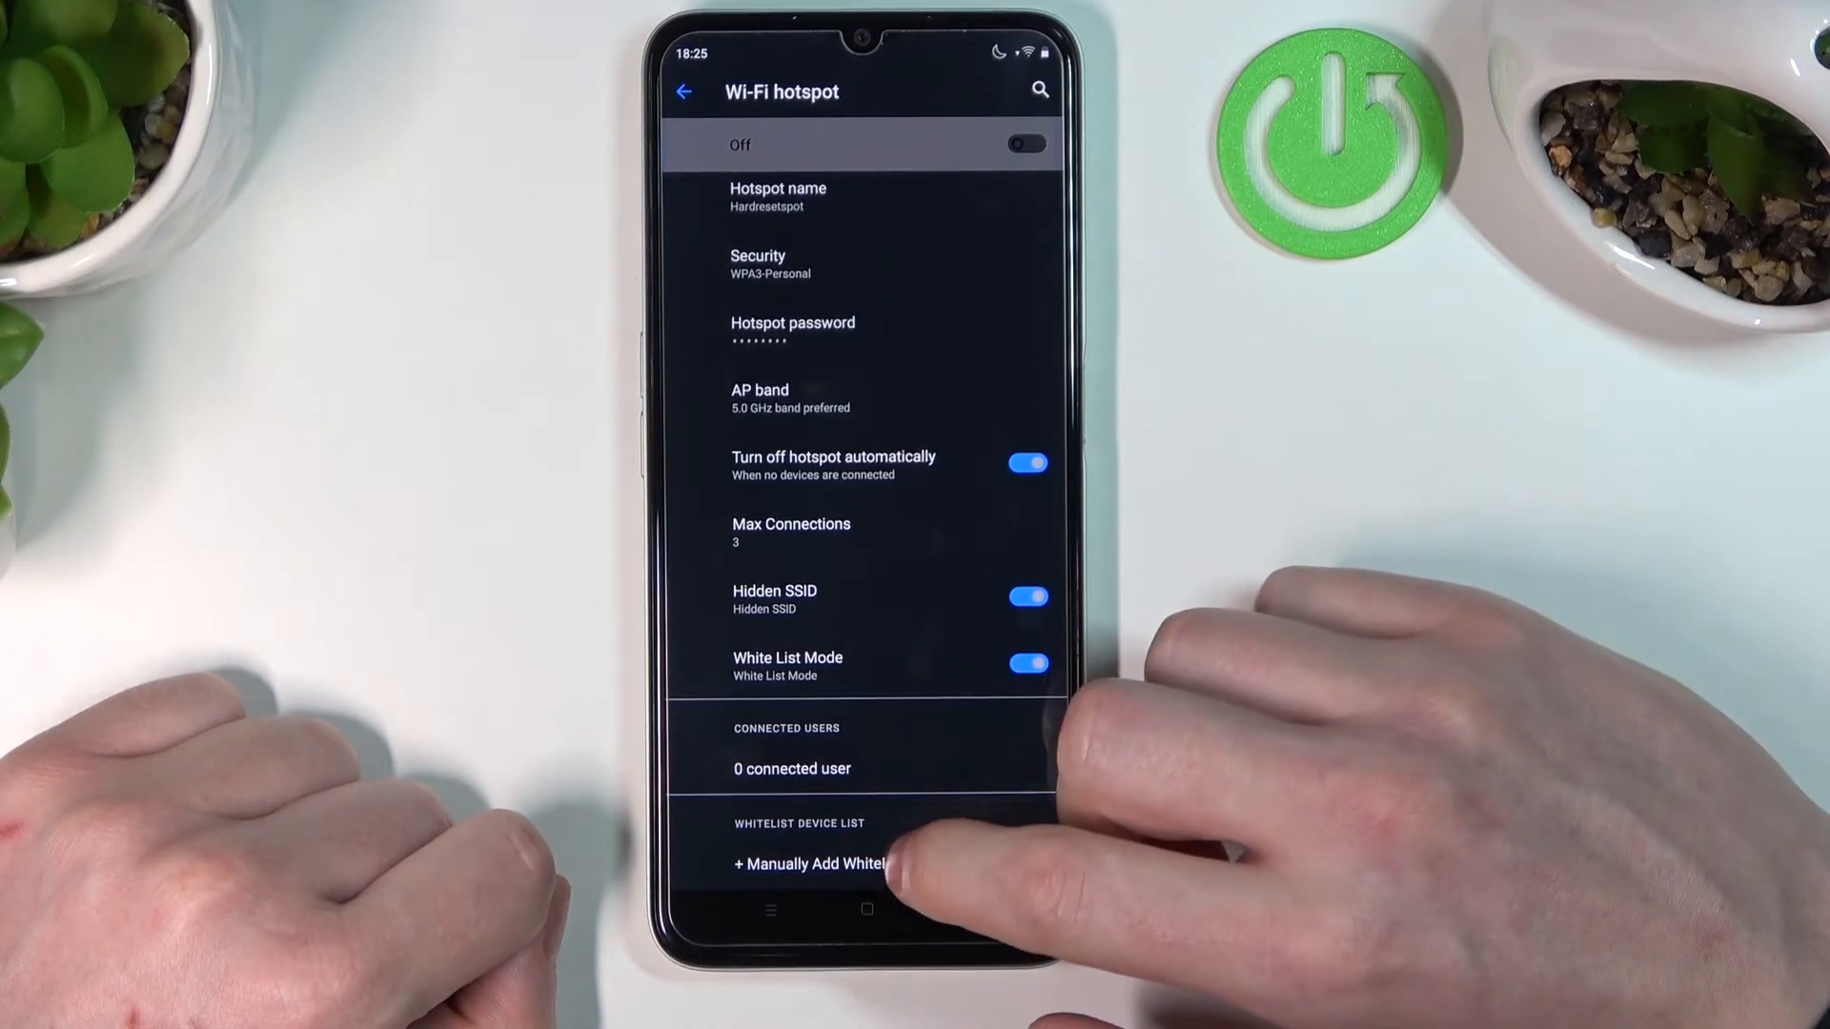
pyautogui.click(817, 864)
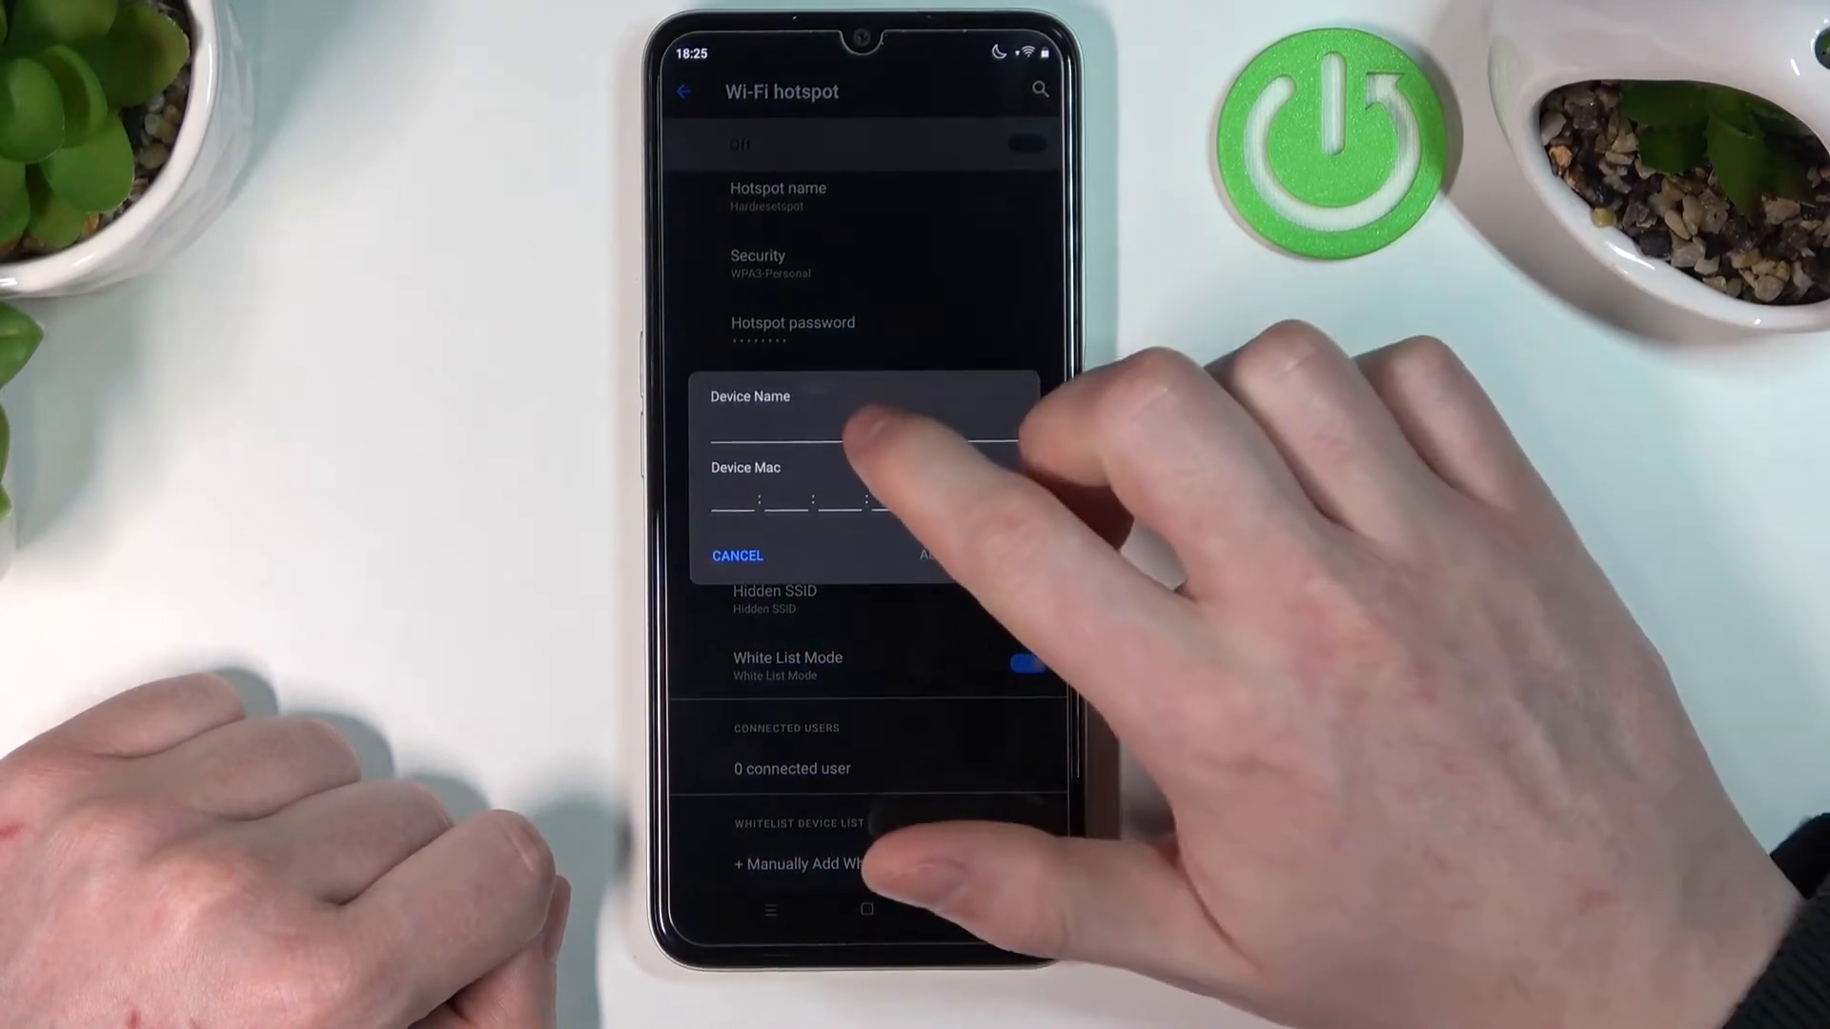
pyautogui.click(864, 443)
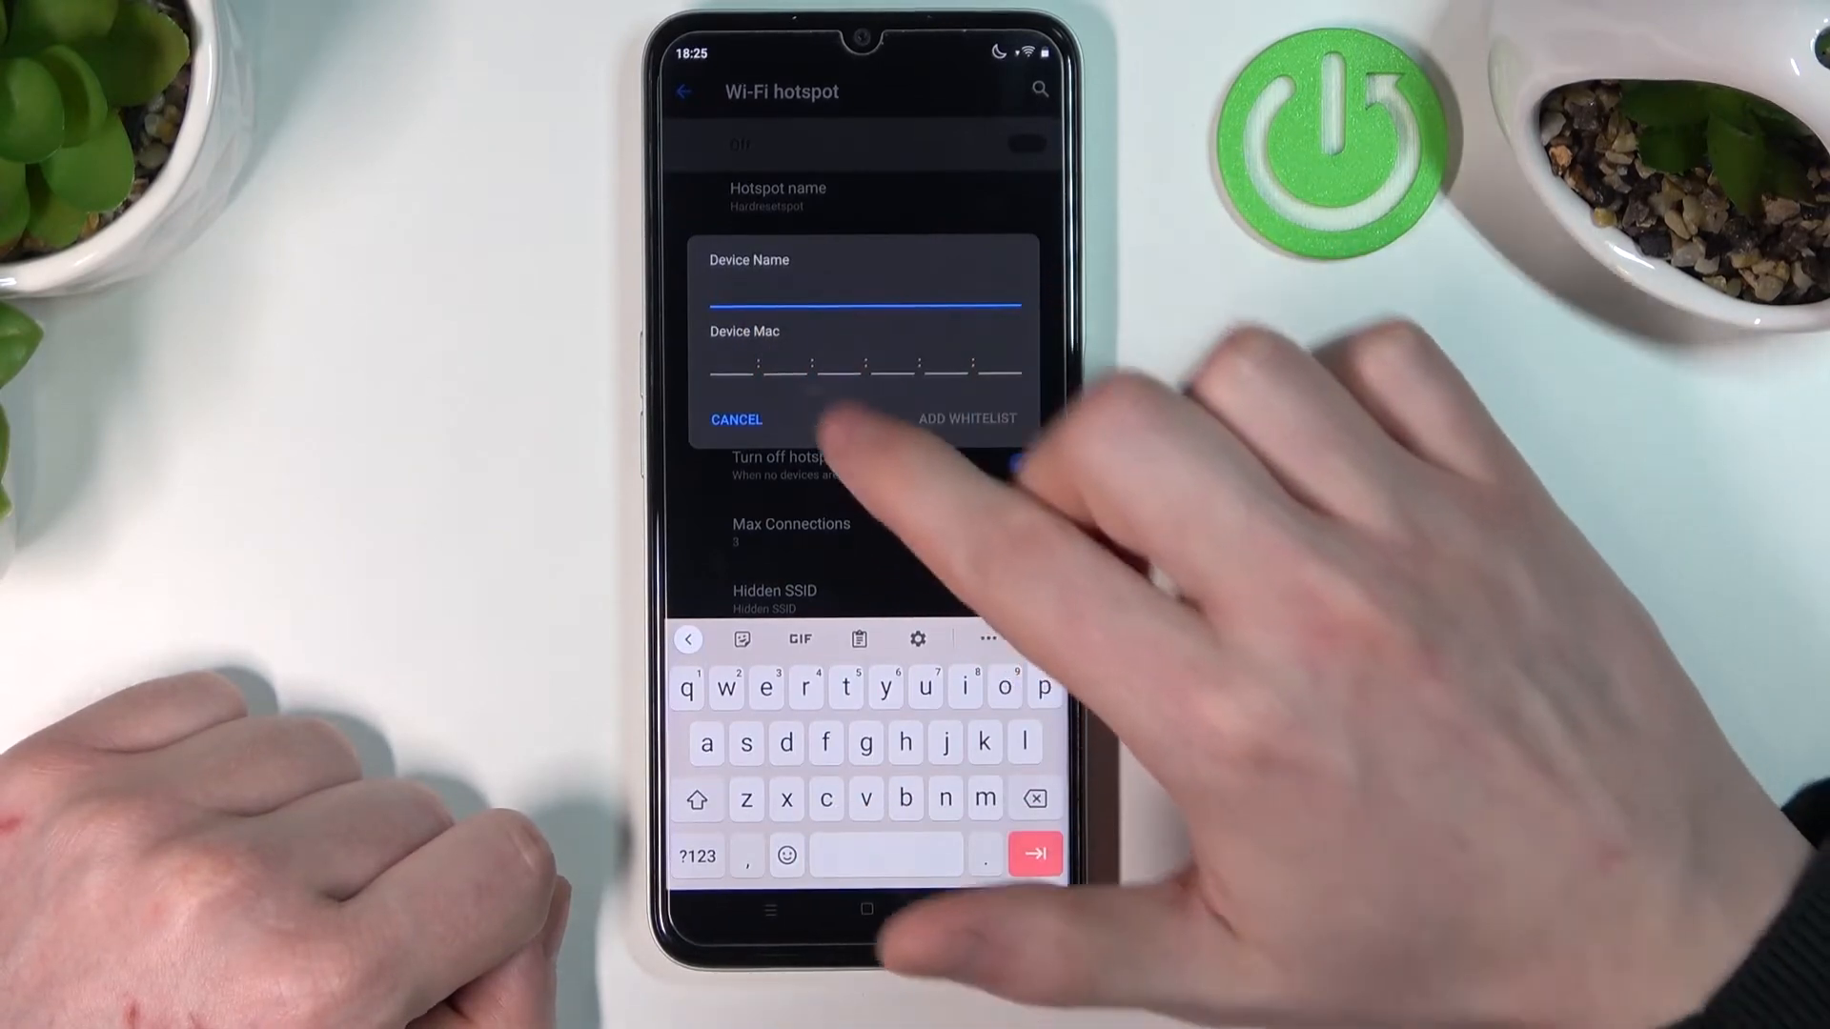
pyautogui.click(817, 374)
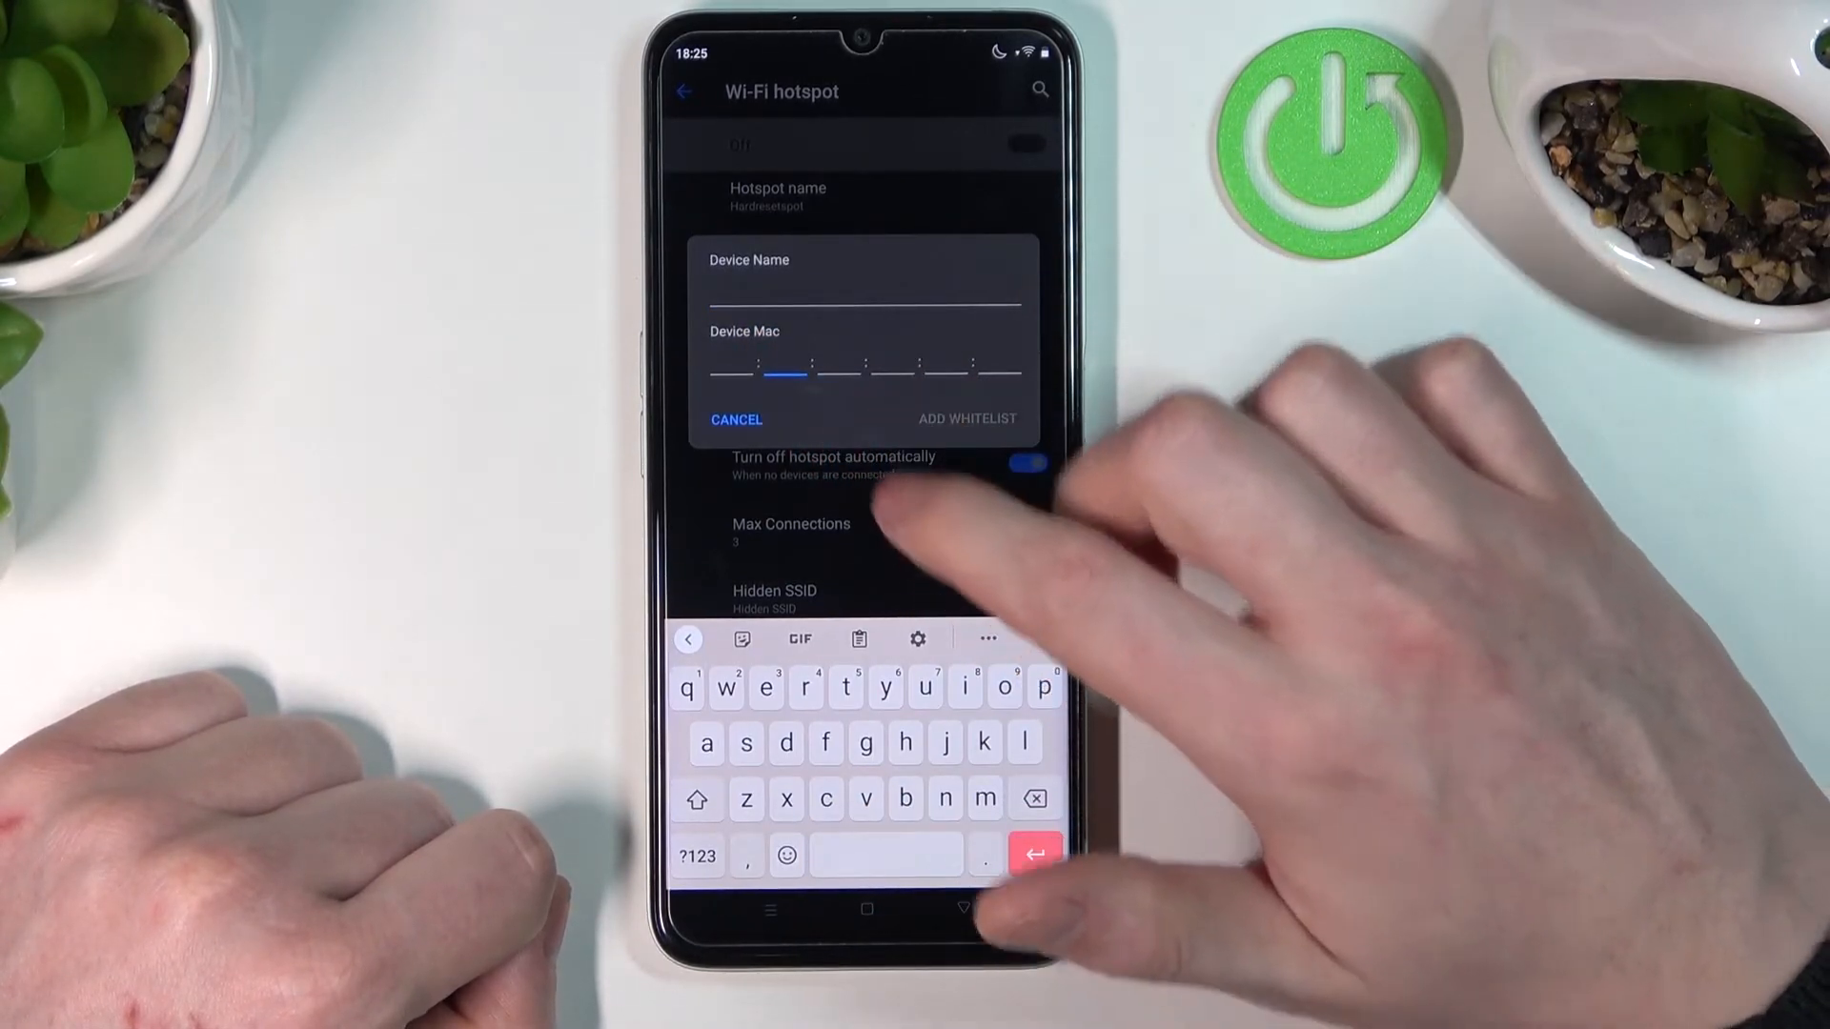
pyautogui.click(734, 420)
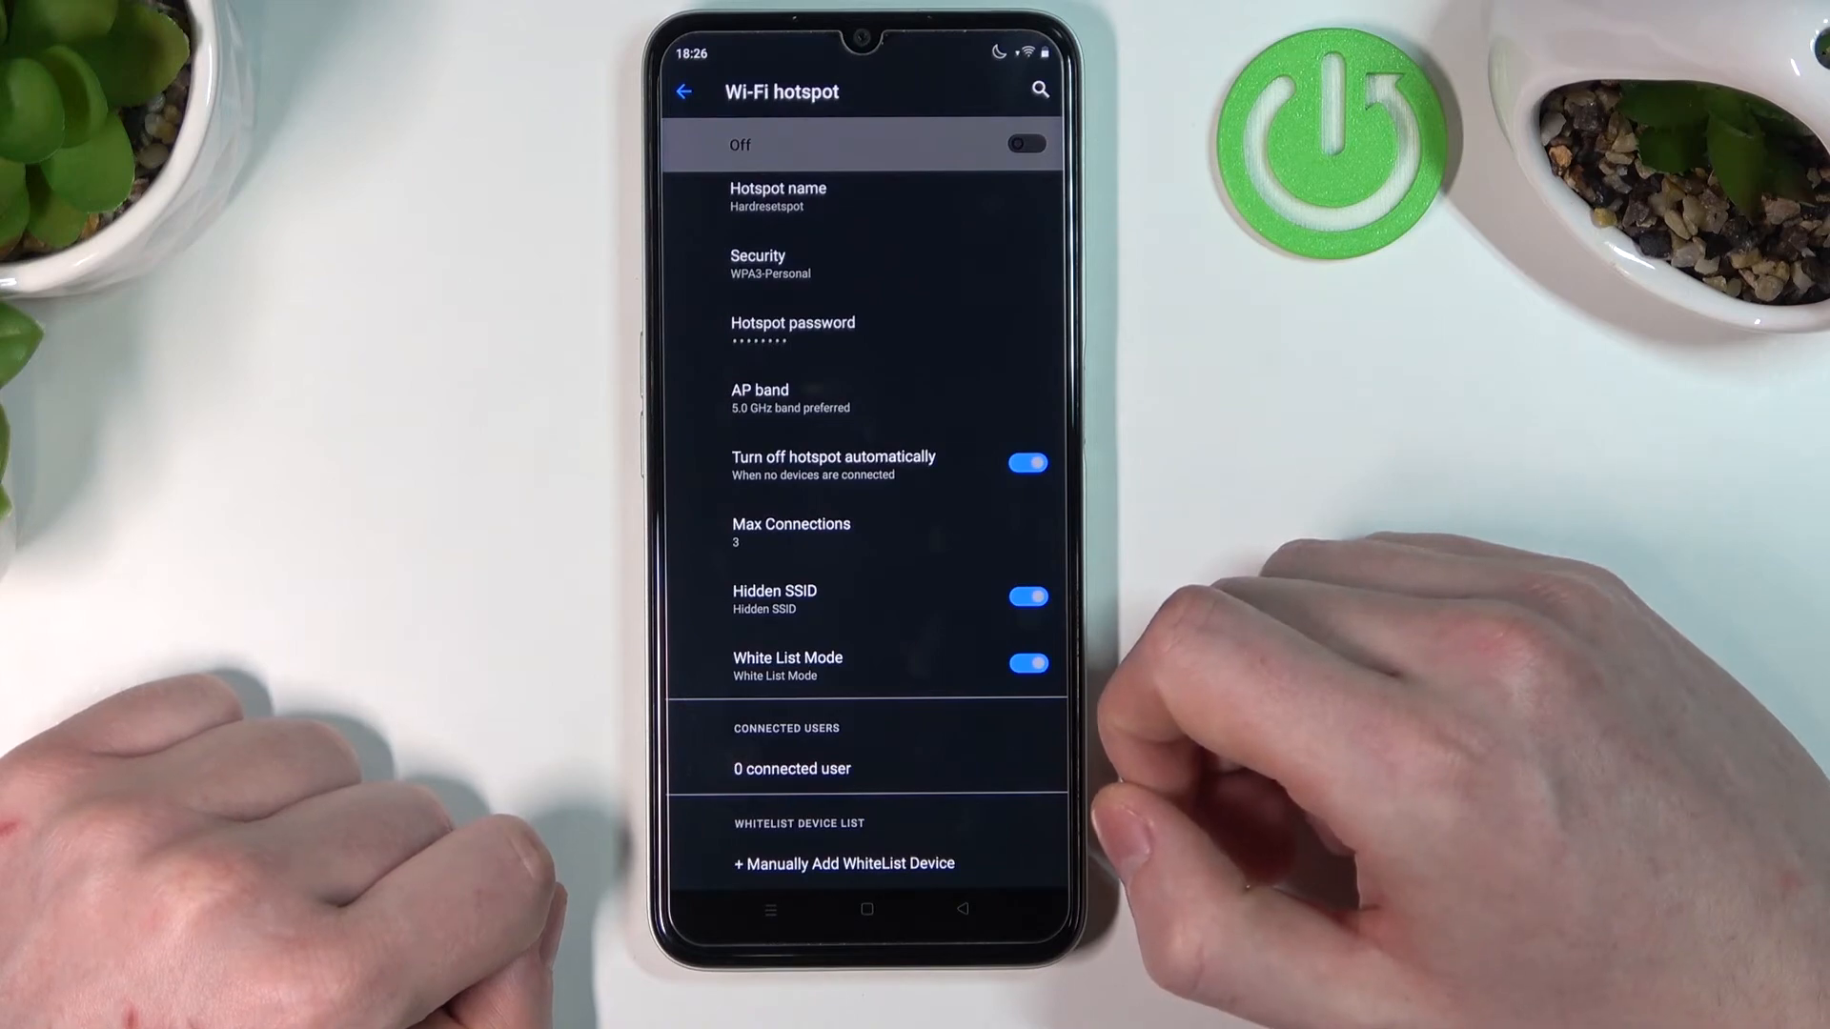
pyautogui.click(1024, 662)
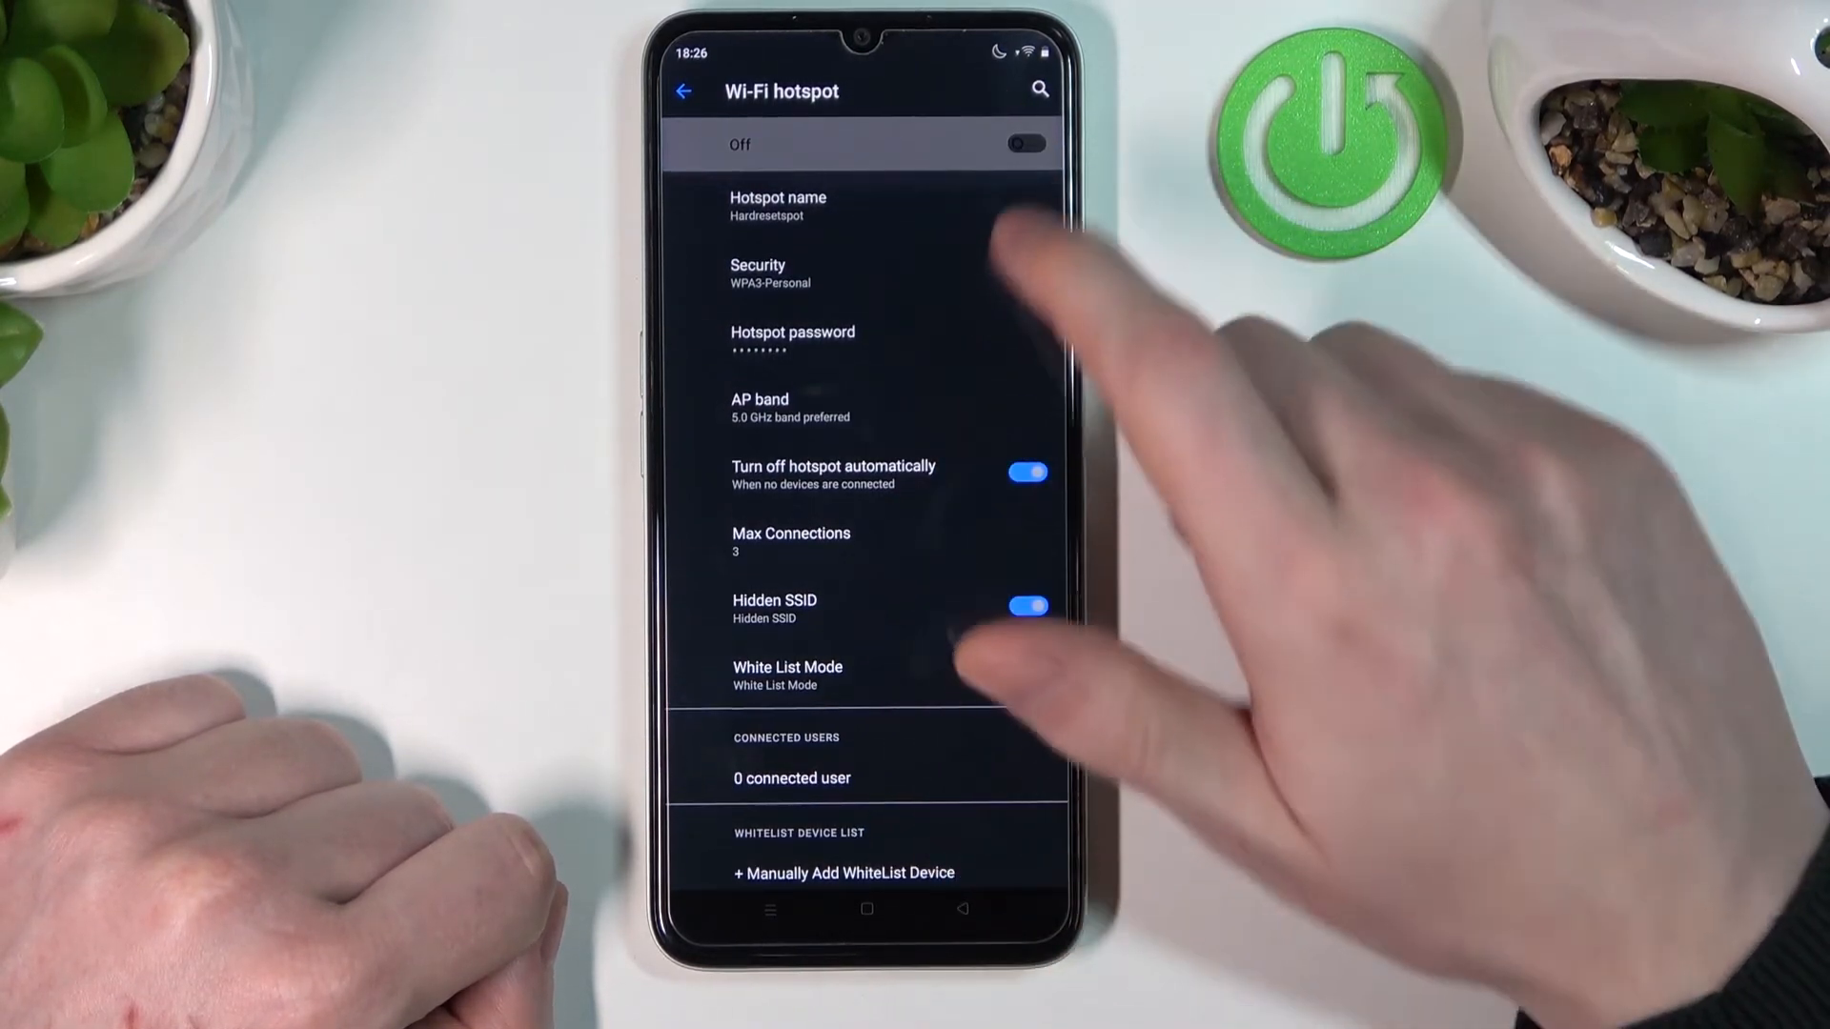
pyautogui.click(1024, 672)
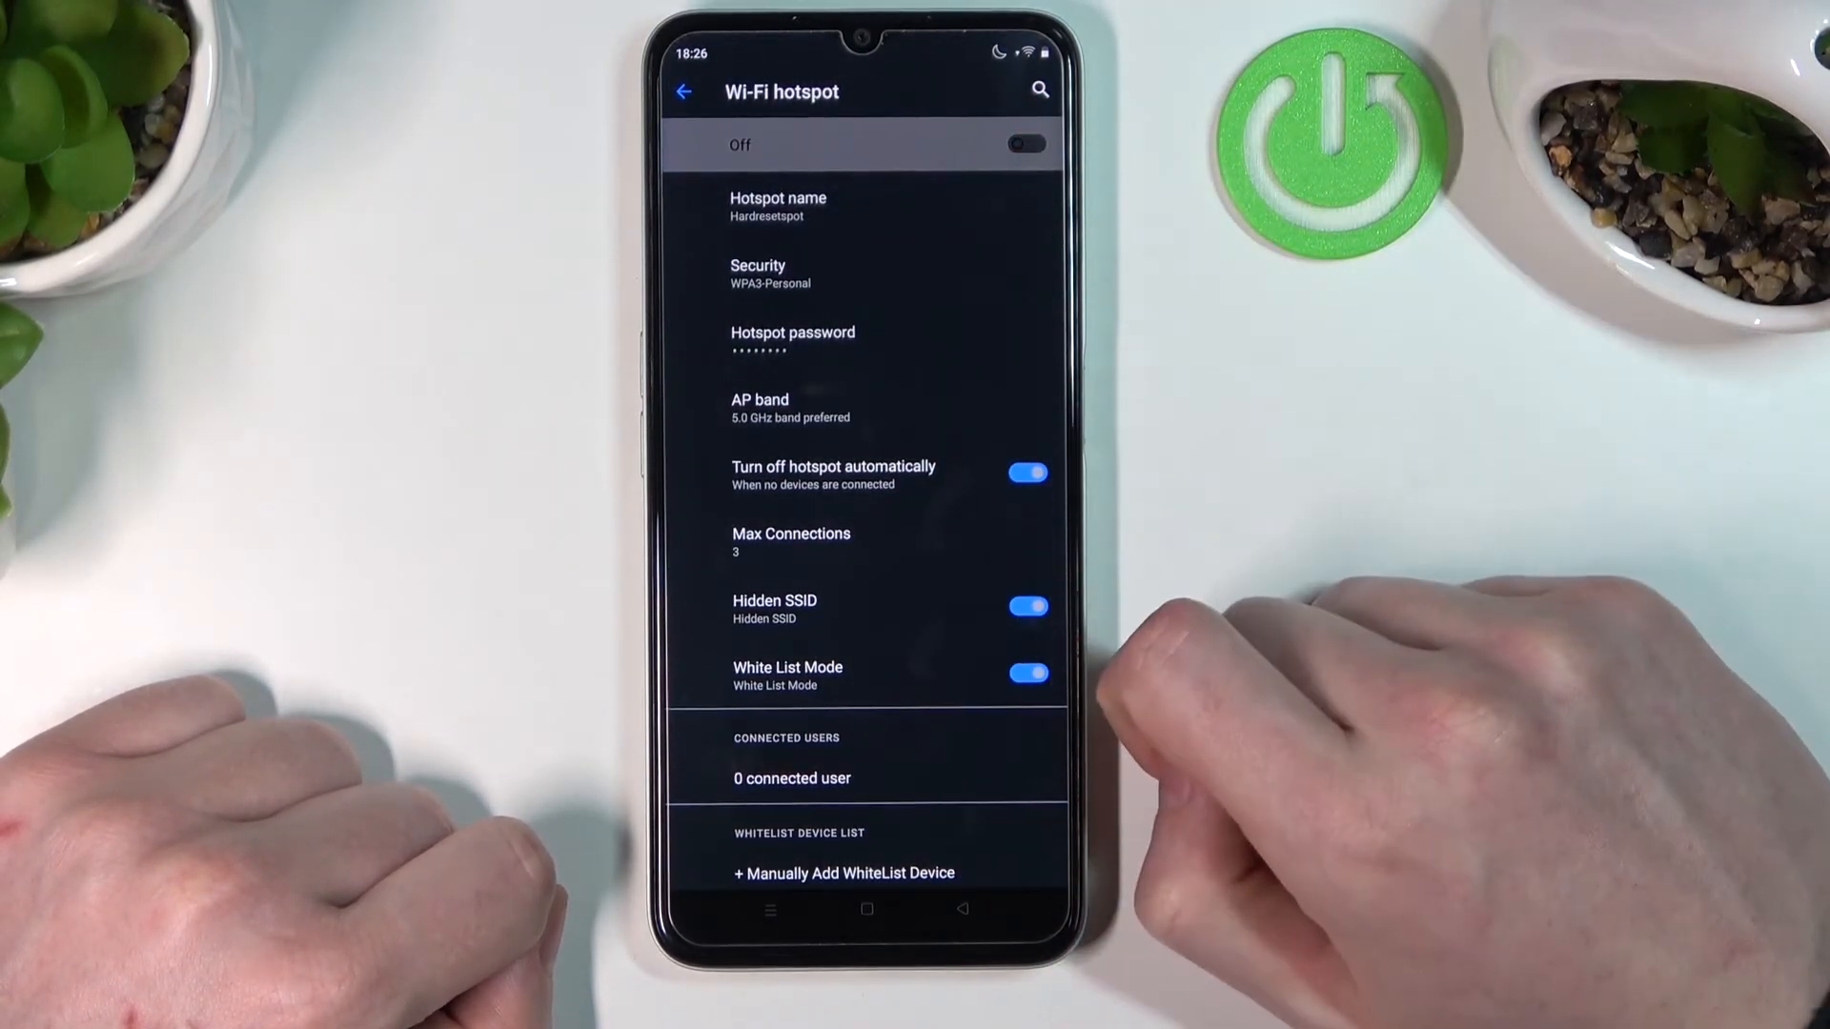
# Turn the hotspot on, then select Hardresetspot on the second phone and type its password
pyautogui.click(1024, 607)
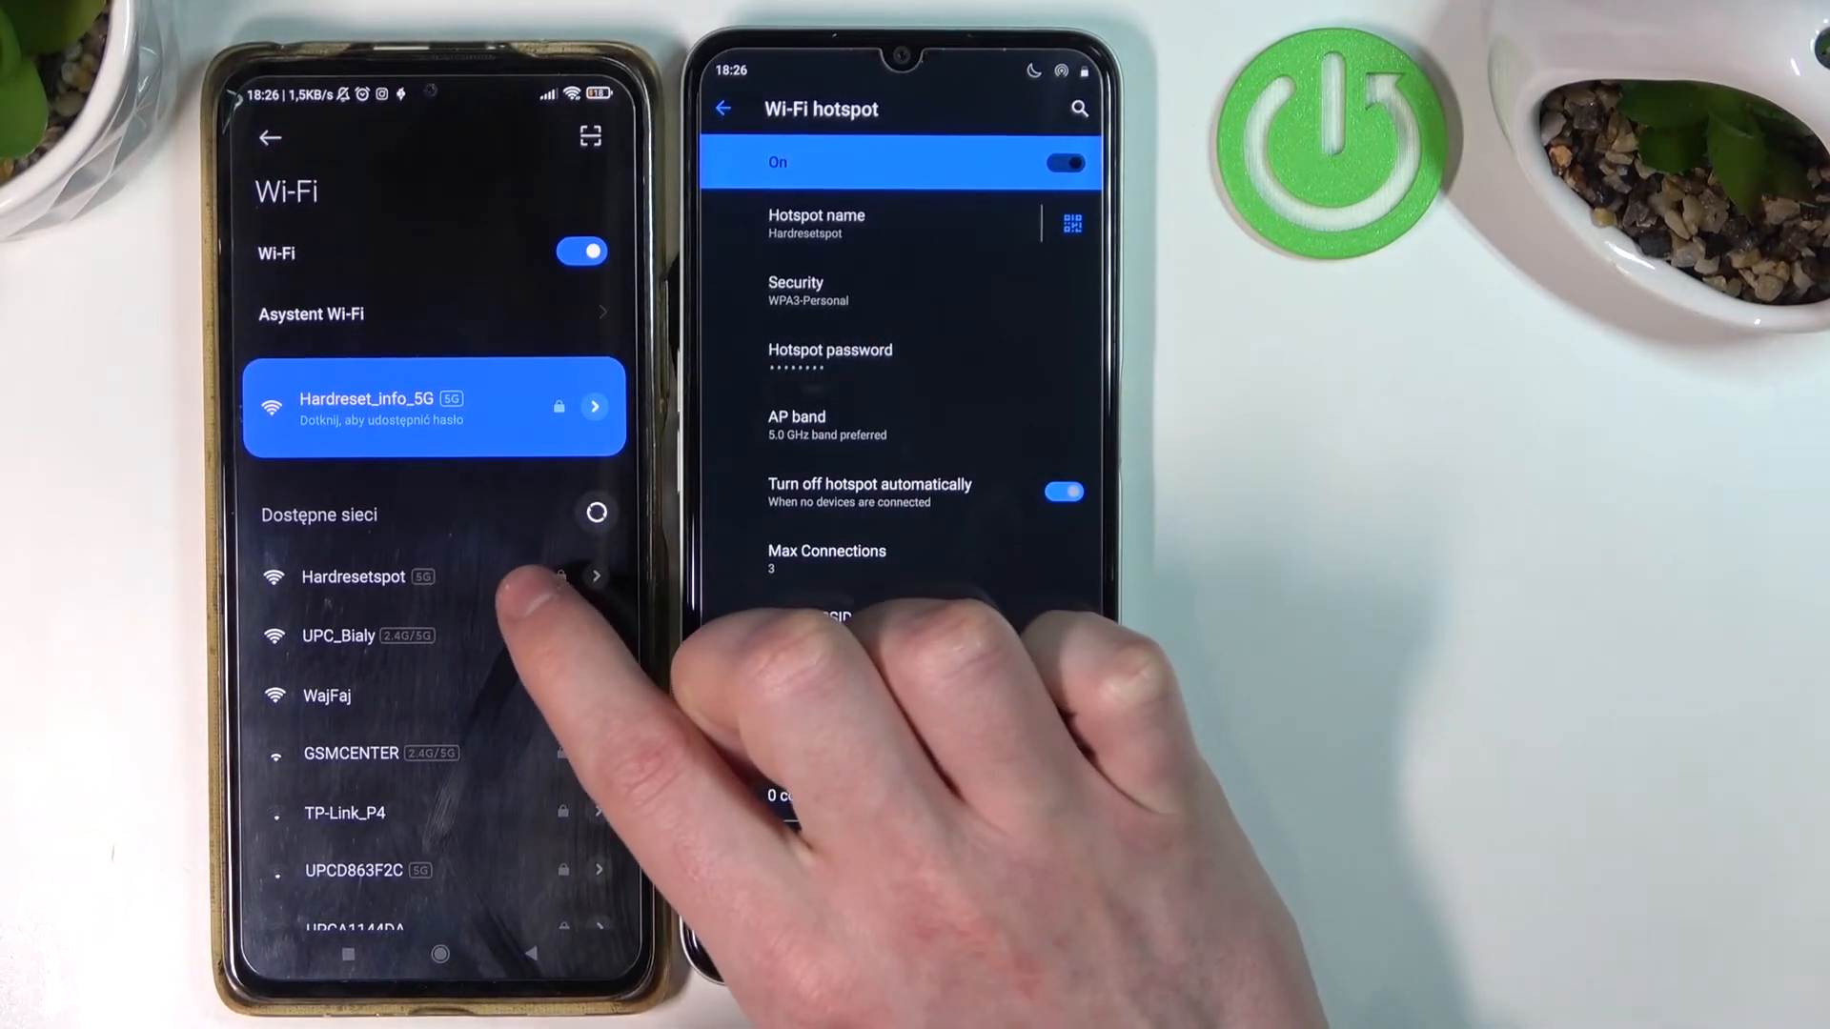
pyautogui.click(352, 576)
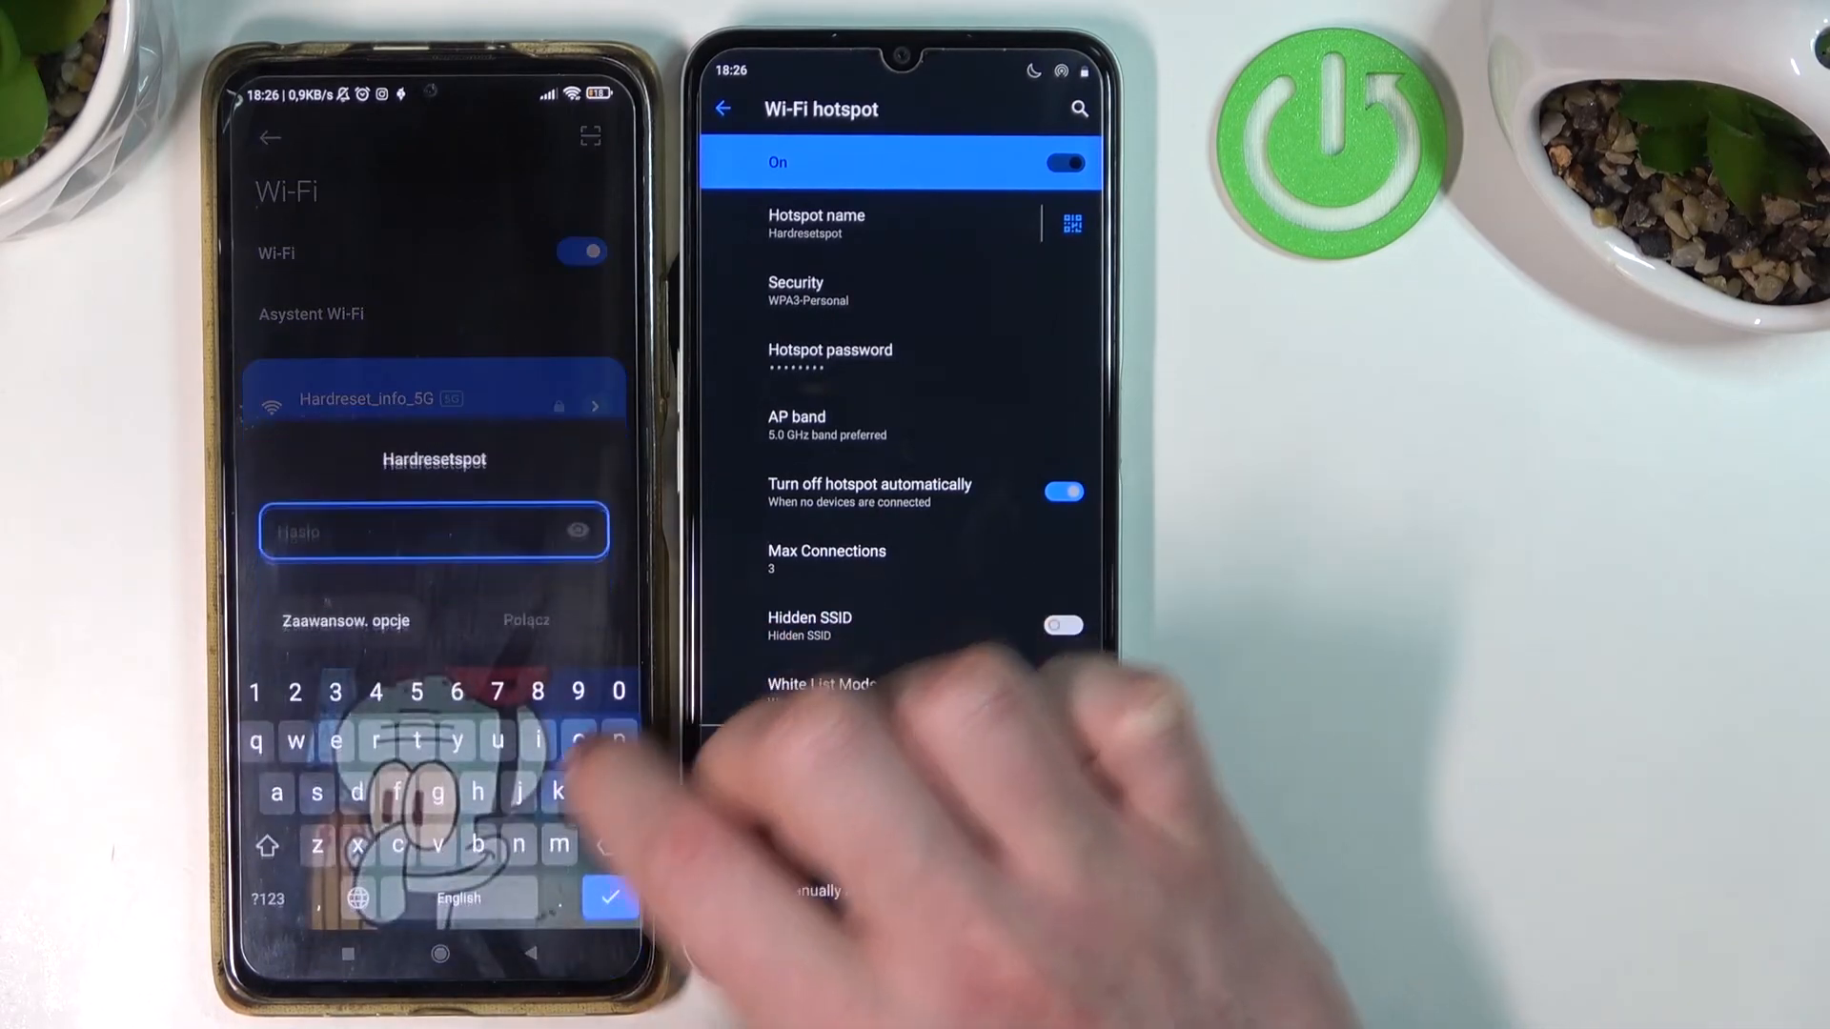
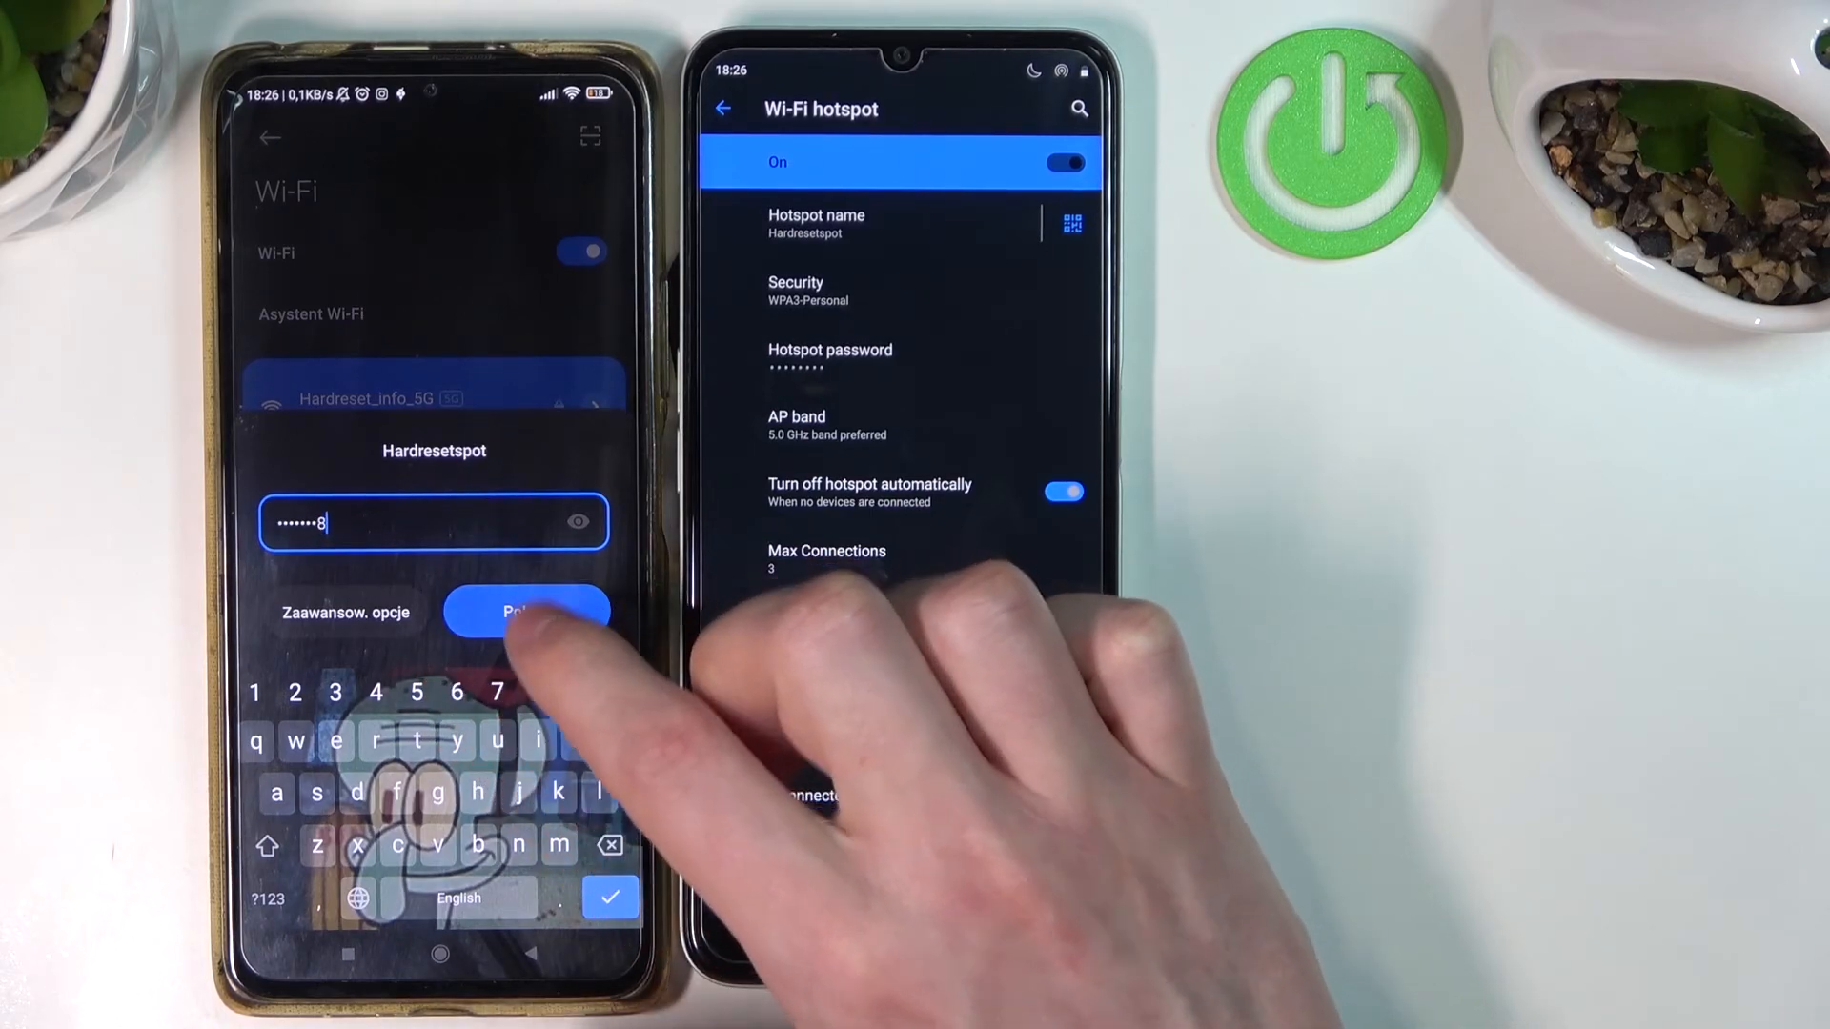